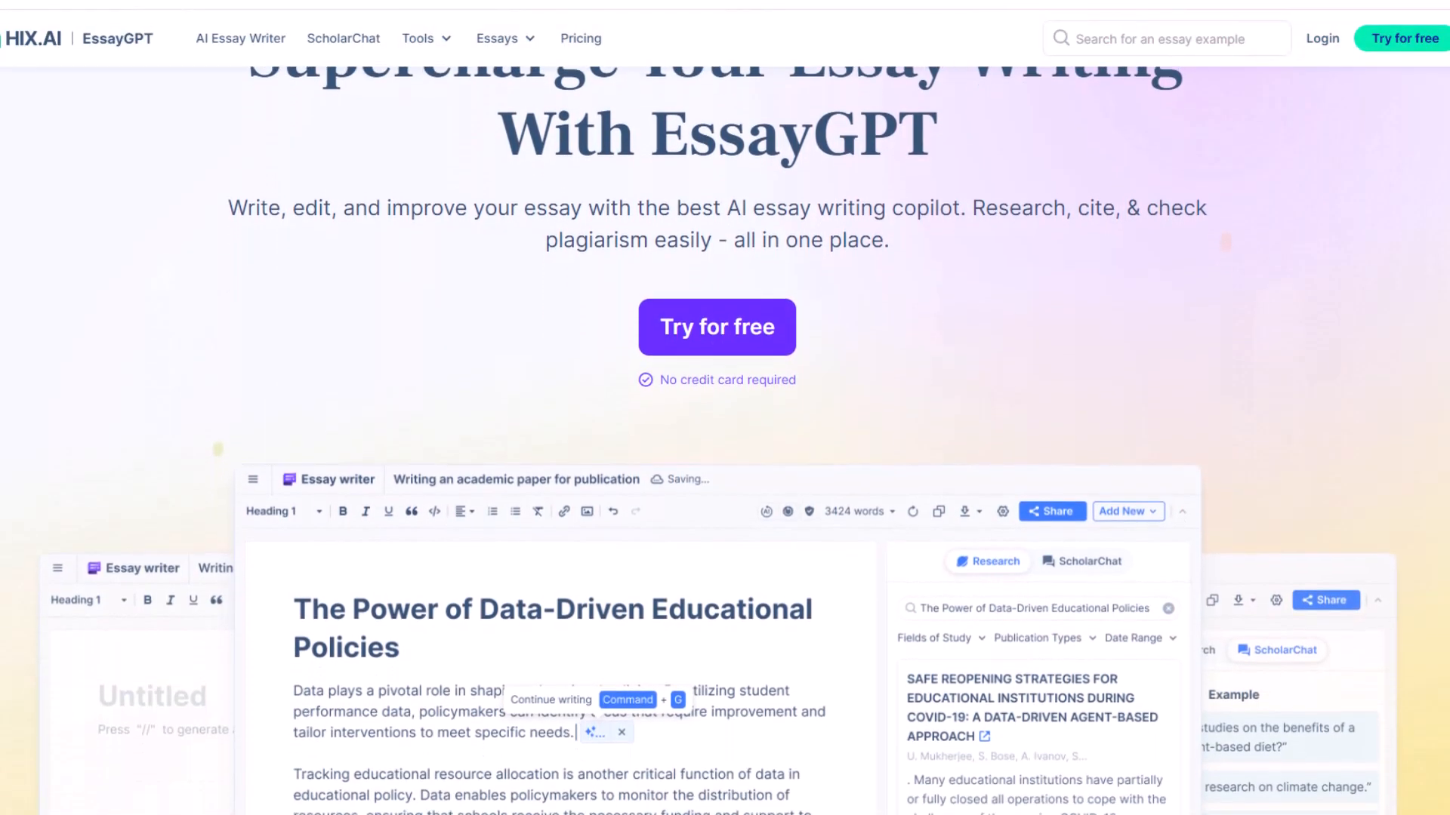
Step: Sign in to the HIX.AI account and go to the EssayGPT dashboard
scroll(down, 3)
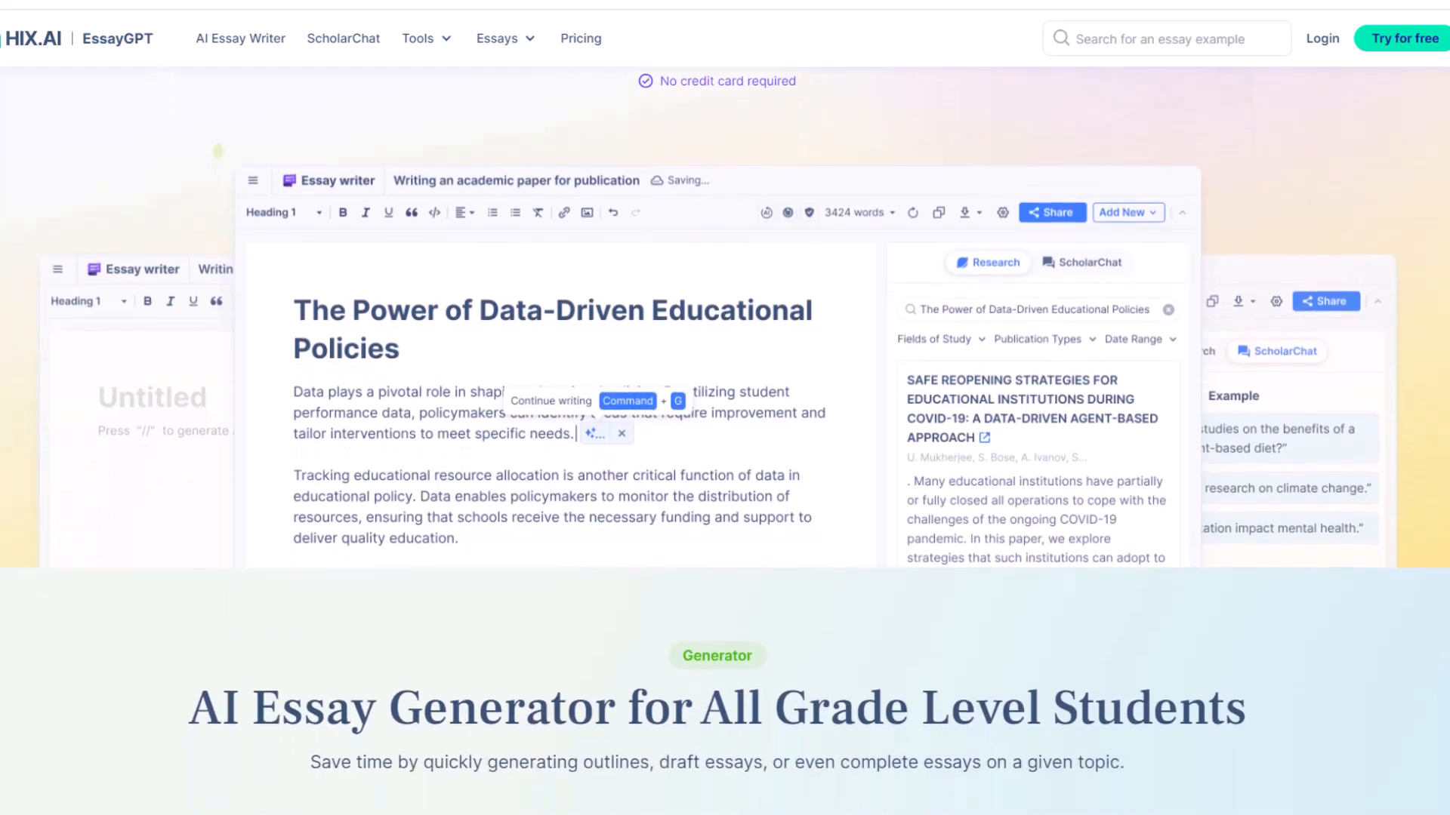
scroll(down, 3)
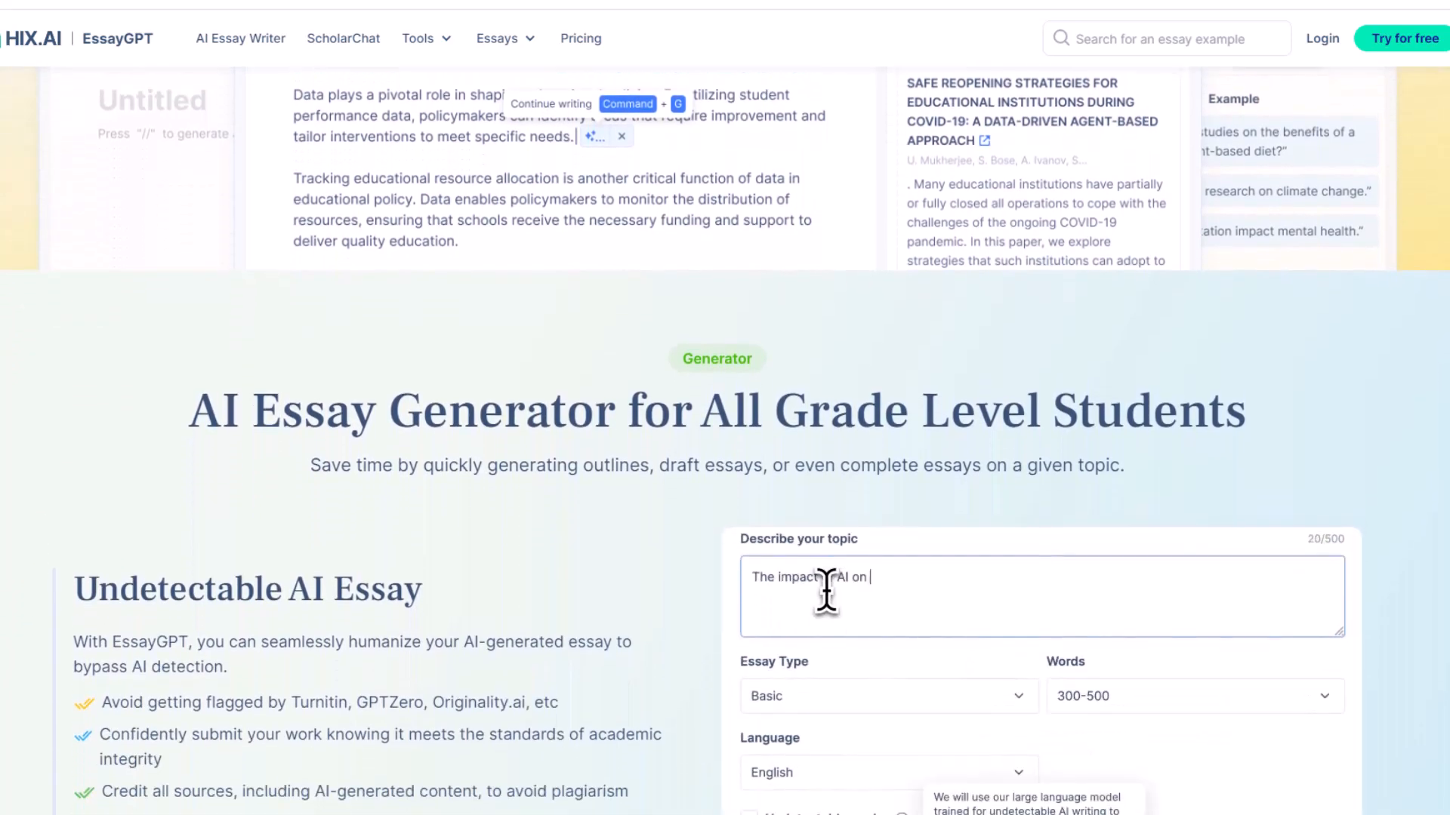
scroll(down, 3)
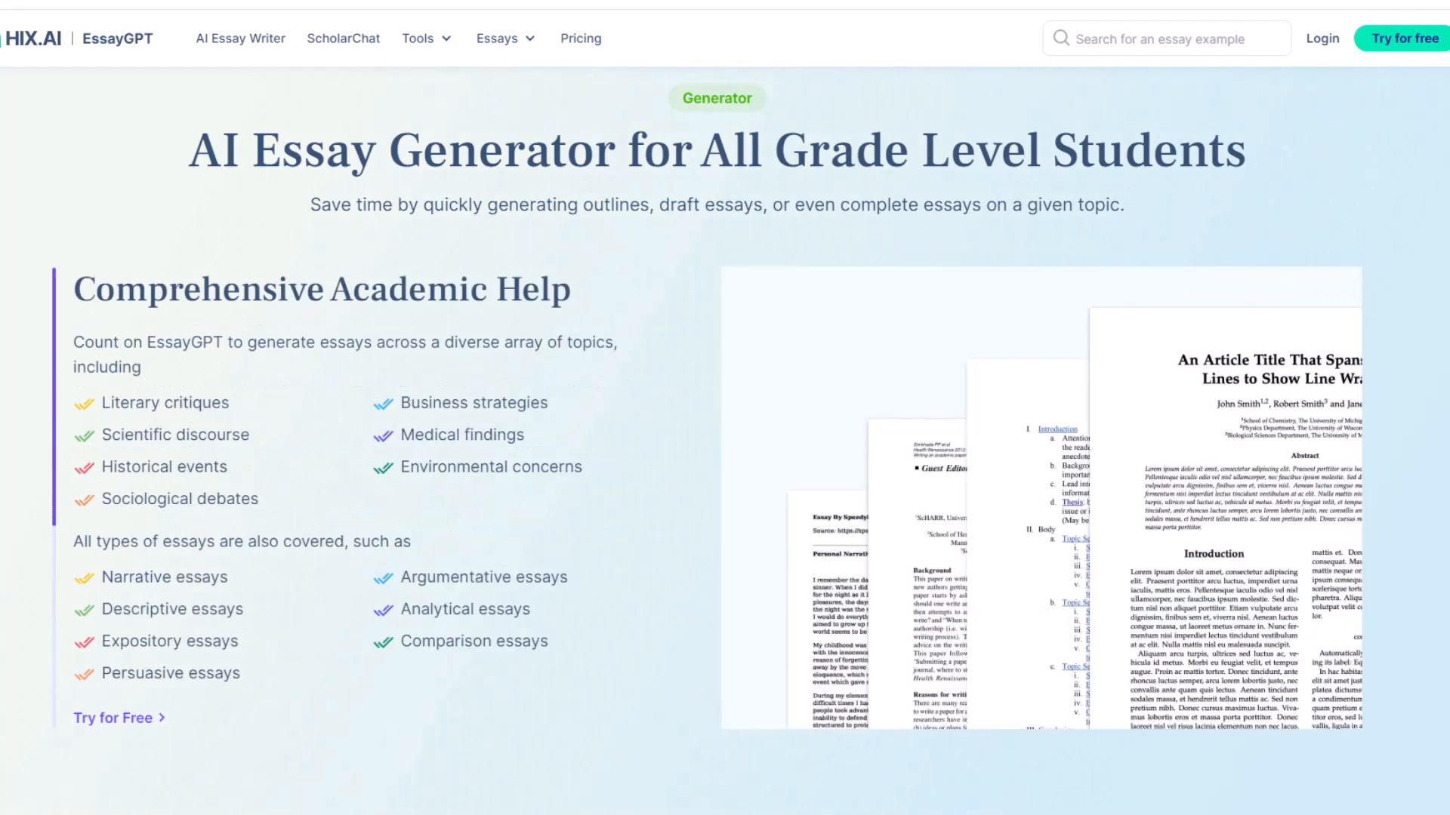
scroll(down, 3)
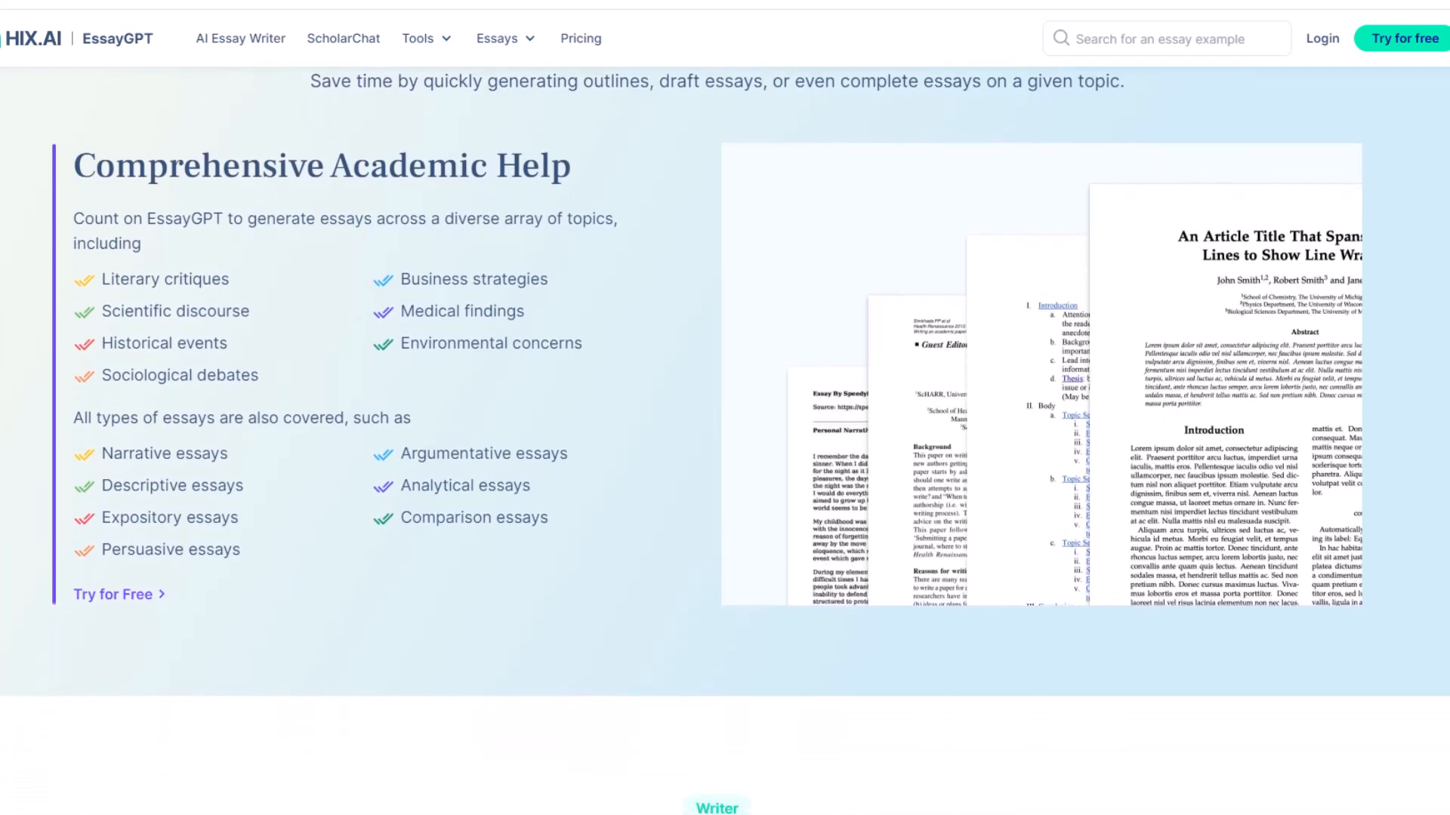
scroll(down, 3)
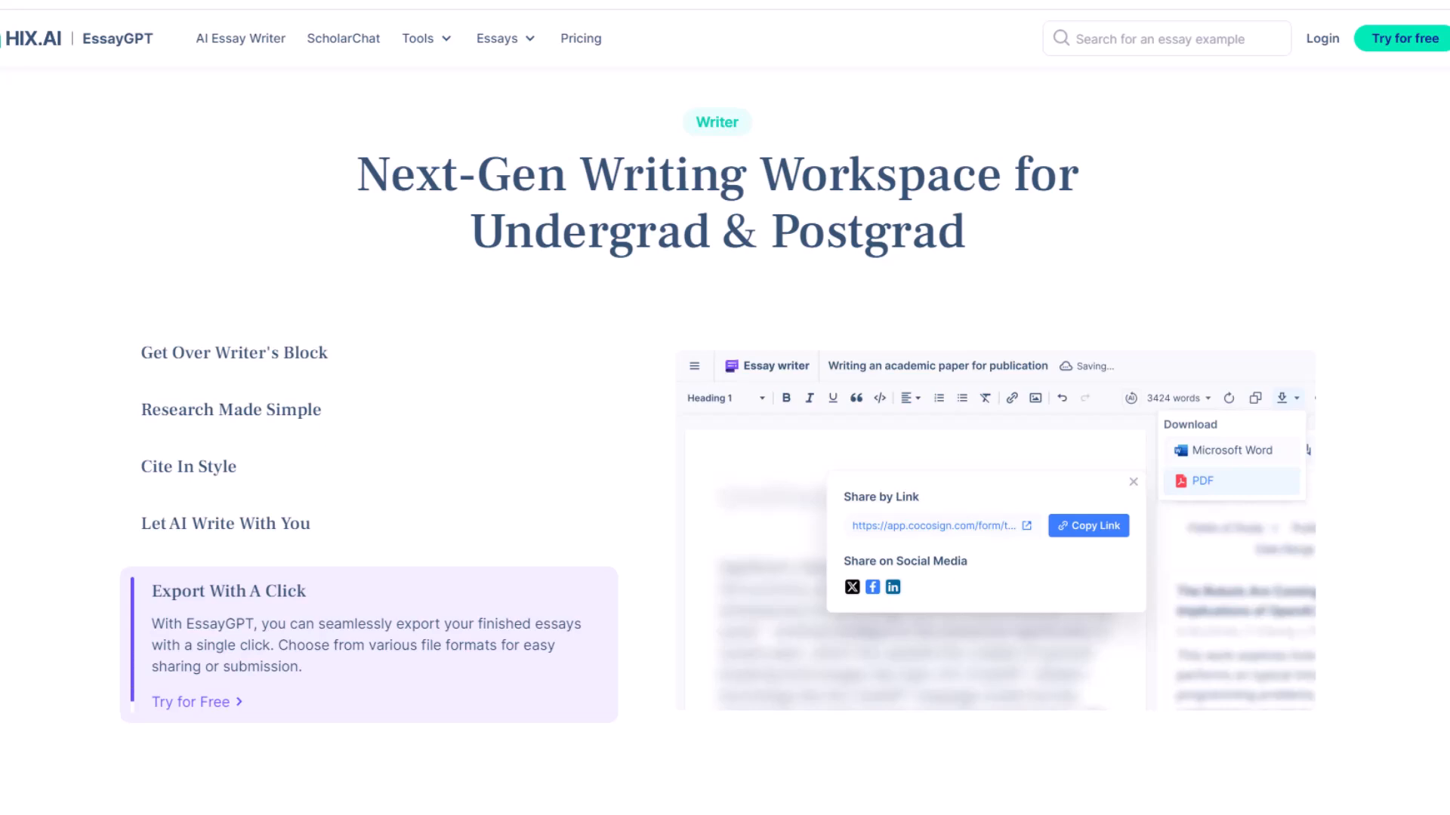
scroll(down, 3)
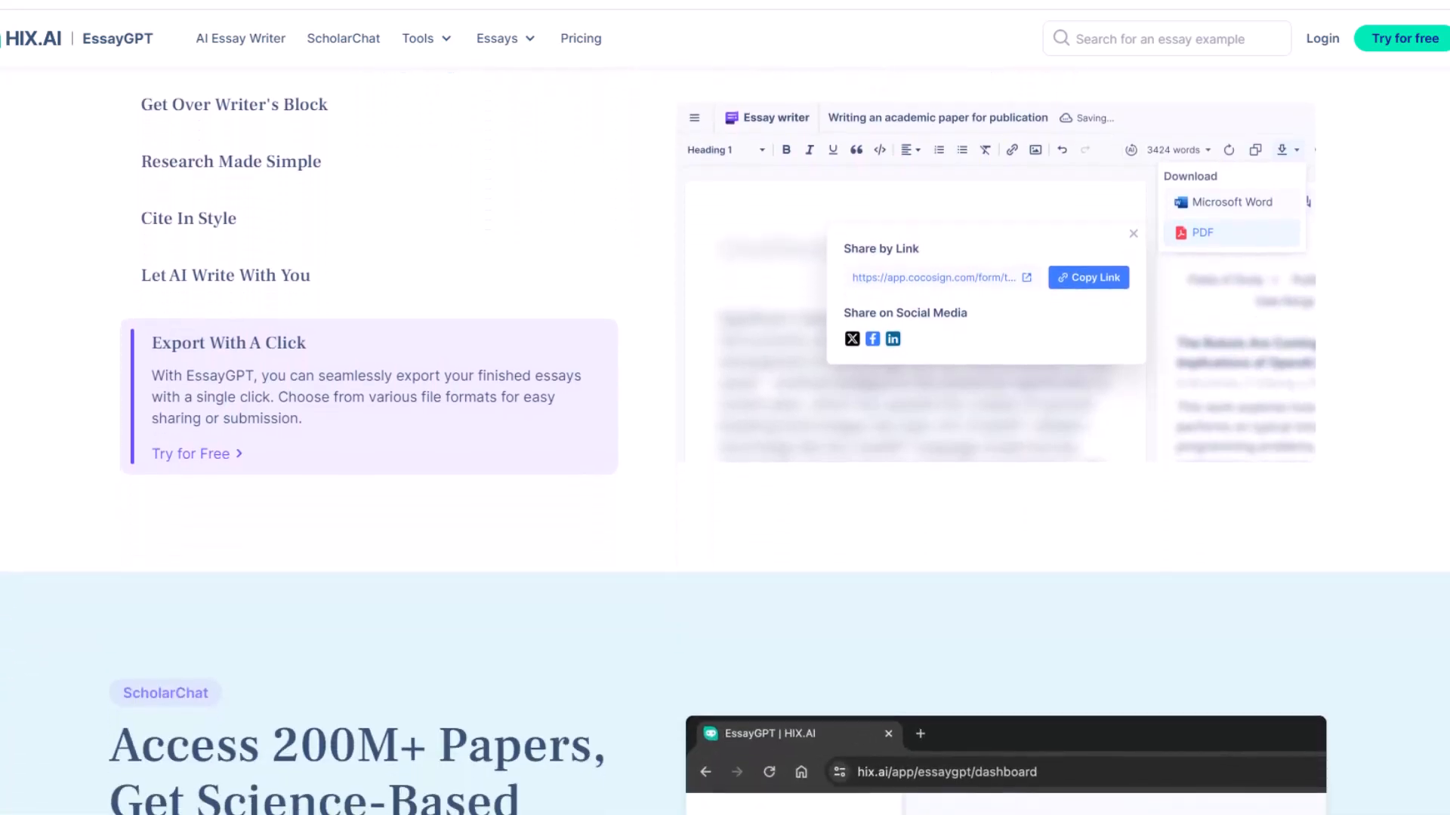
scroll(down, 3)
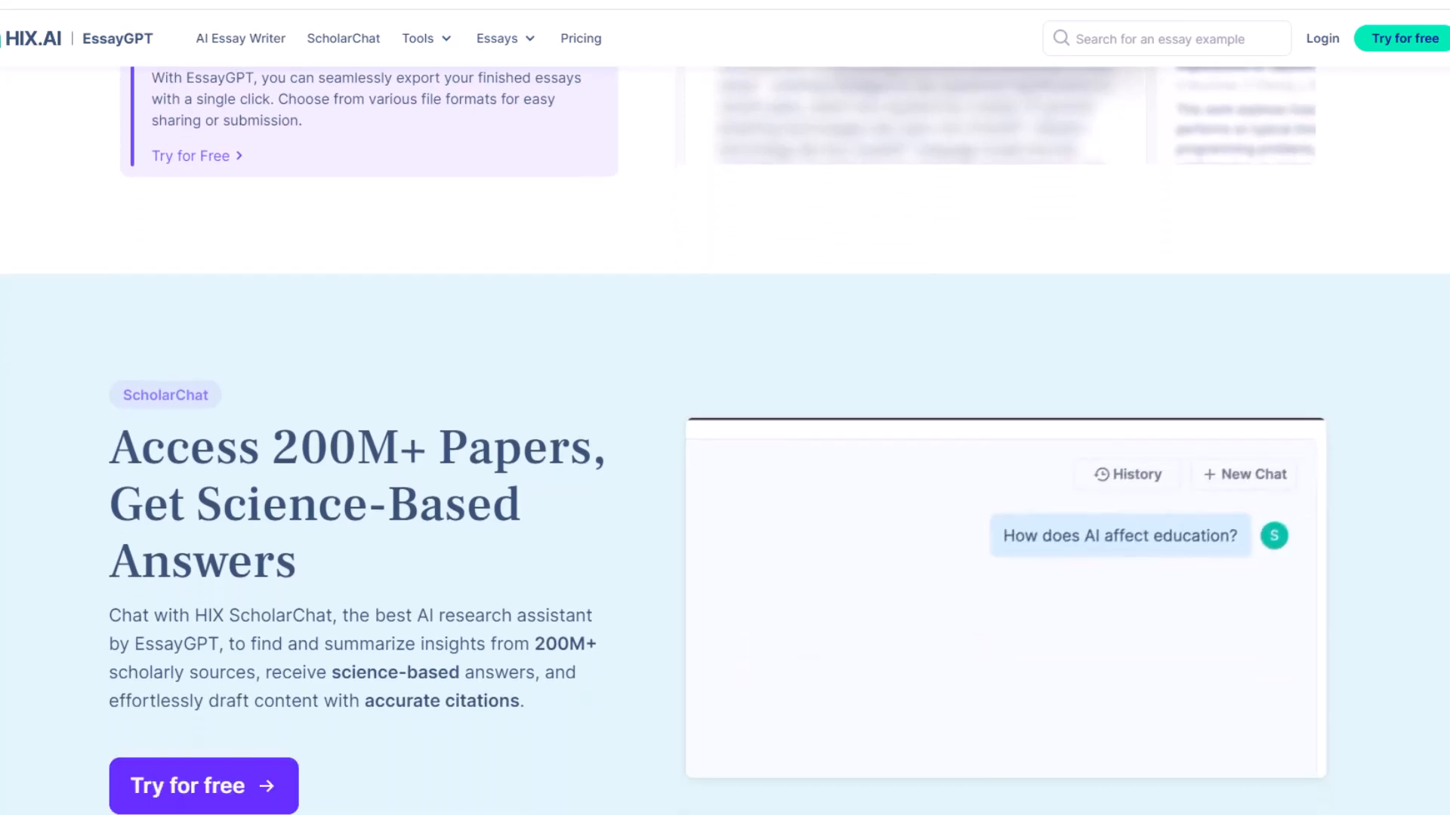
scroll(down, 3)
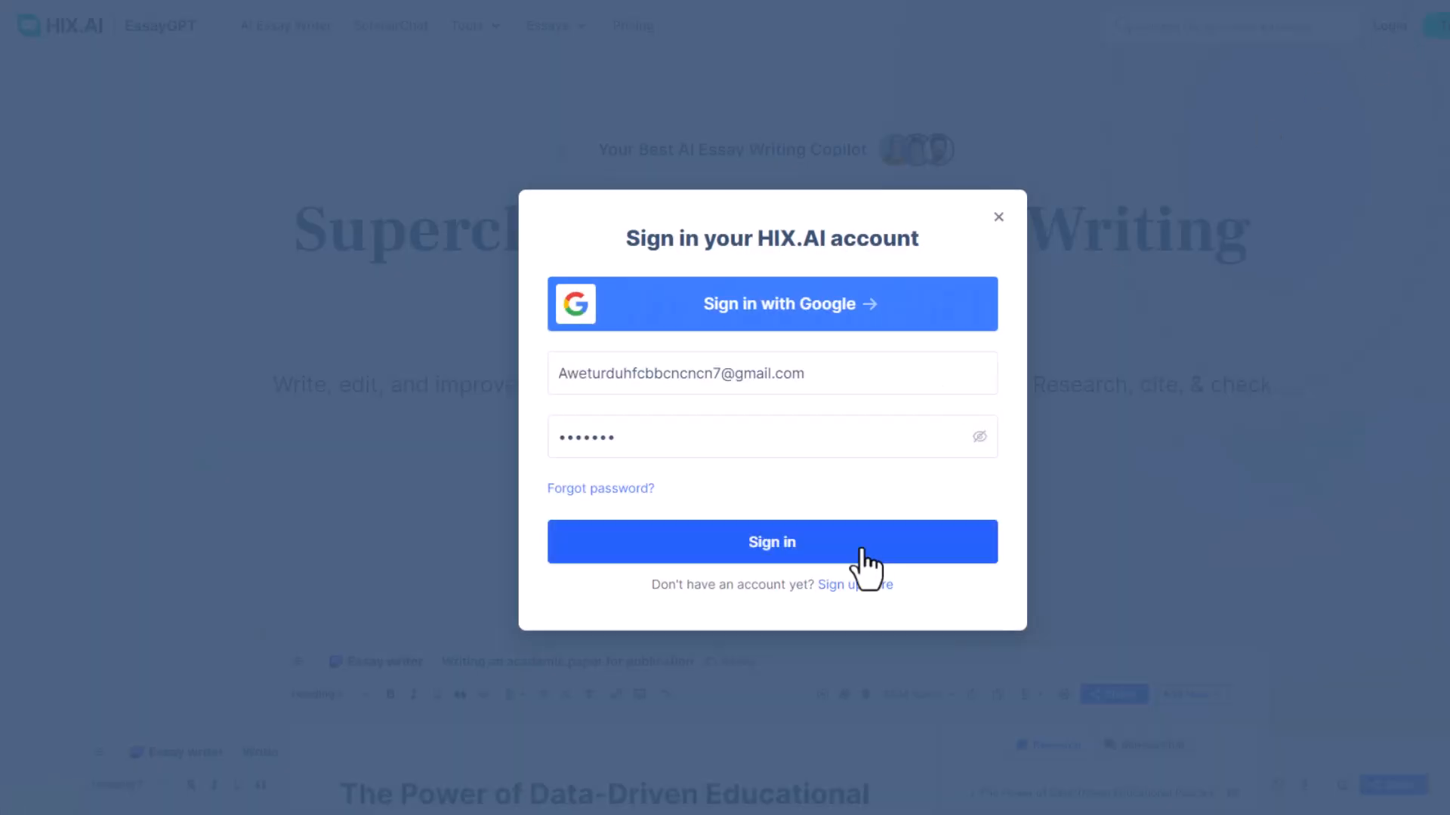
click(771, 543)
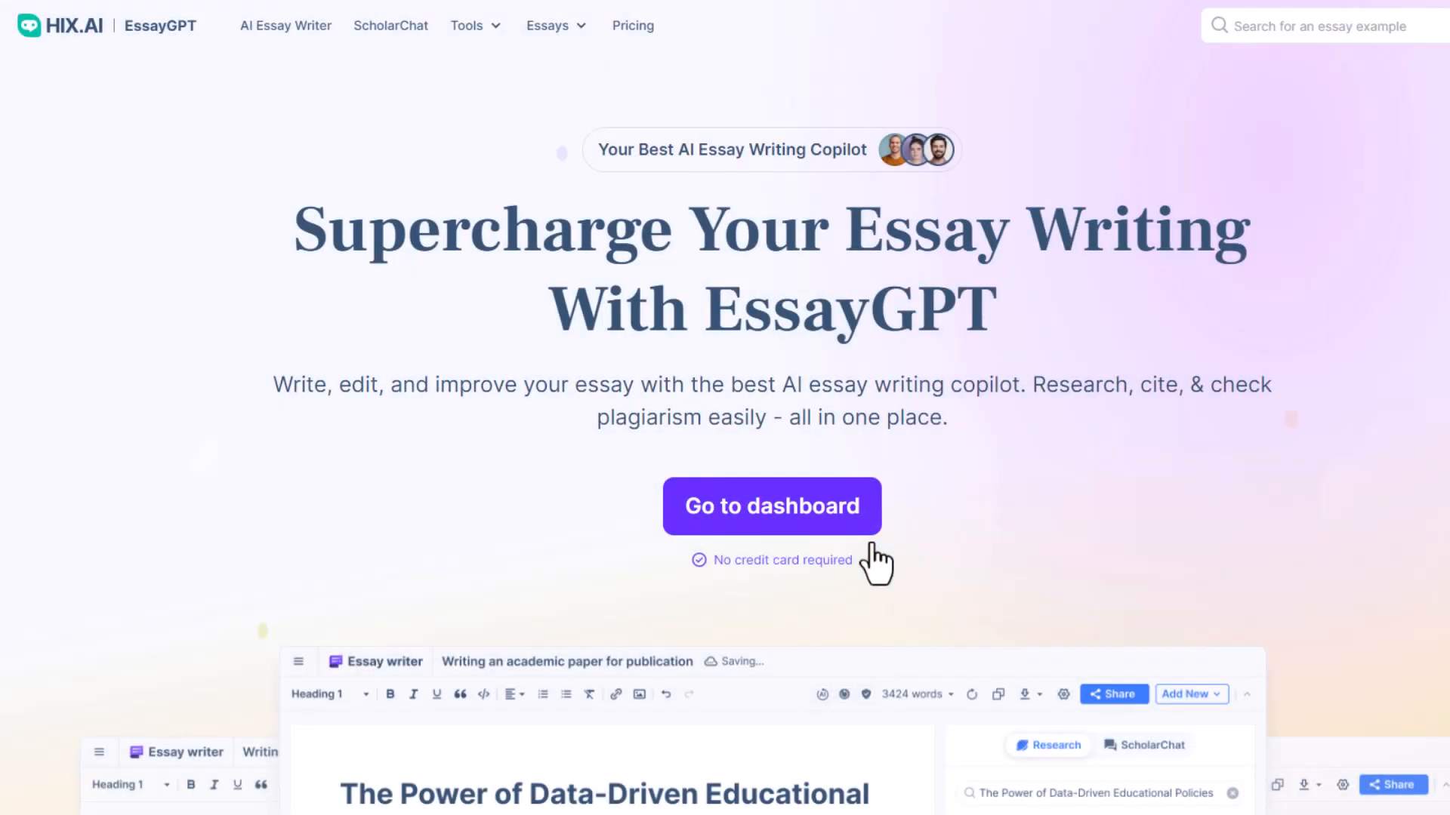
click(771, 506)
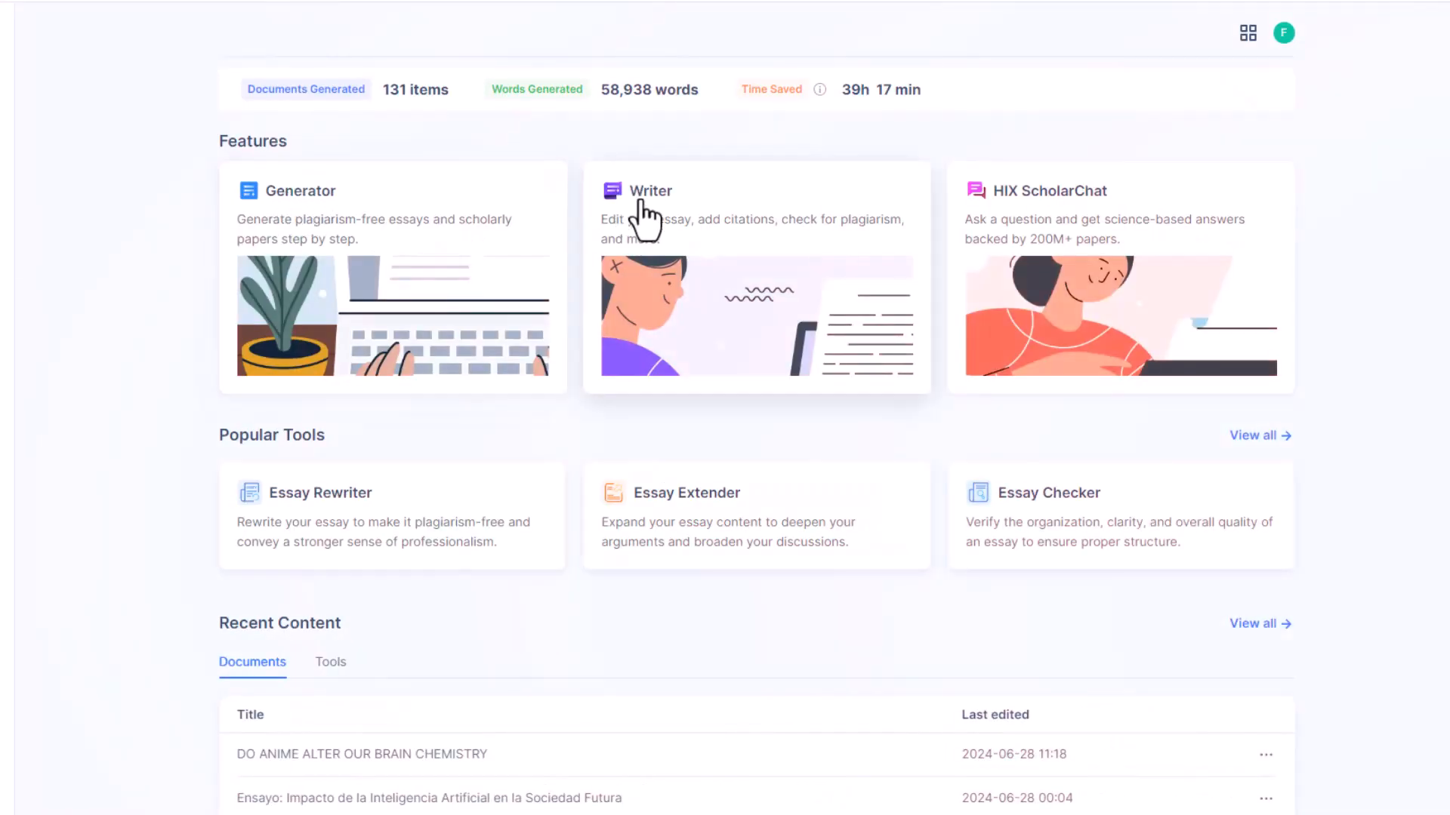
mouse_move(278, 504)
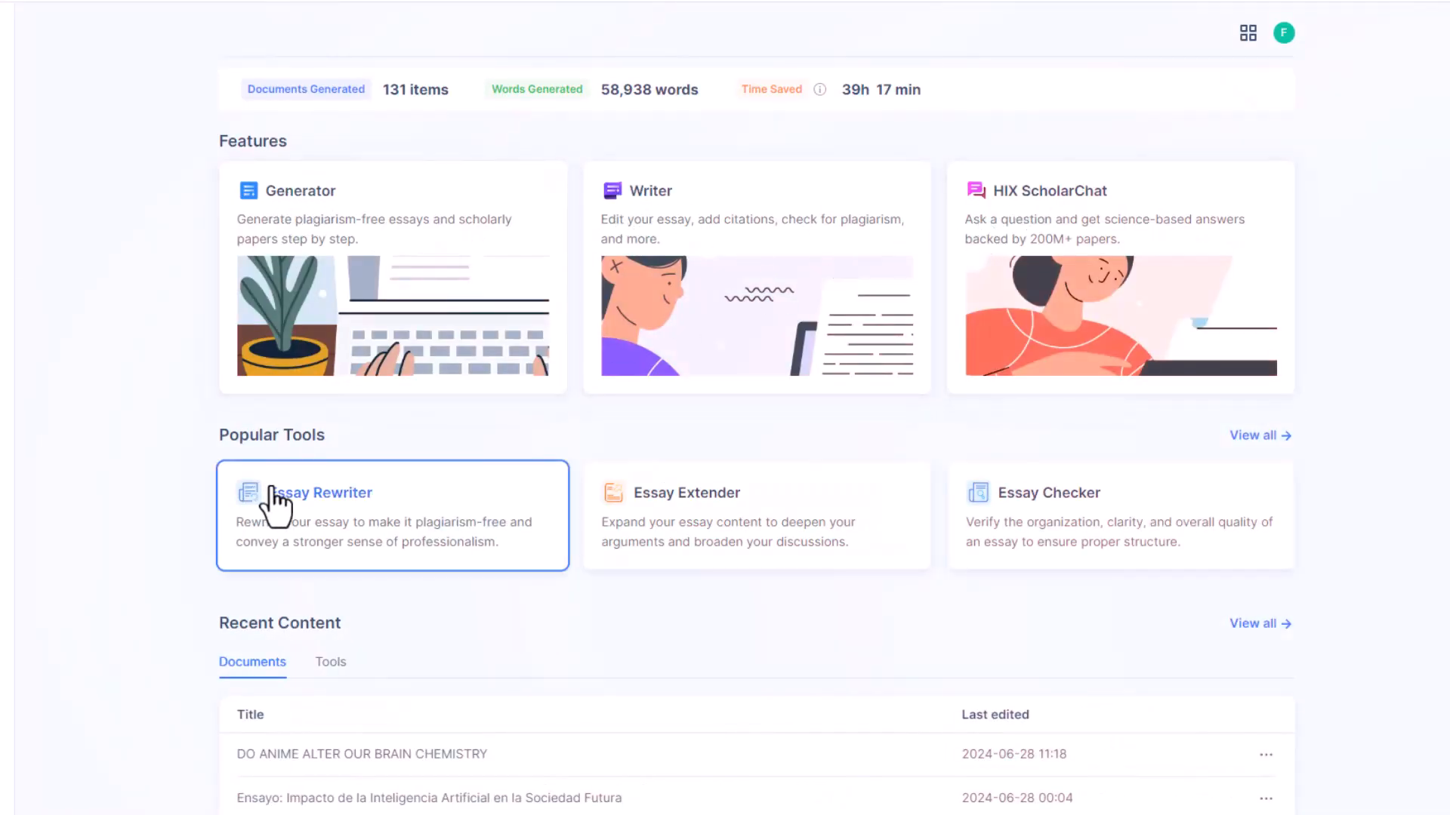
mouse_move(1046, 543)
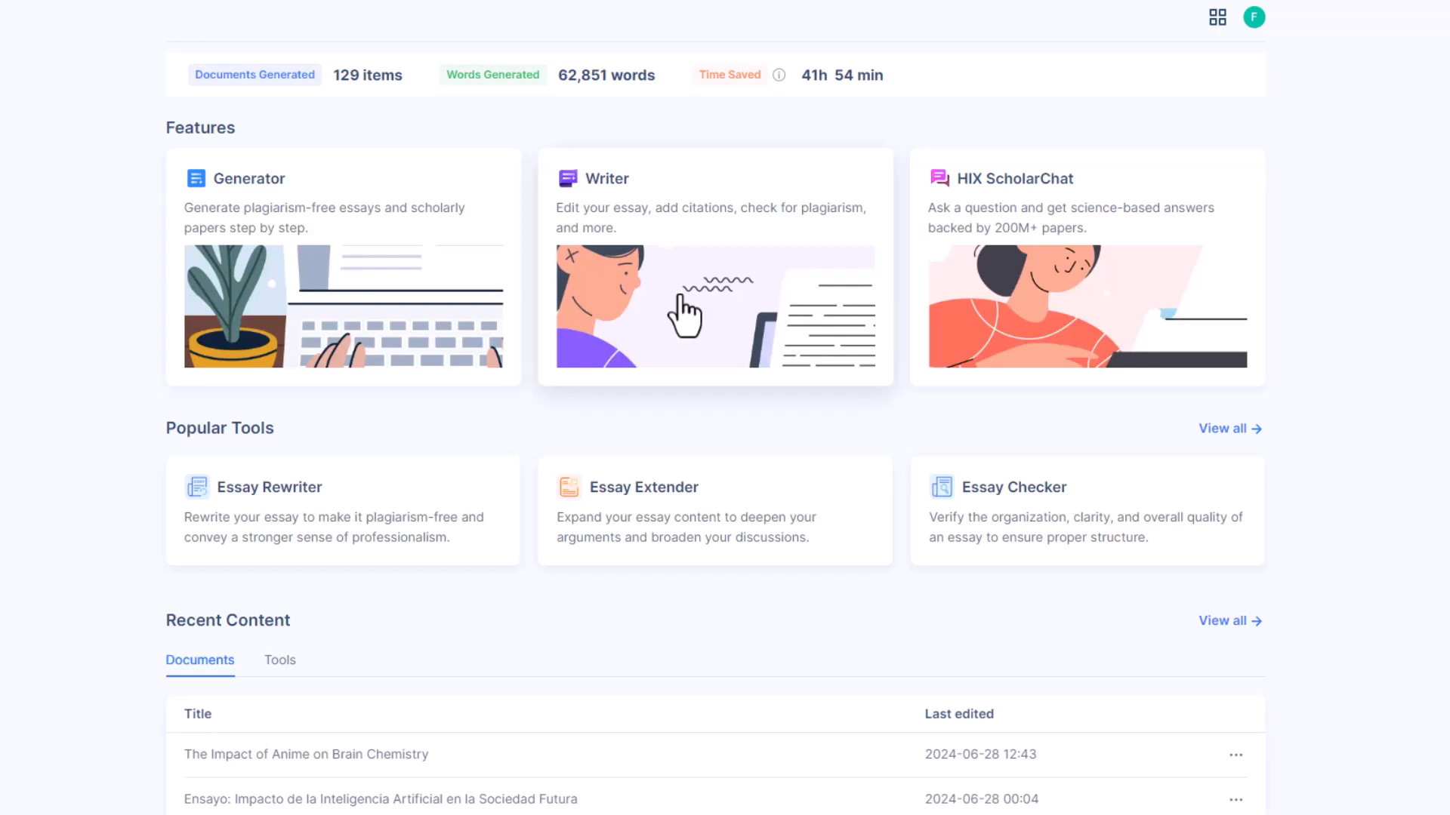
mouse_move(1084, 347)
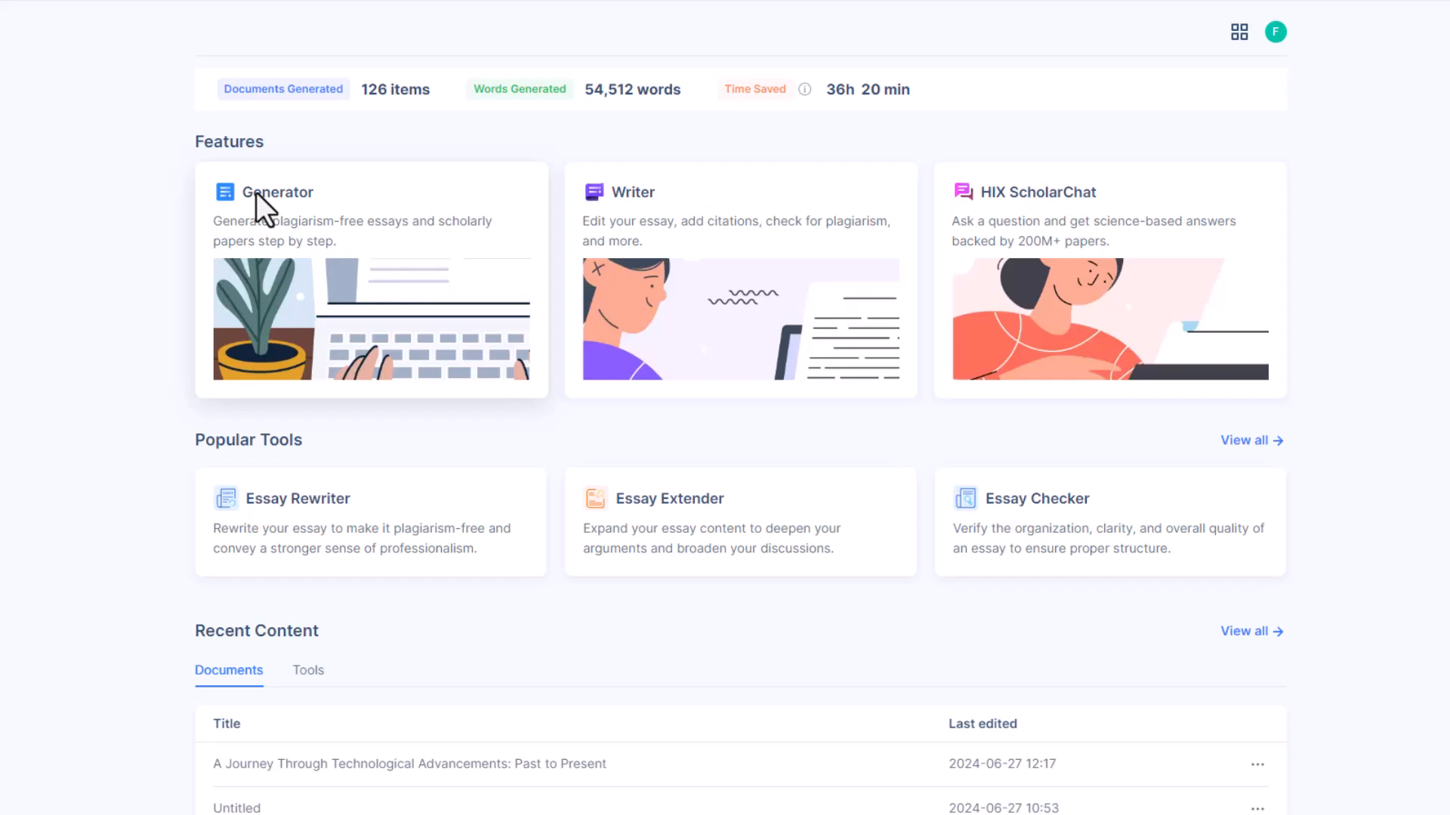
Step: Start the Generator with the technology topic, Descriptive type and 200-500 words
click(278, 191)
text(Technology of the past and)
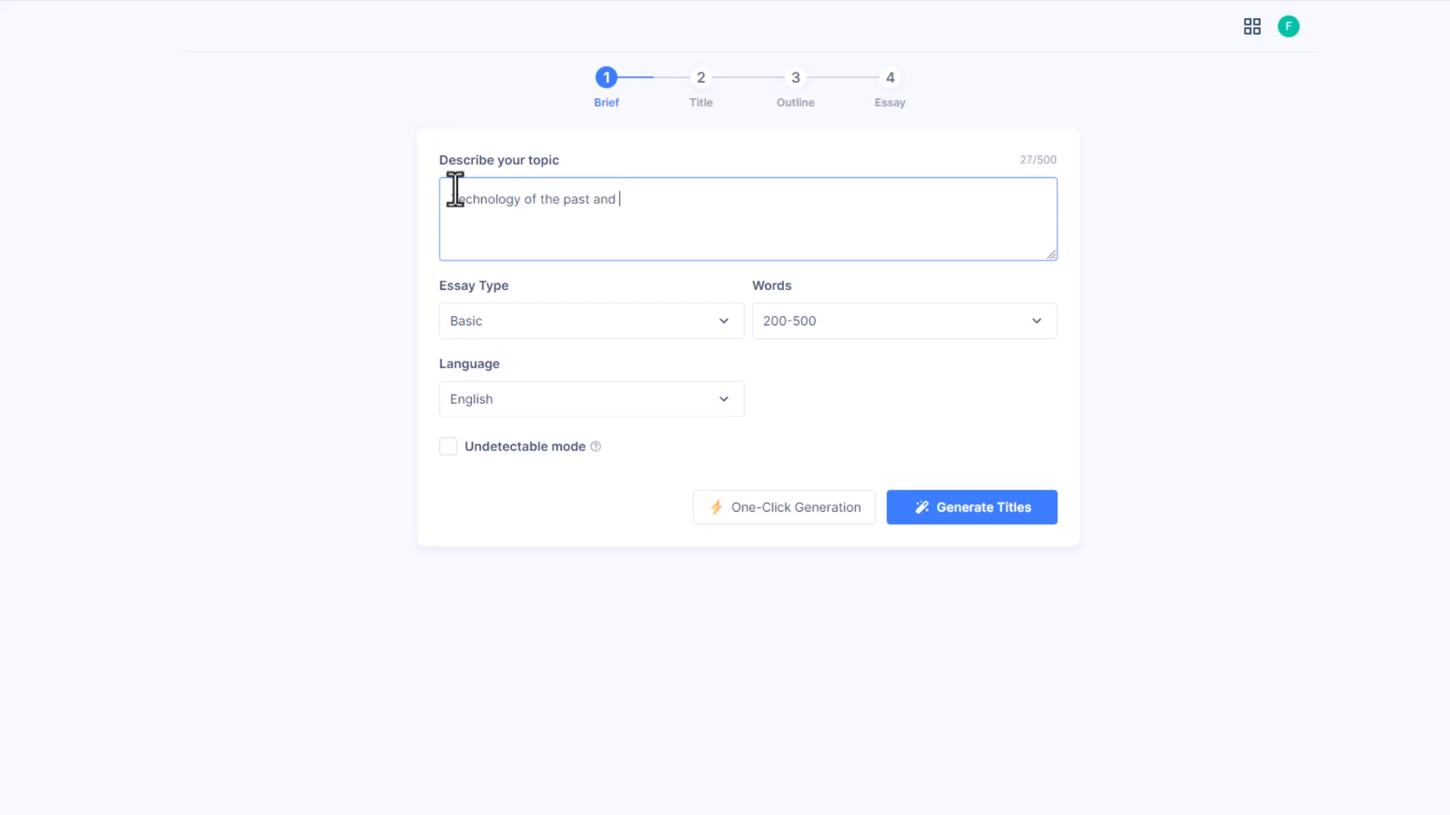
text(Present)
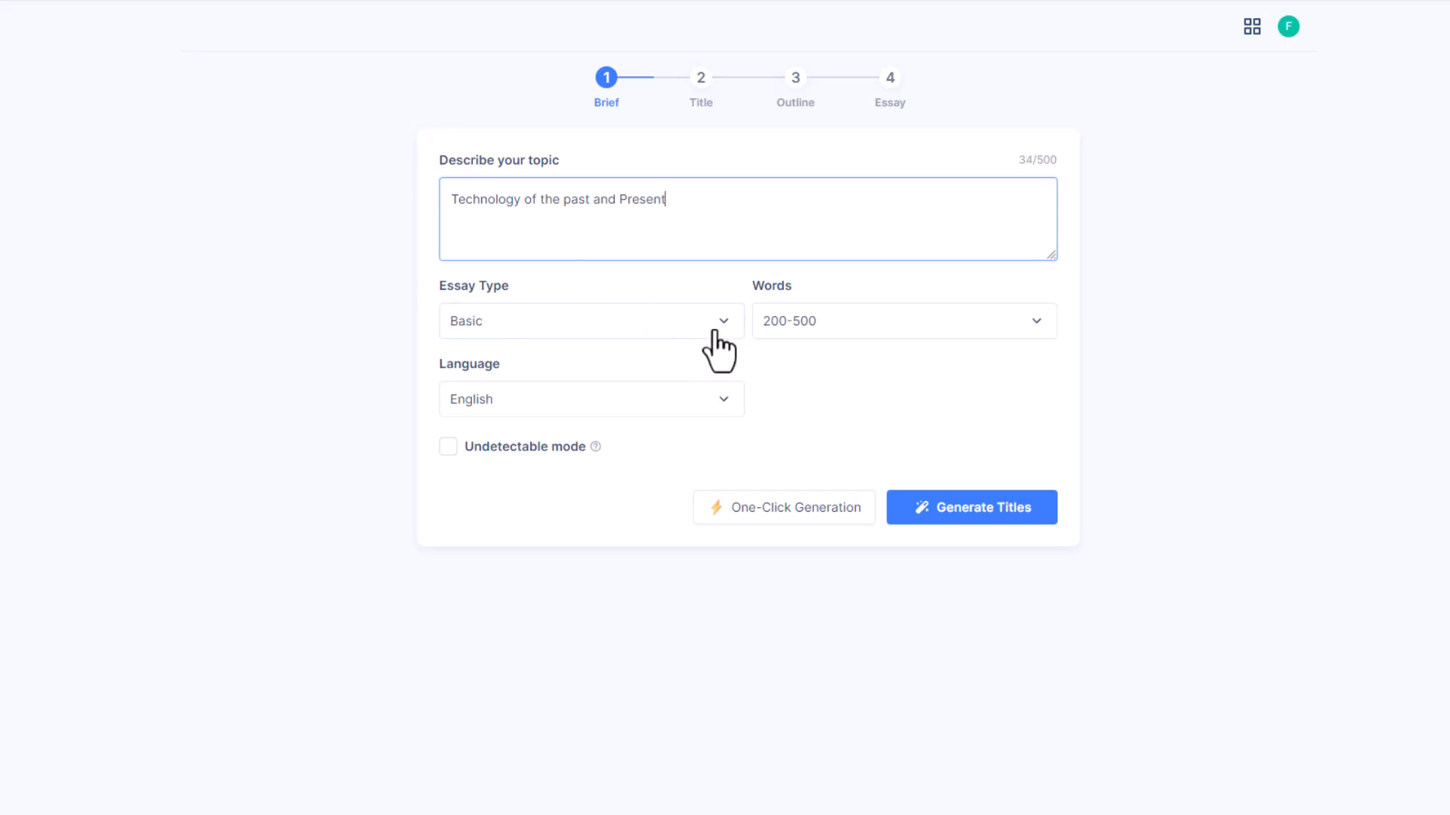
click(591, 320)
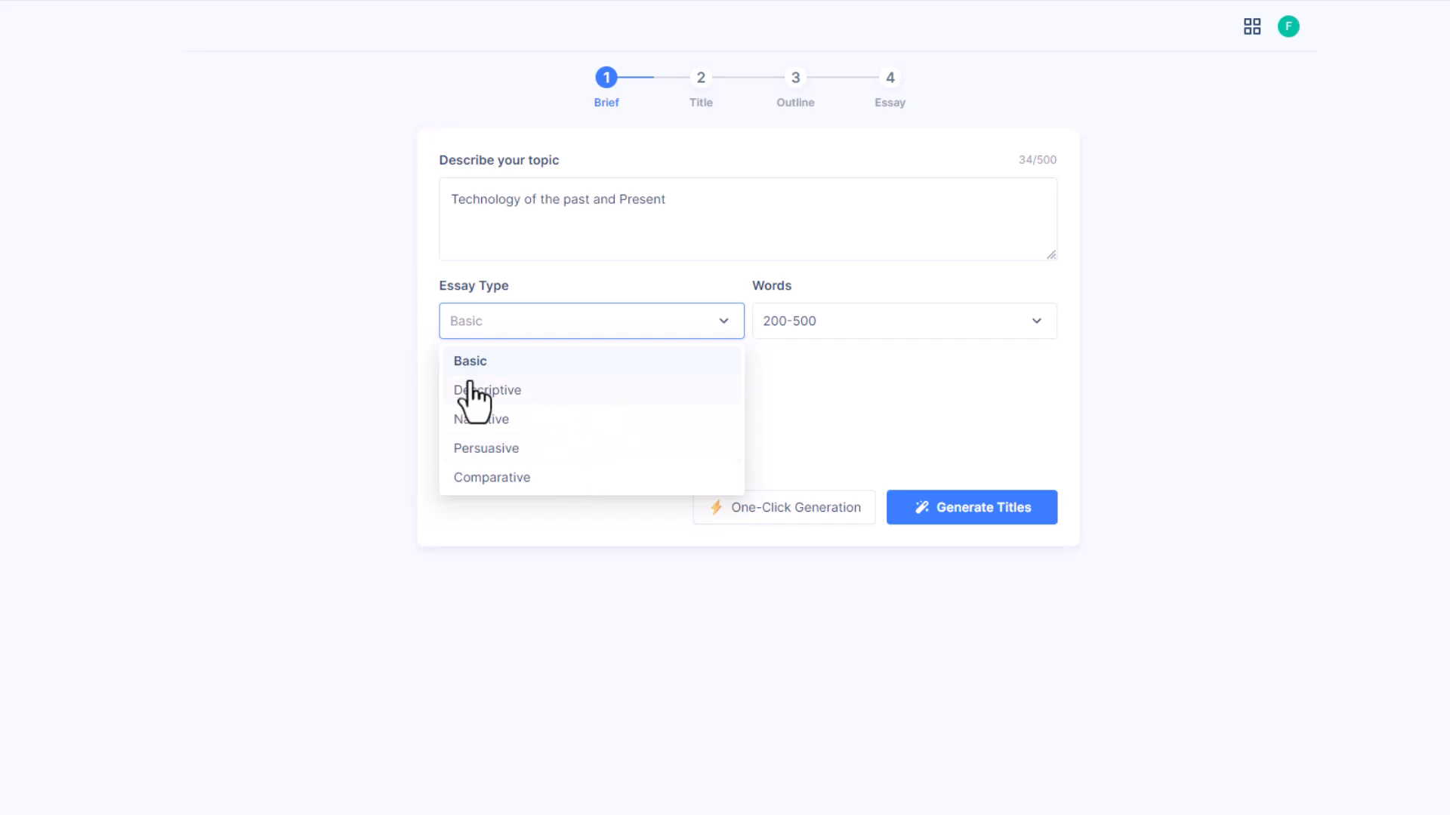
mouse_move(489, 411)
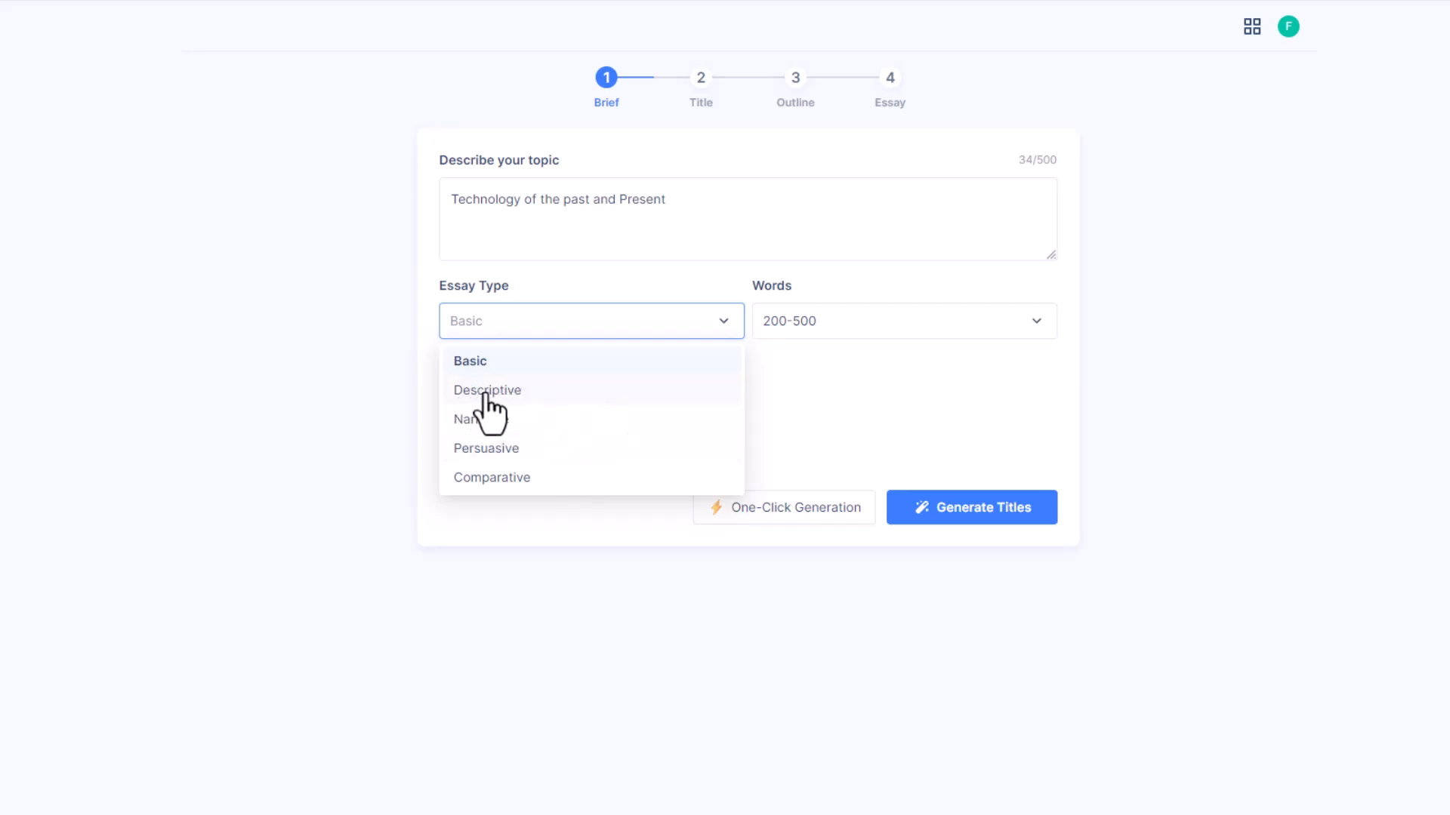
click(486, 390)
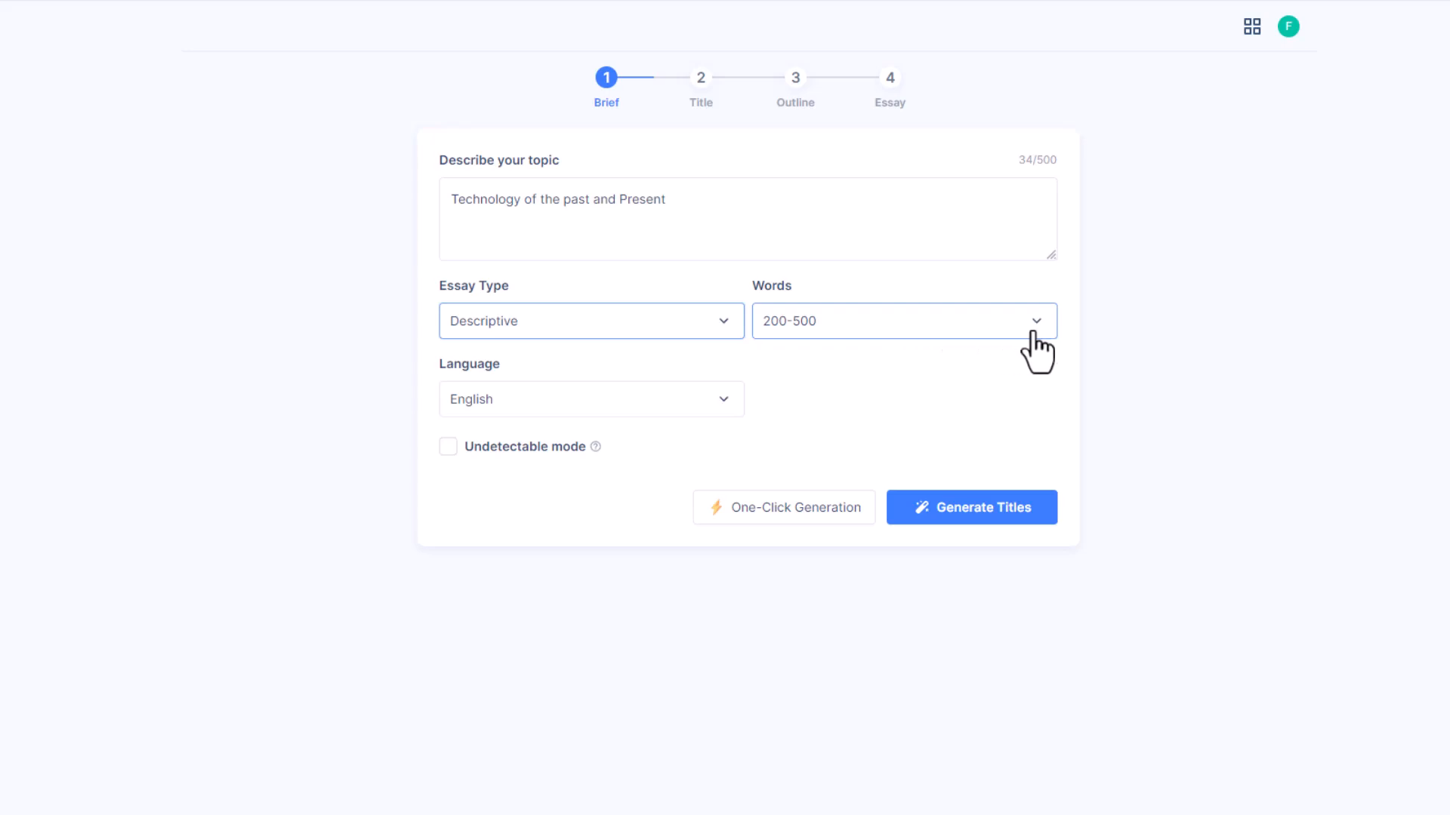
click(901, 320)
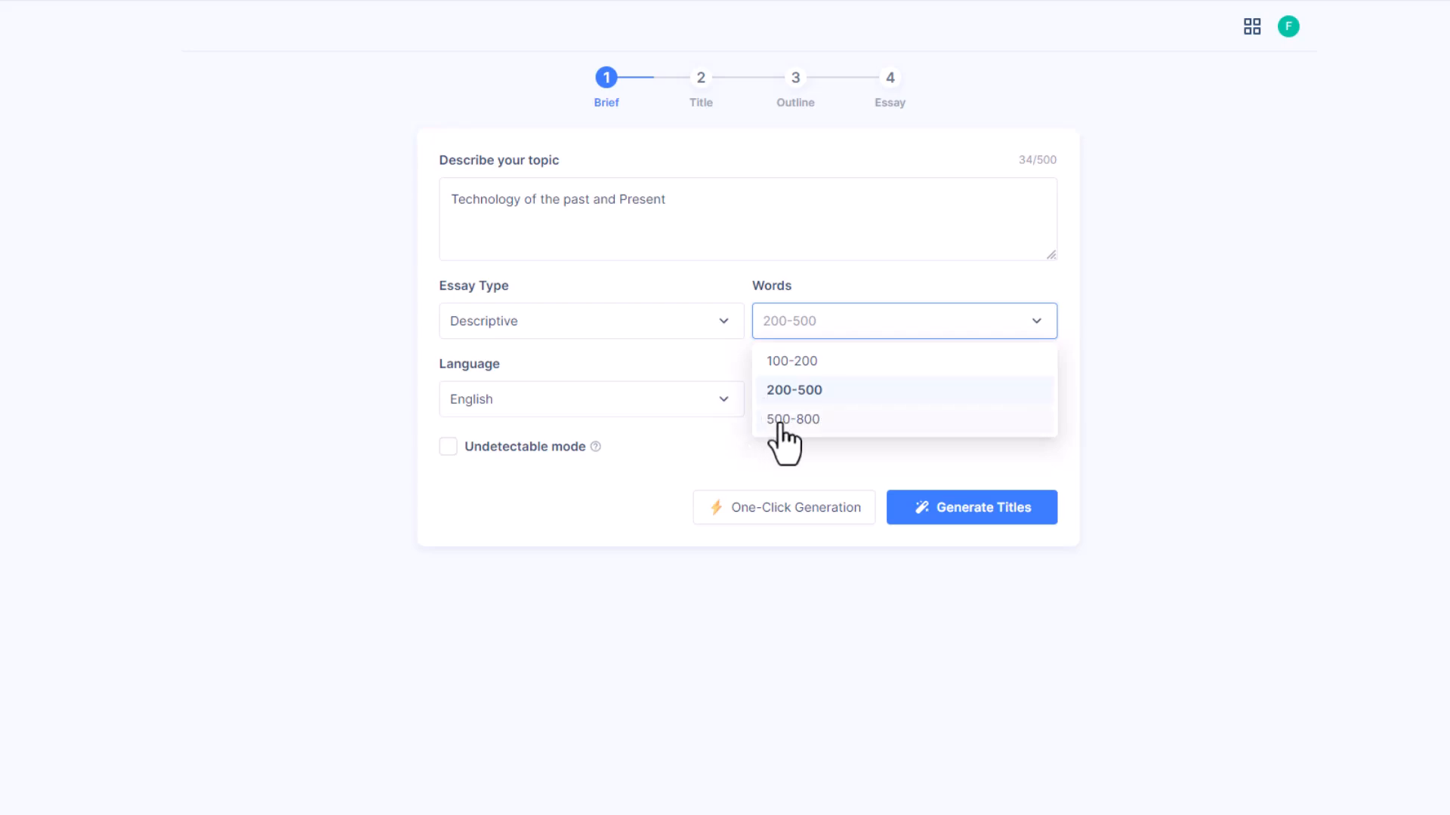
mouse_move(821, 397)
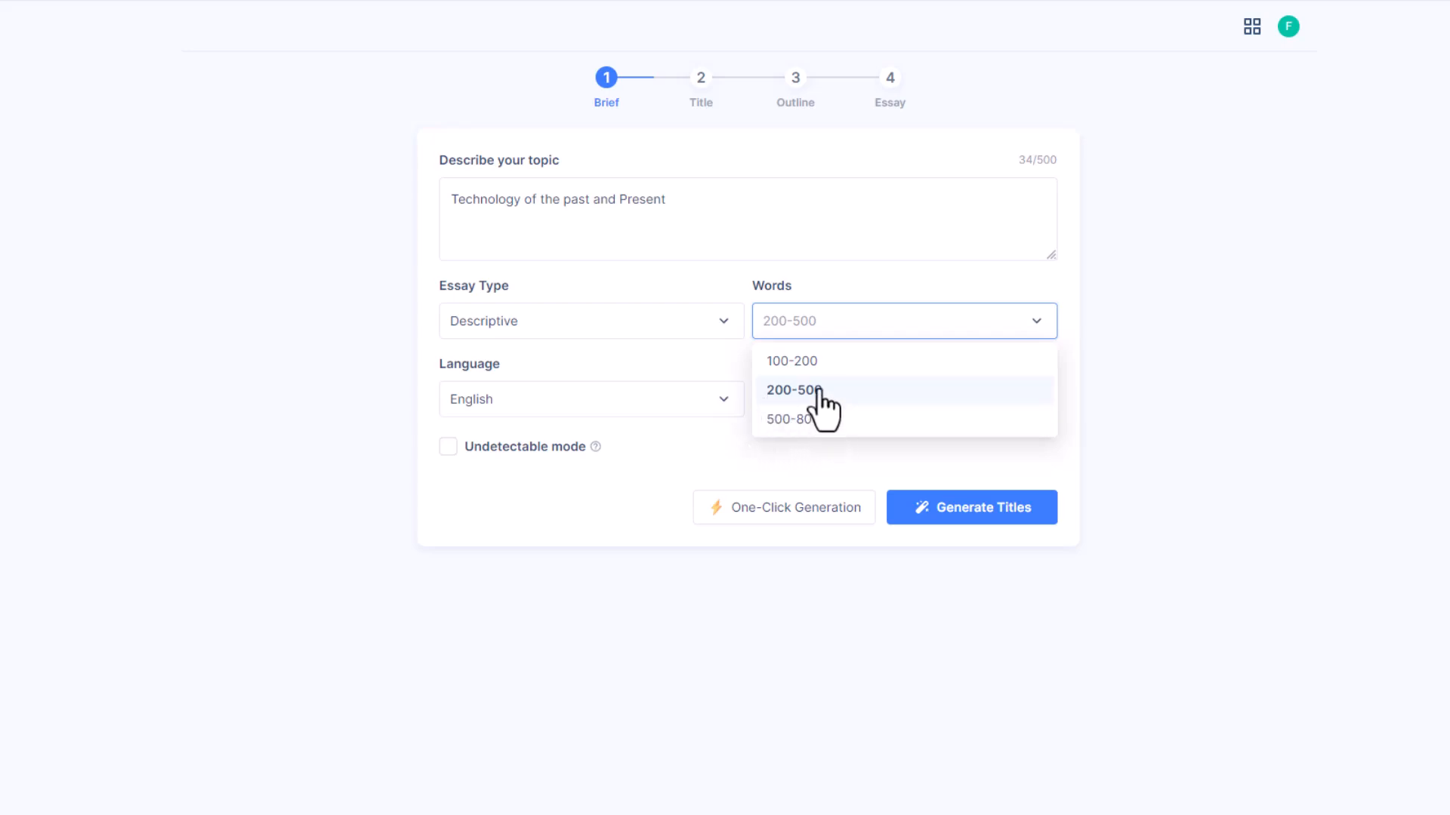
click(590, 398)
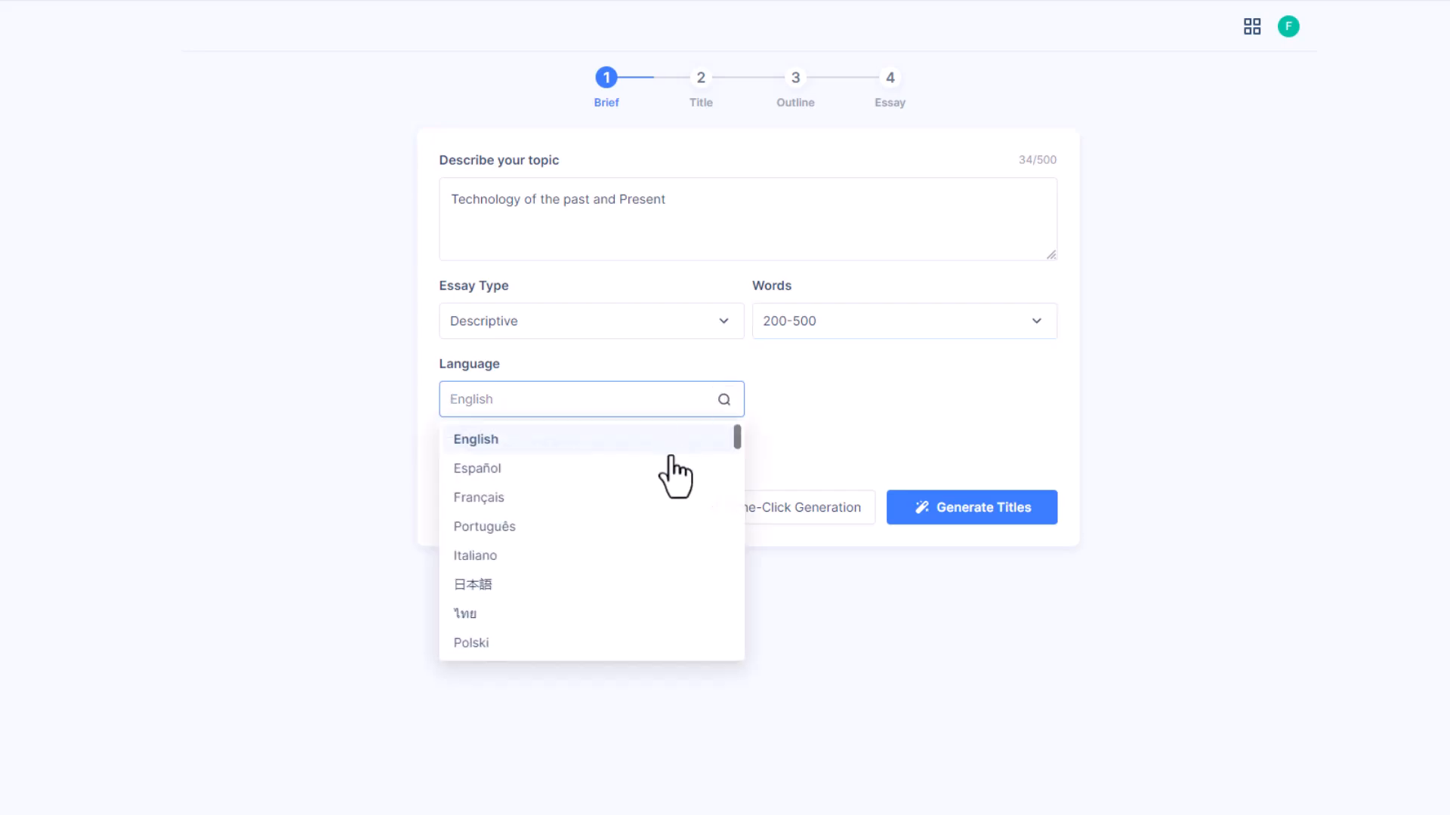
Step: Keep English, enable Undetectable mode and generate title suggestions
scroll(down, 3)
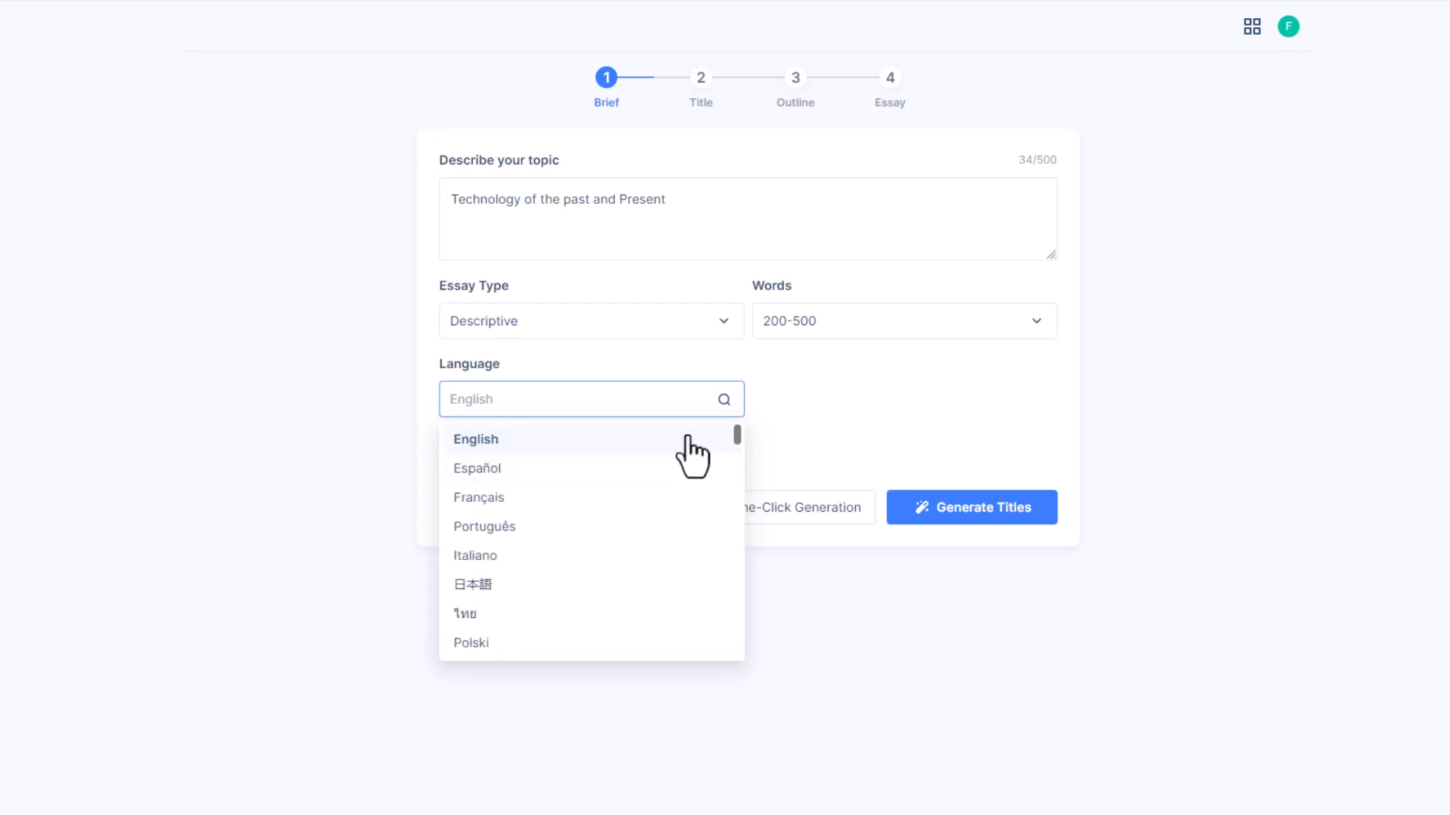
click(476, 438)
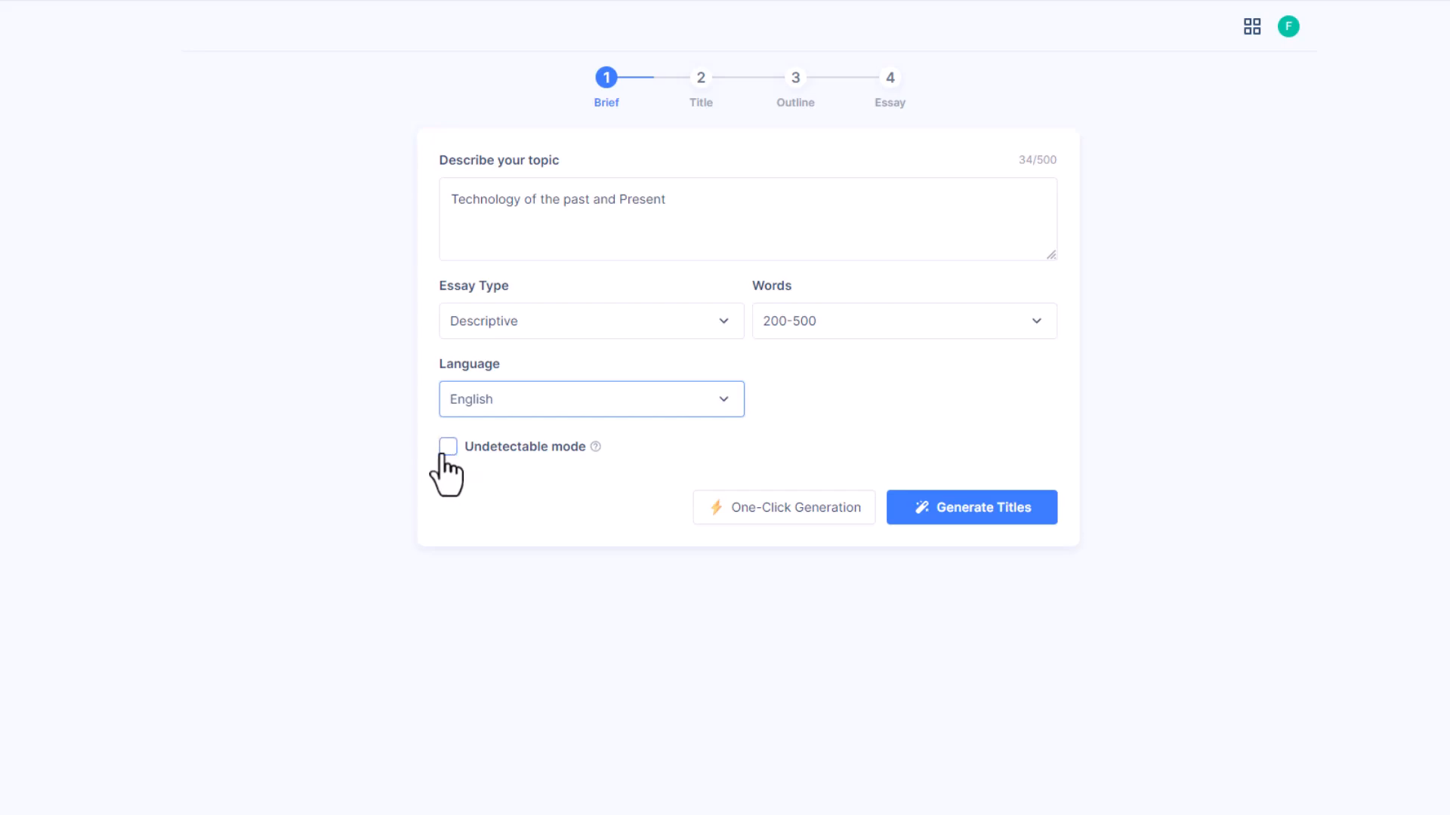
click(447, 447)
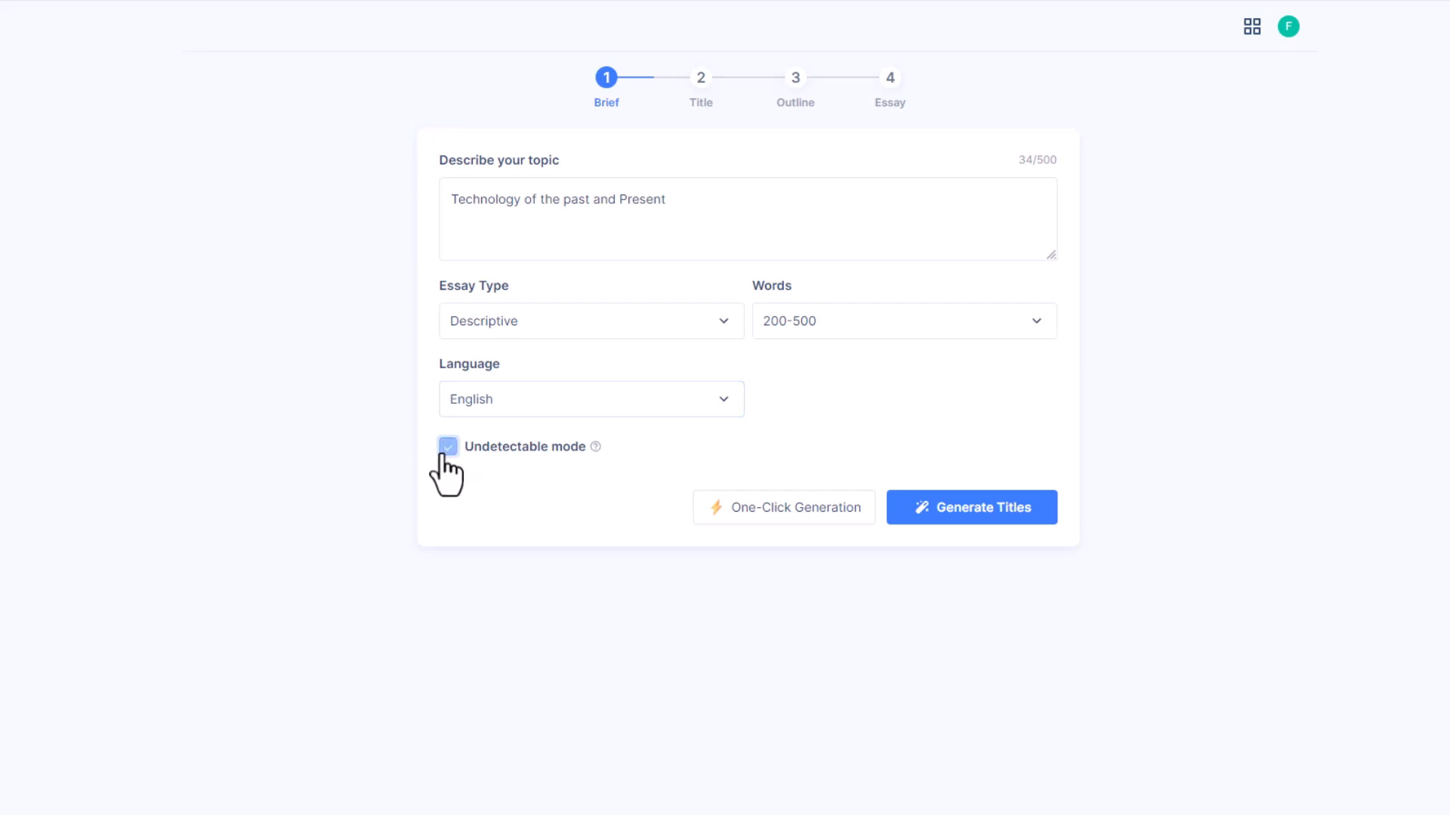
click(447, 447)
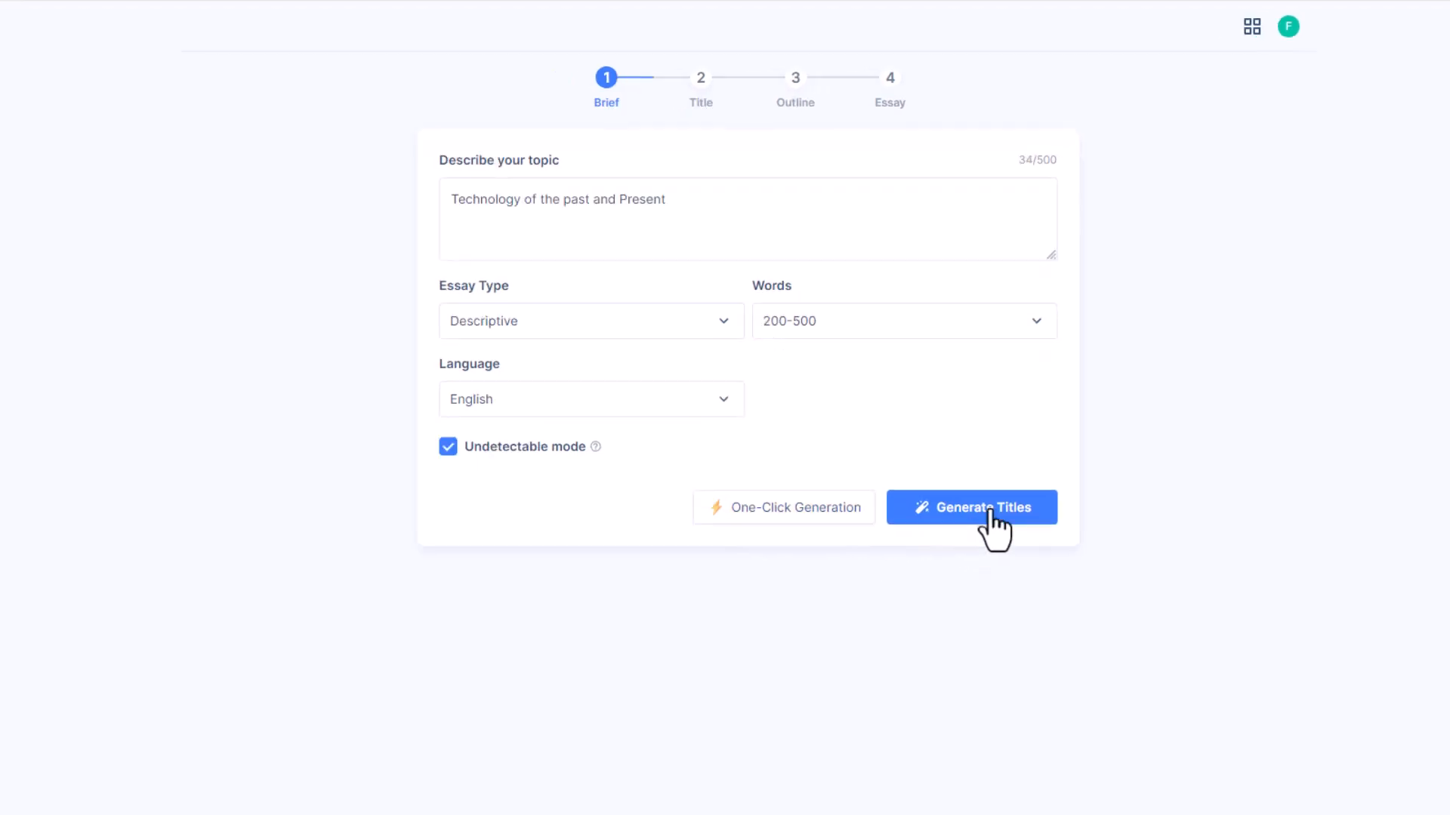
click(971, 507)
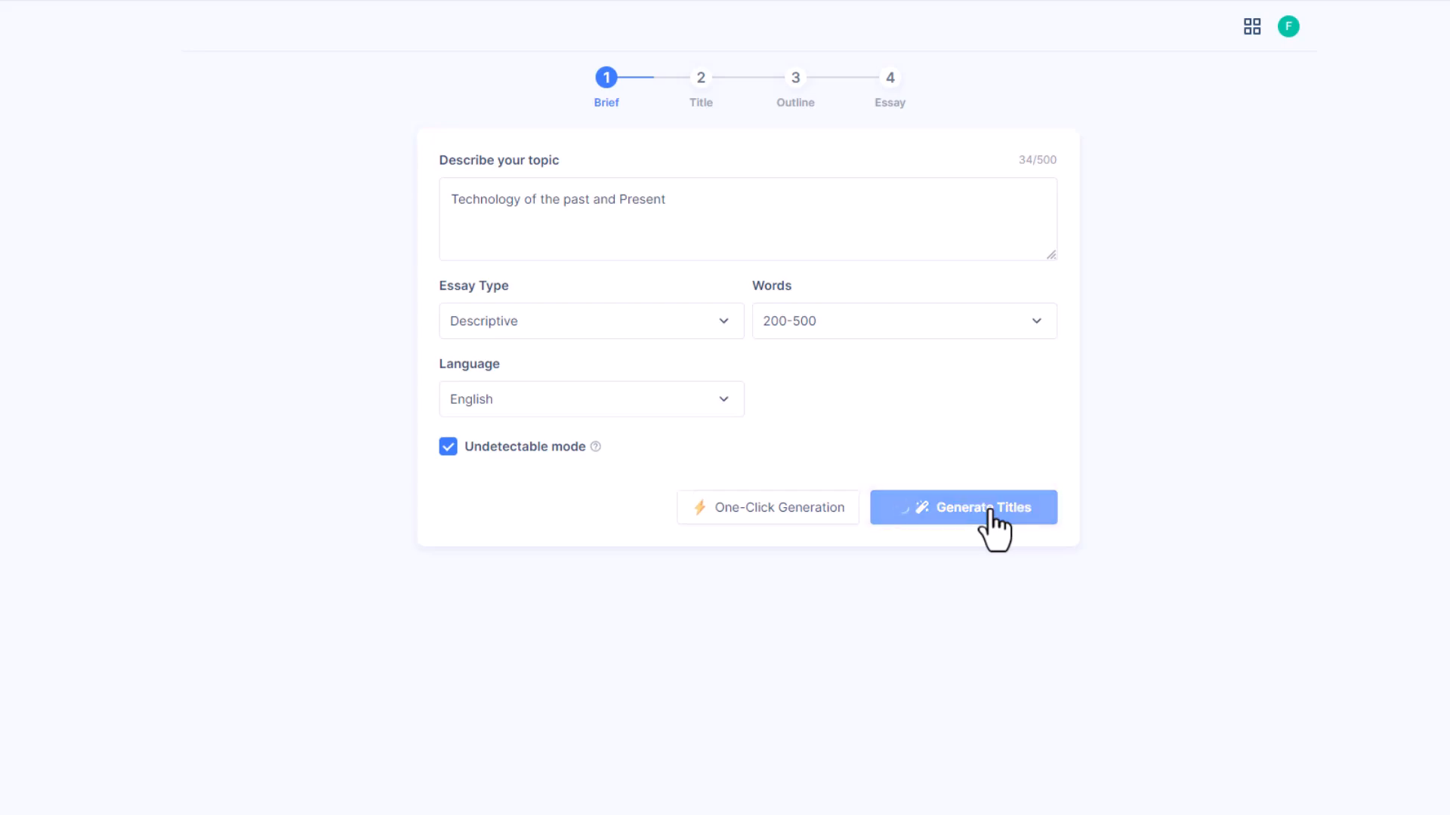
Step: Choose the title 'From Antiquity to Modernity: Tech Advancements' and generate its outline
click(962, 507)
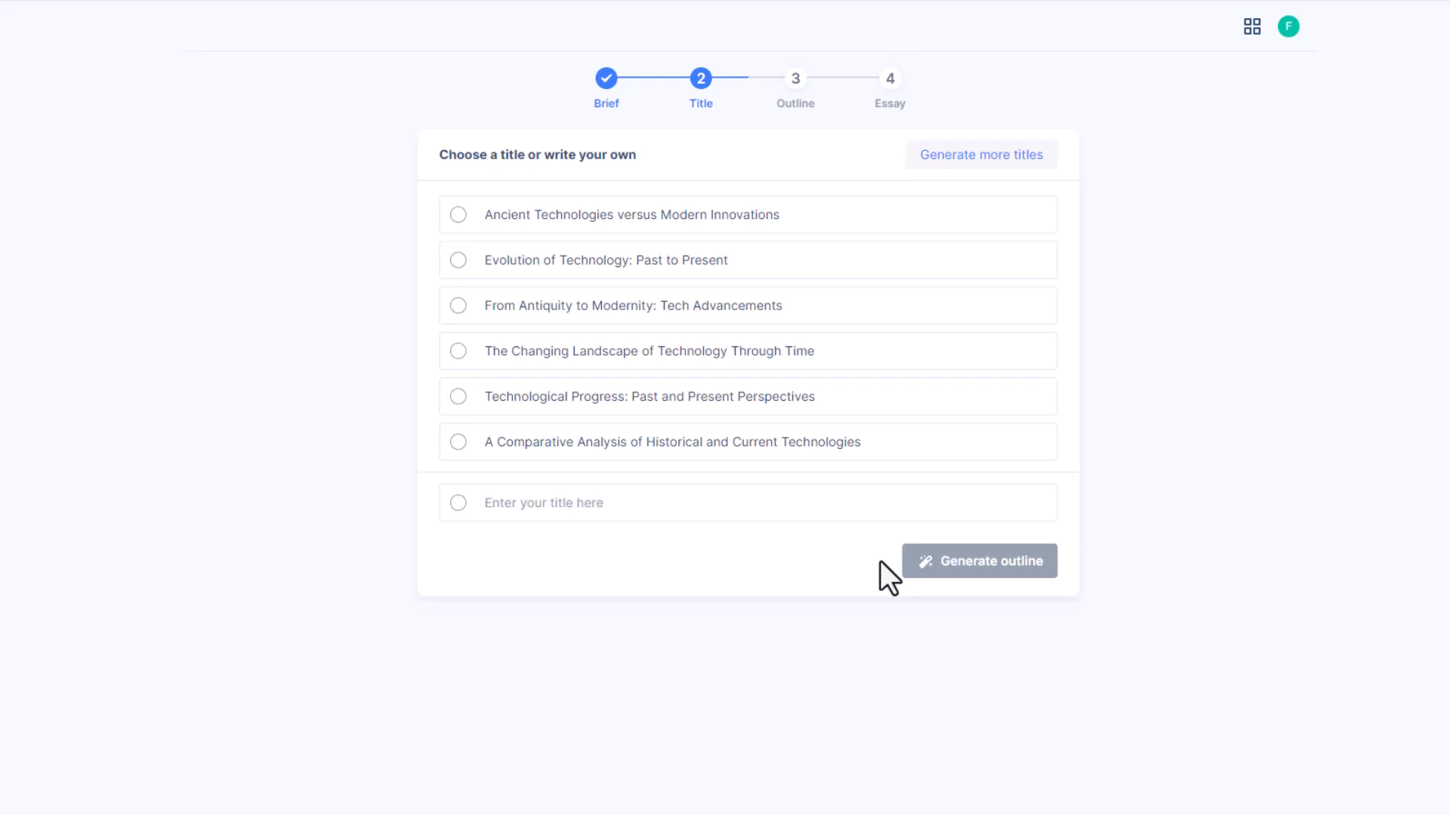
mouse_move(791, 216)
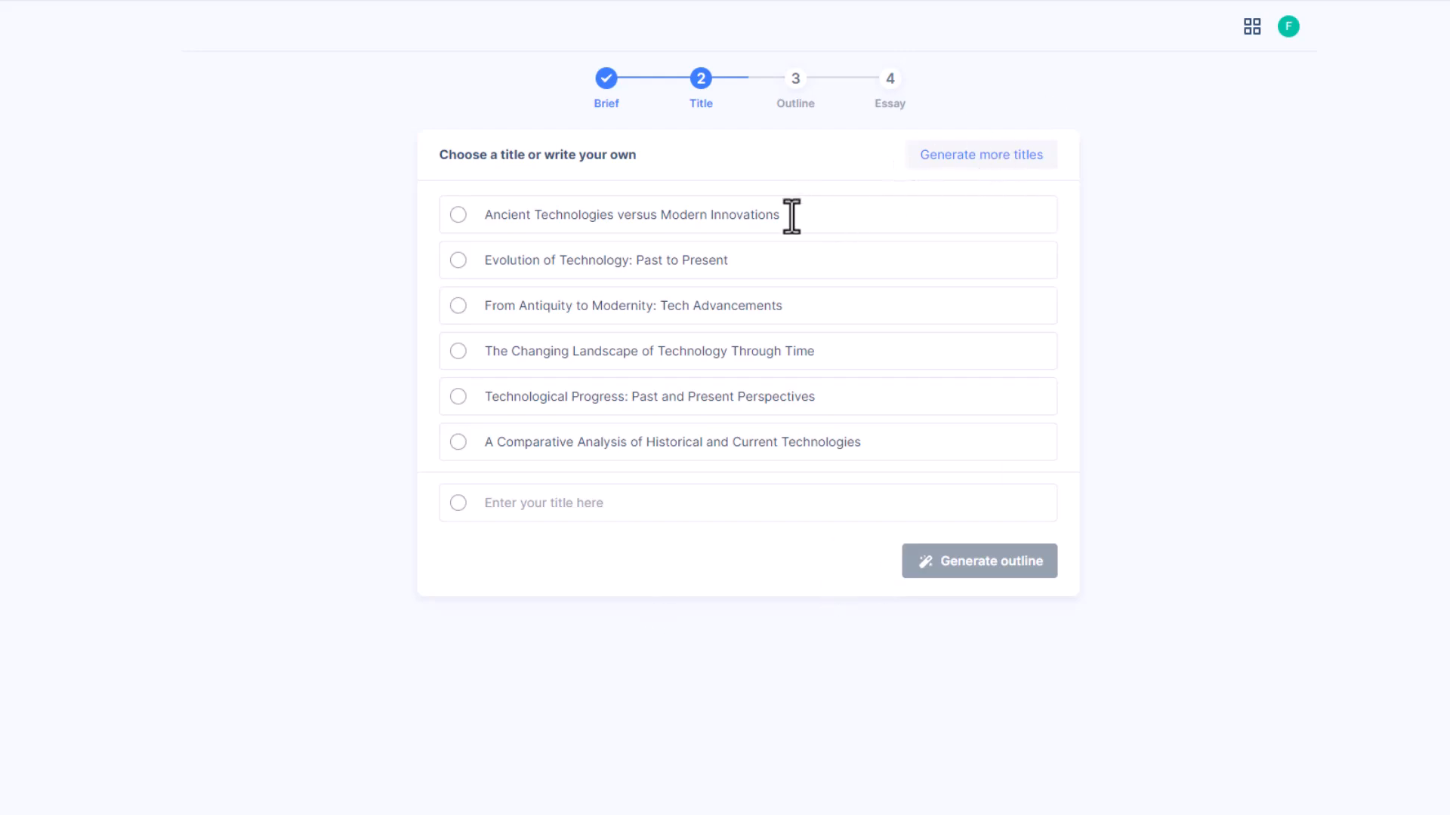
mouse_move(828, 383)
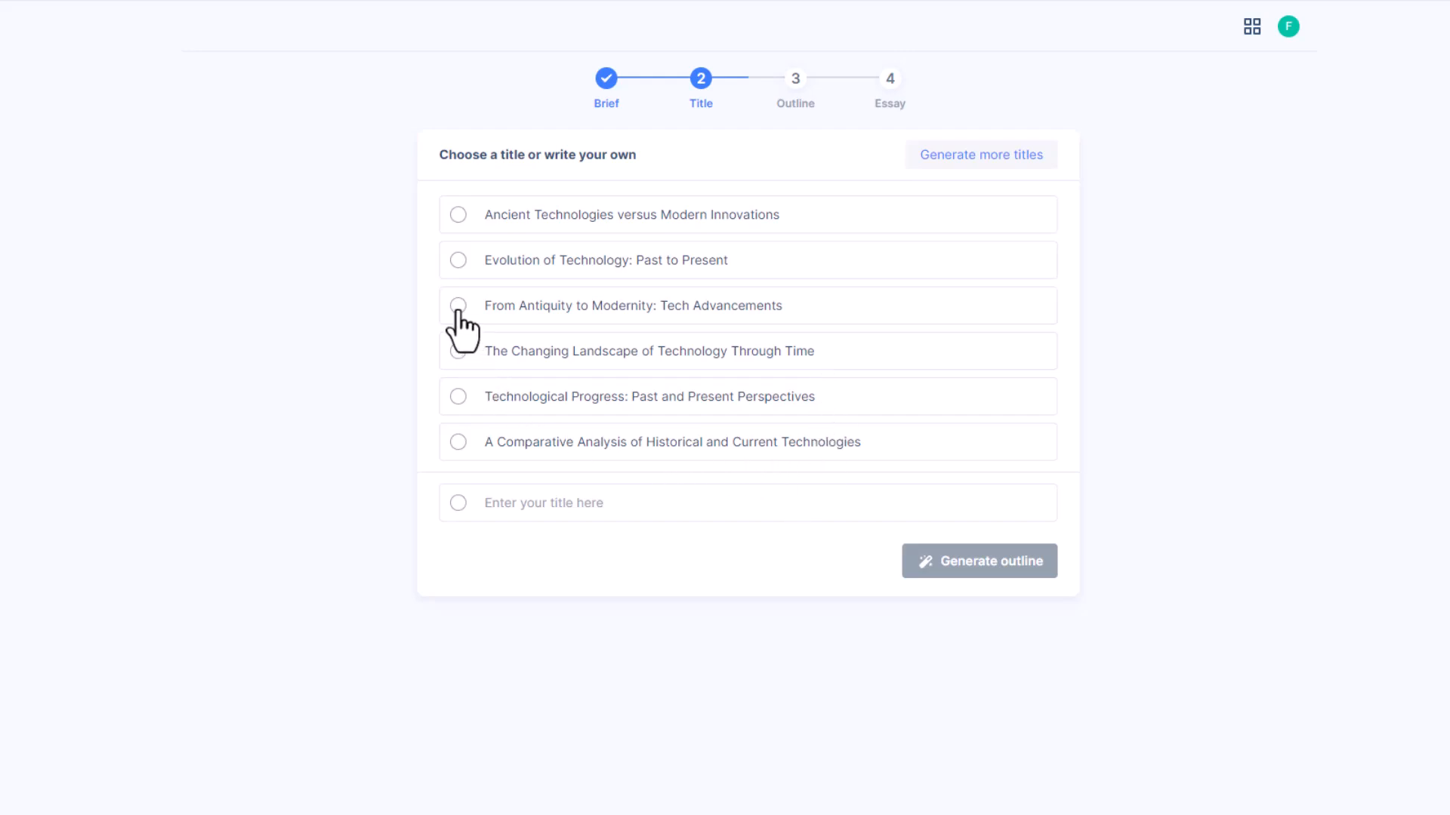
click(457, 305)
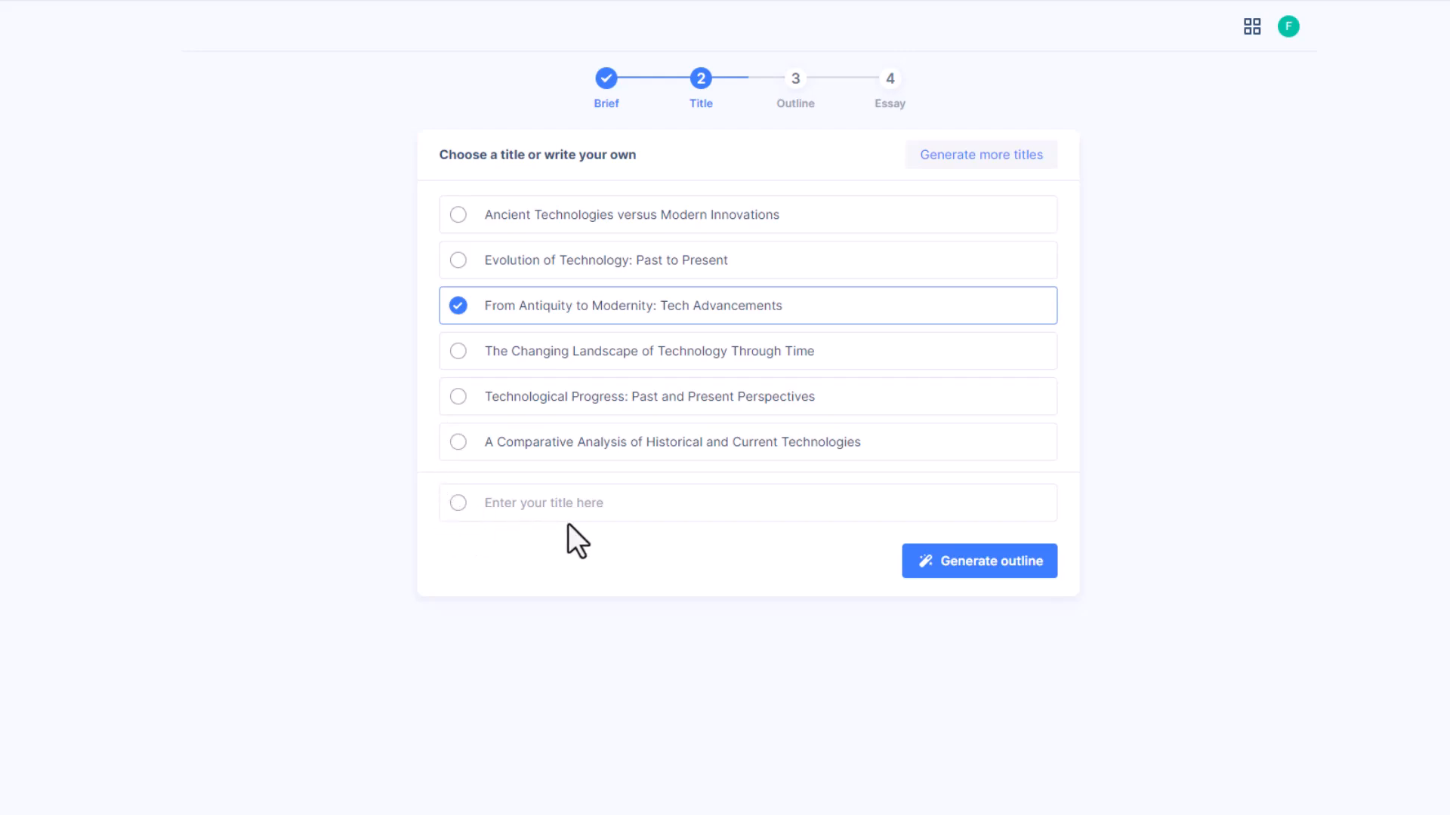
click(978, 560)
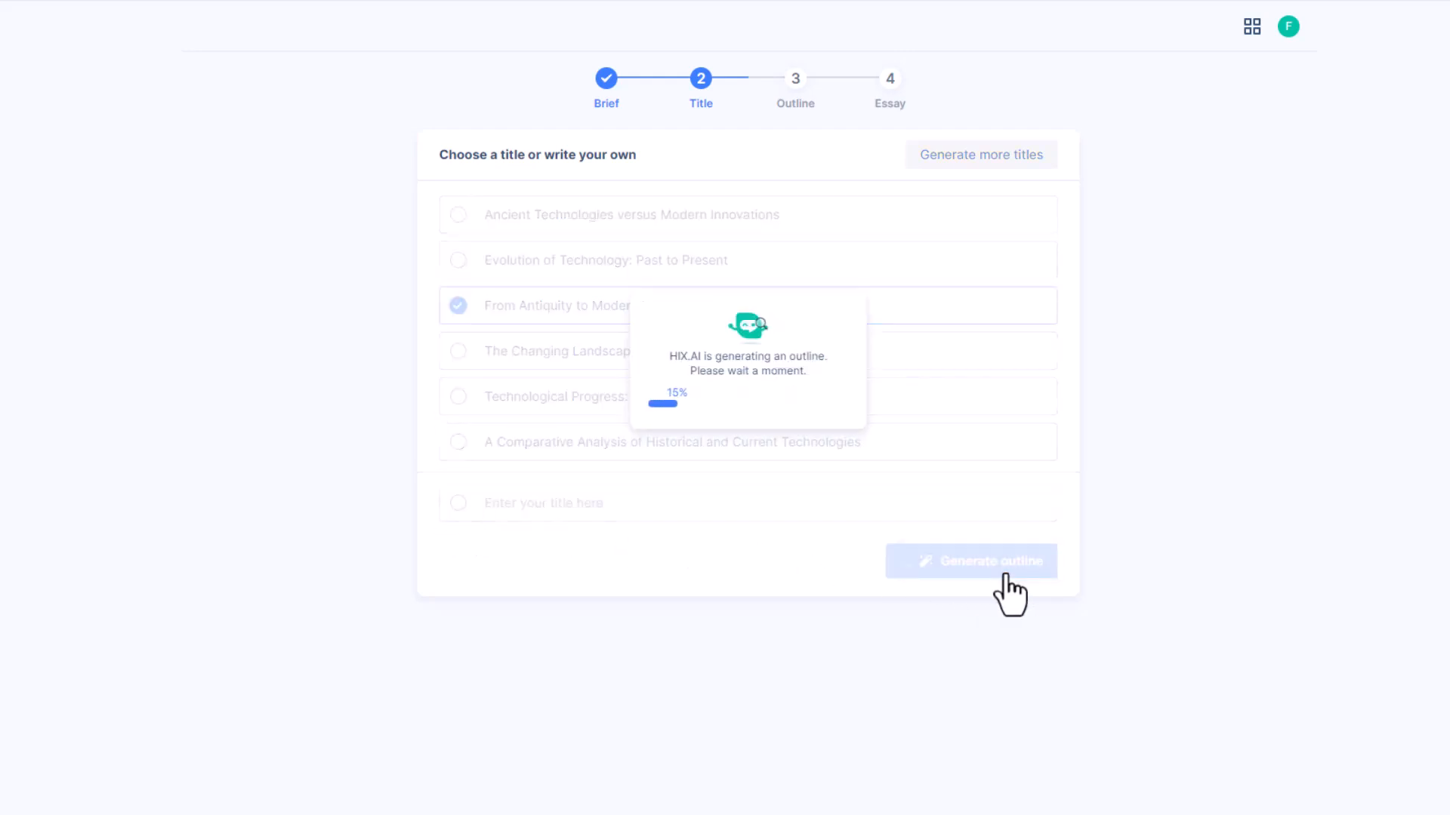
click(971, 562)
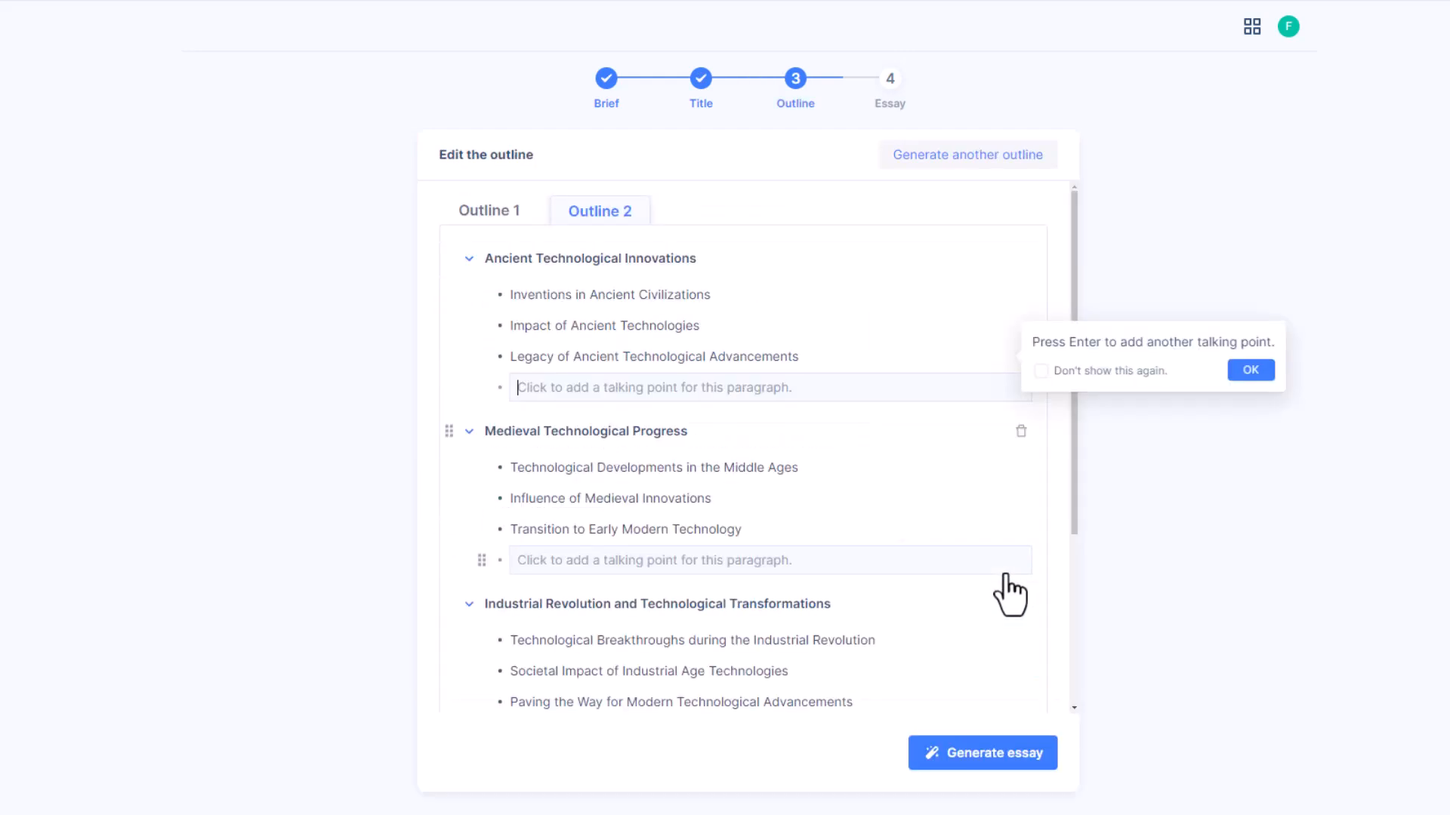
Step: Compare the Outline 1 and Outline 2 options before writing the essay
click(489, 211)
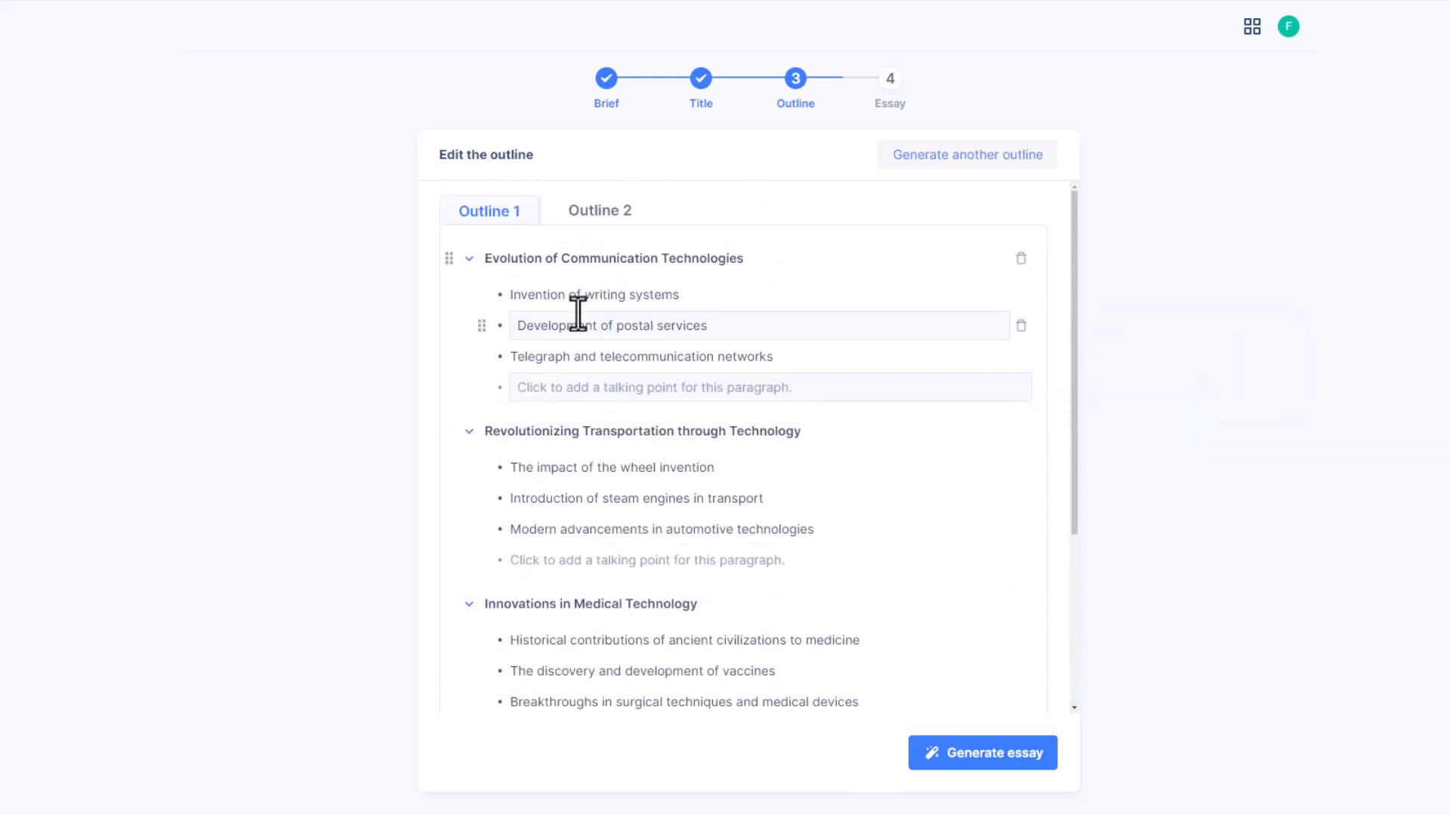
click(598, 210)
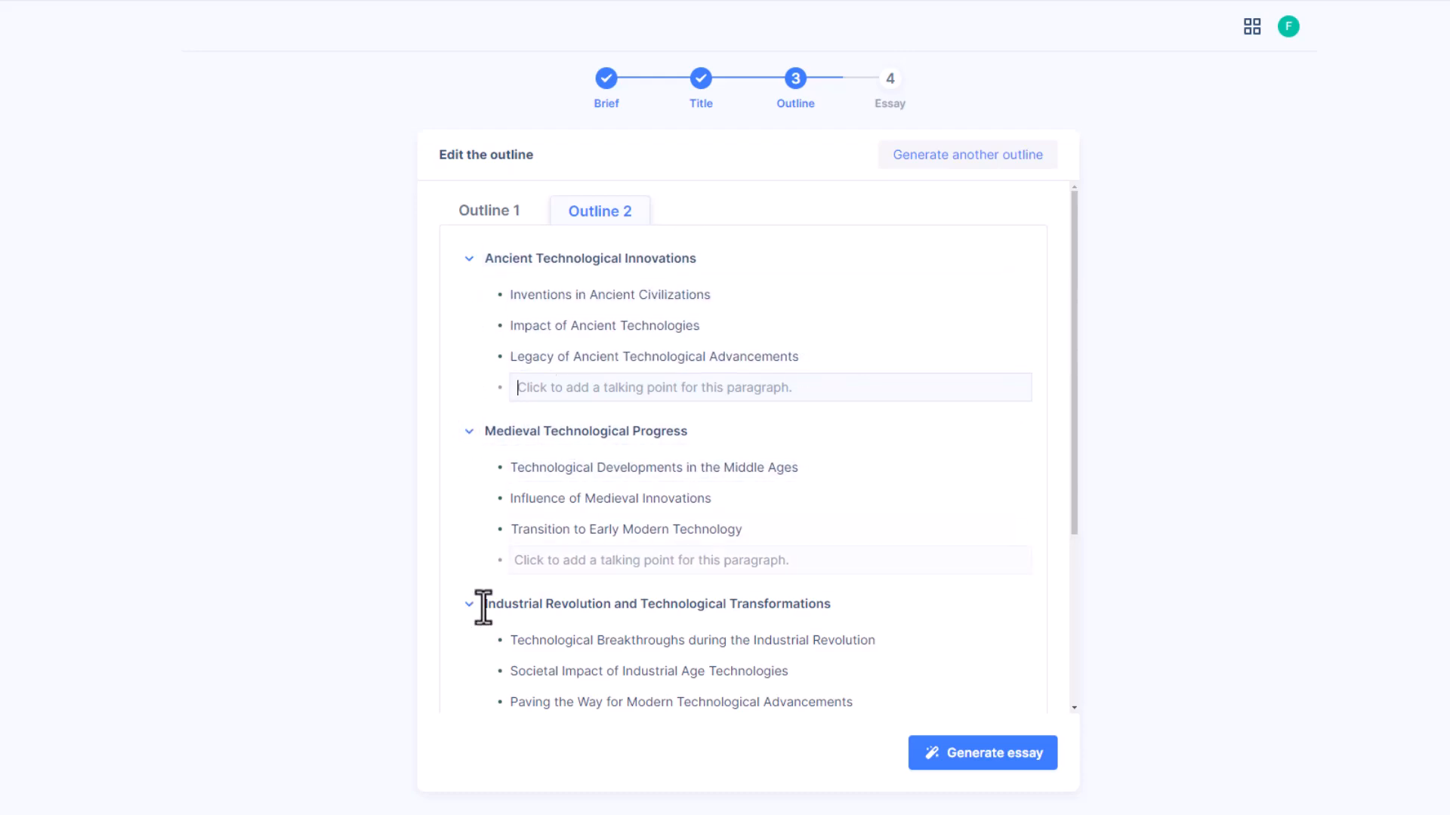
scroll(down, 3)
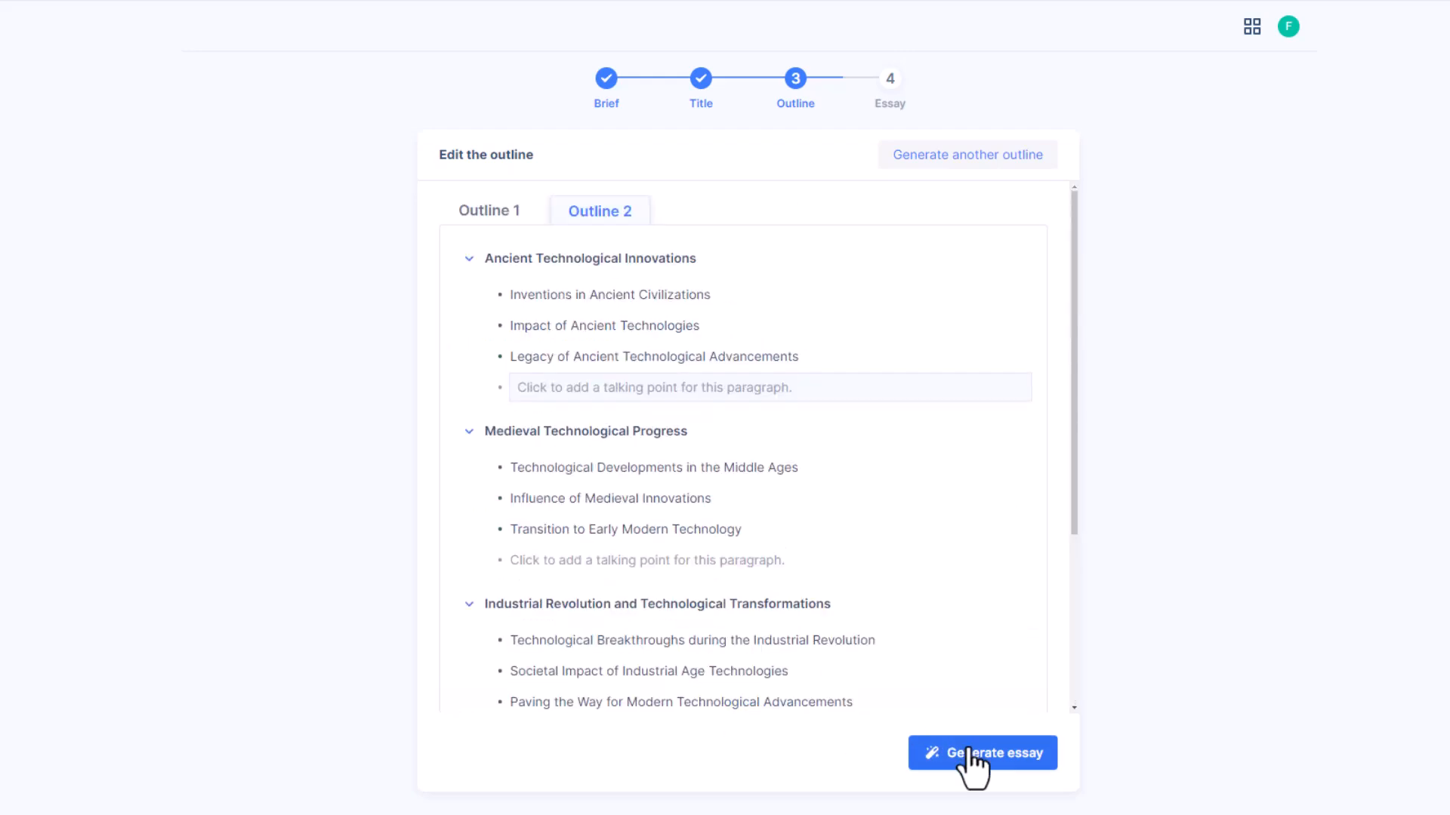
Step: Generate the 368-word essay, dismiss the human-written check result and copy its text
click(982, 752)
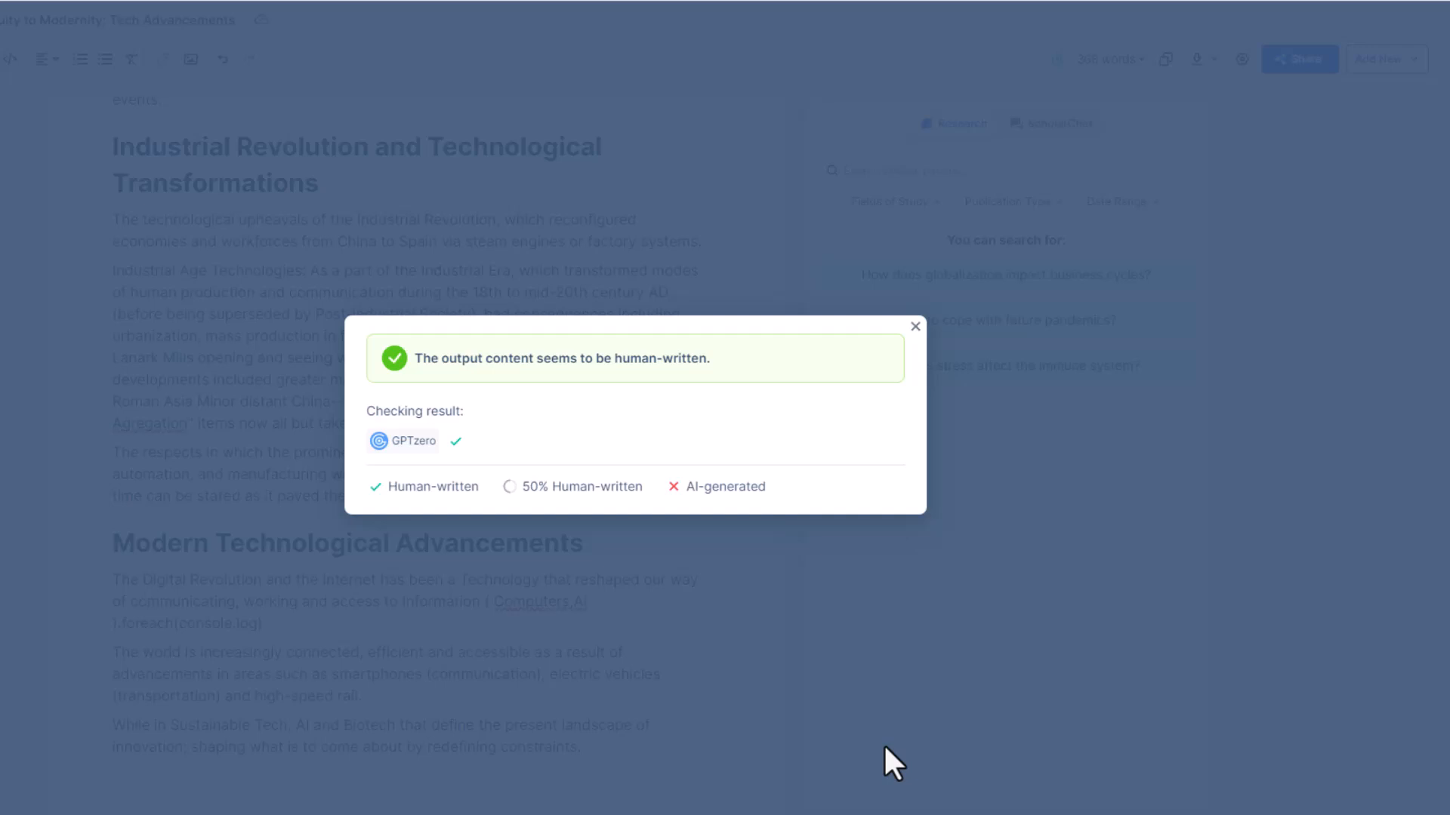
mouse_move(938, 301)
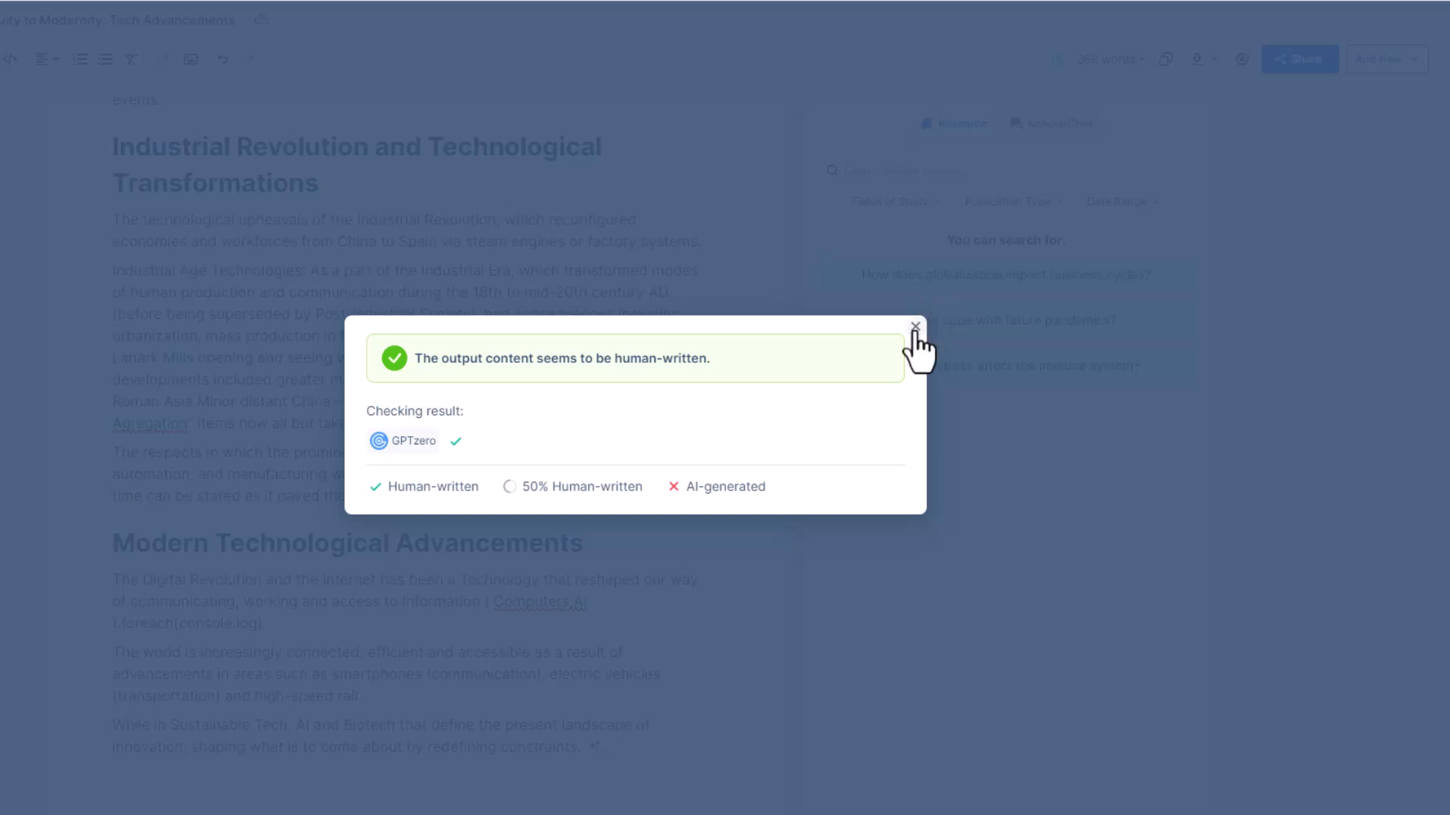
click(917, 326)
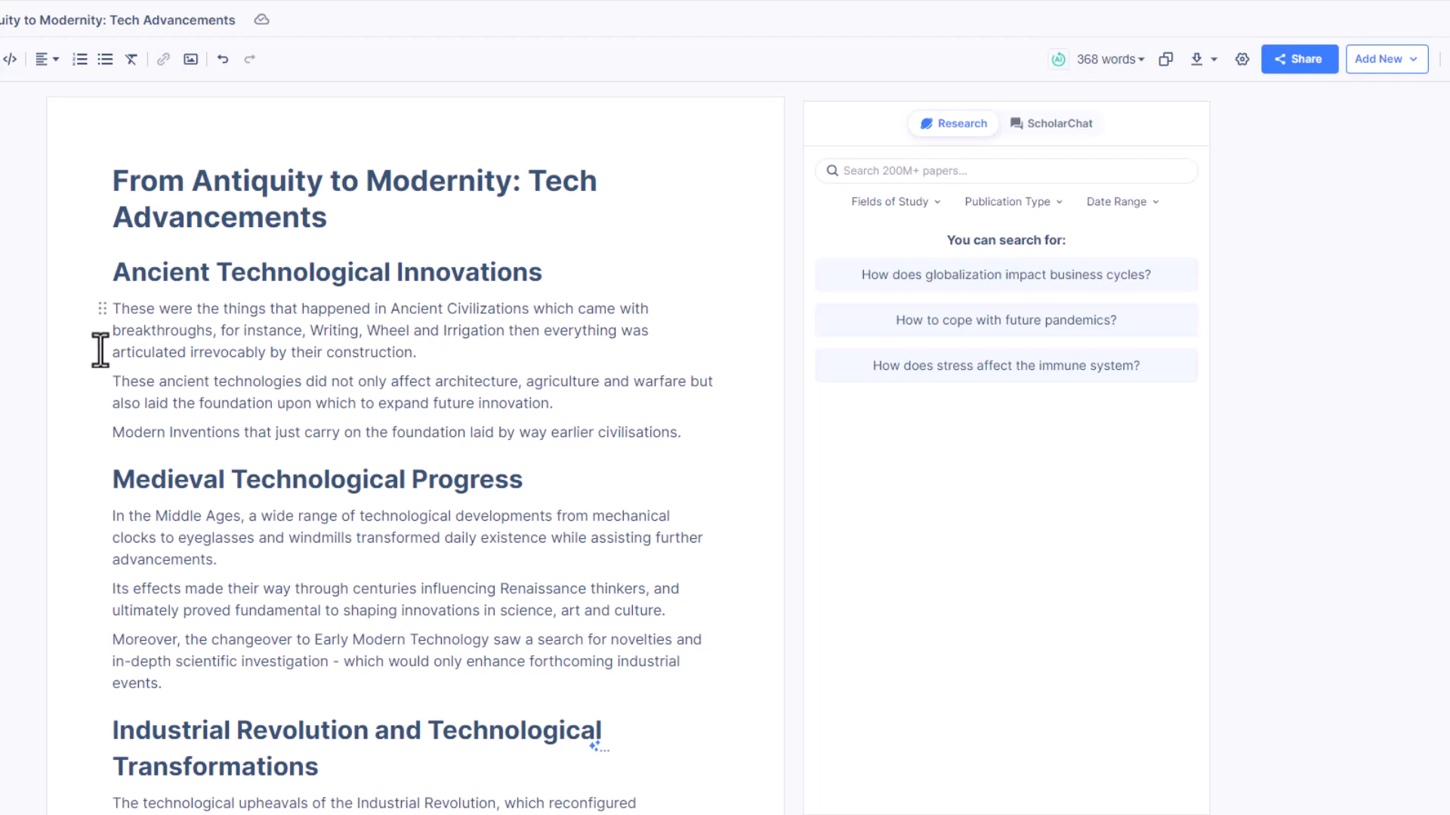
scroll(down, 3)
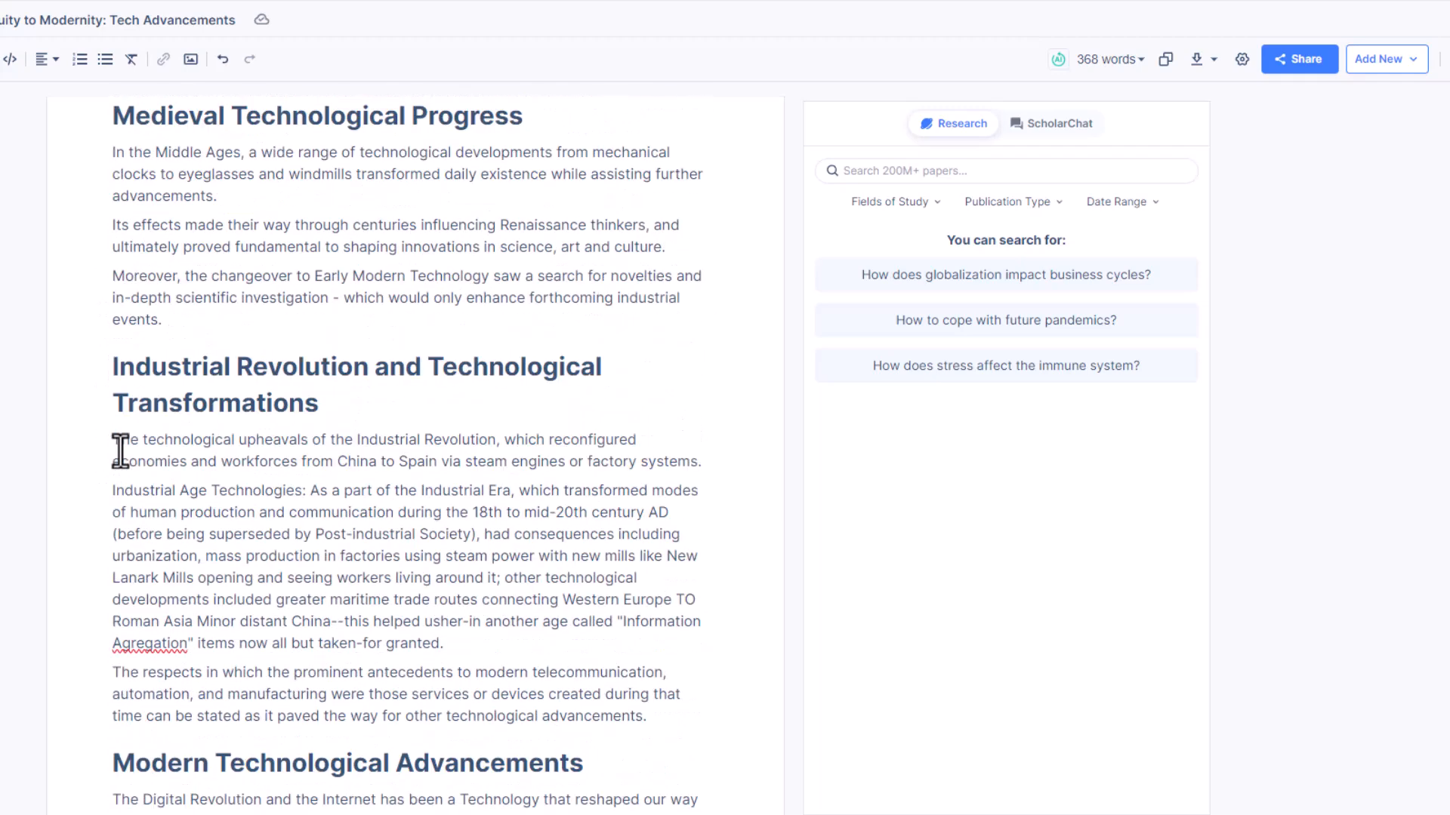
scroll(down, 3)
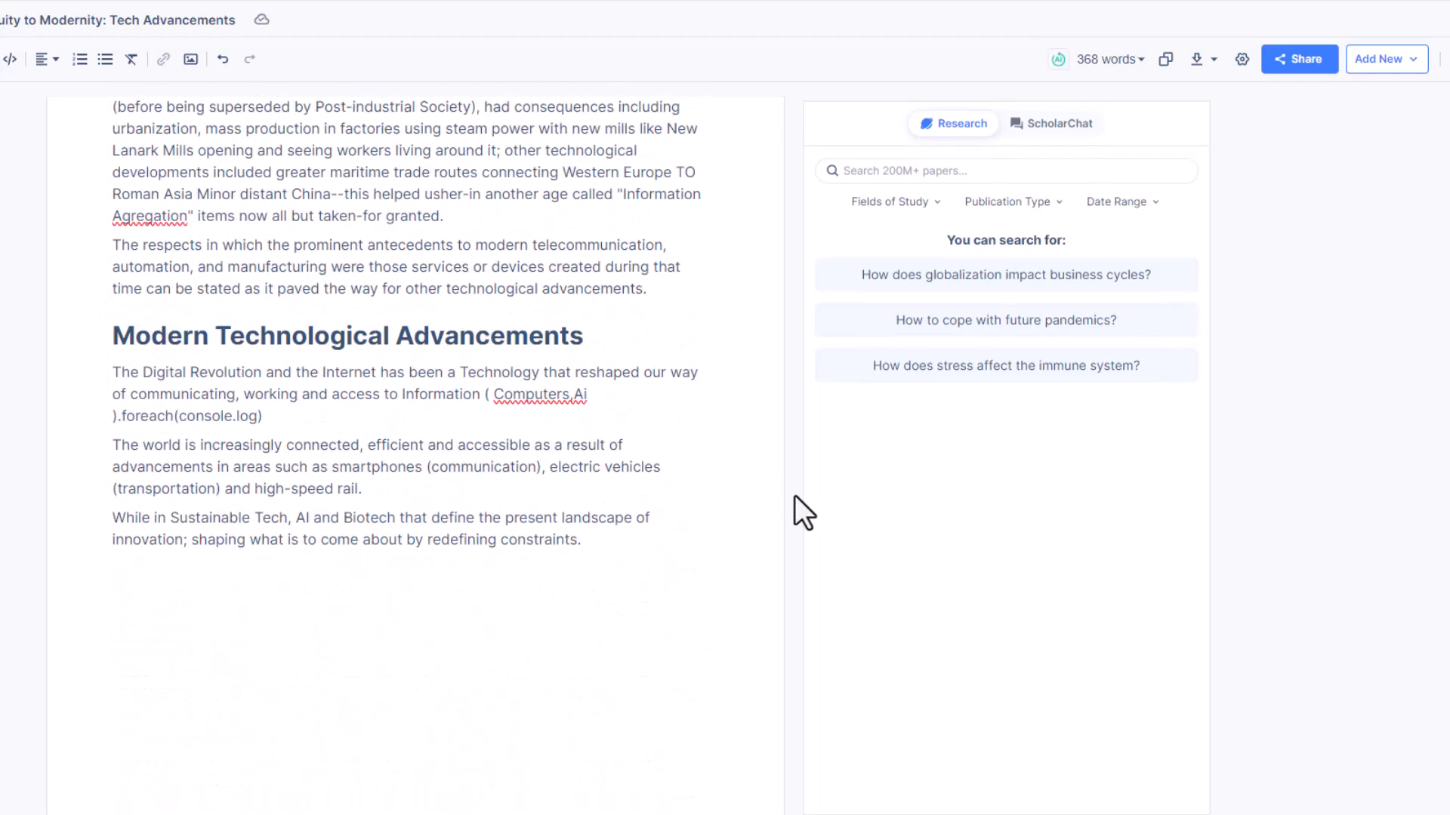
click(1109, 58)
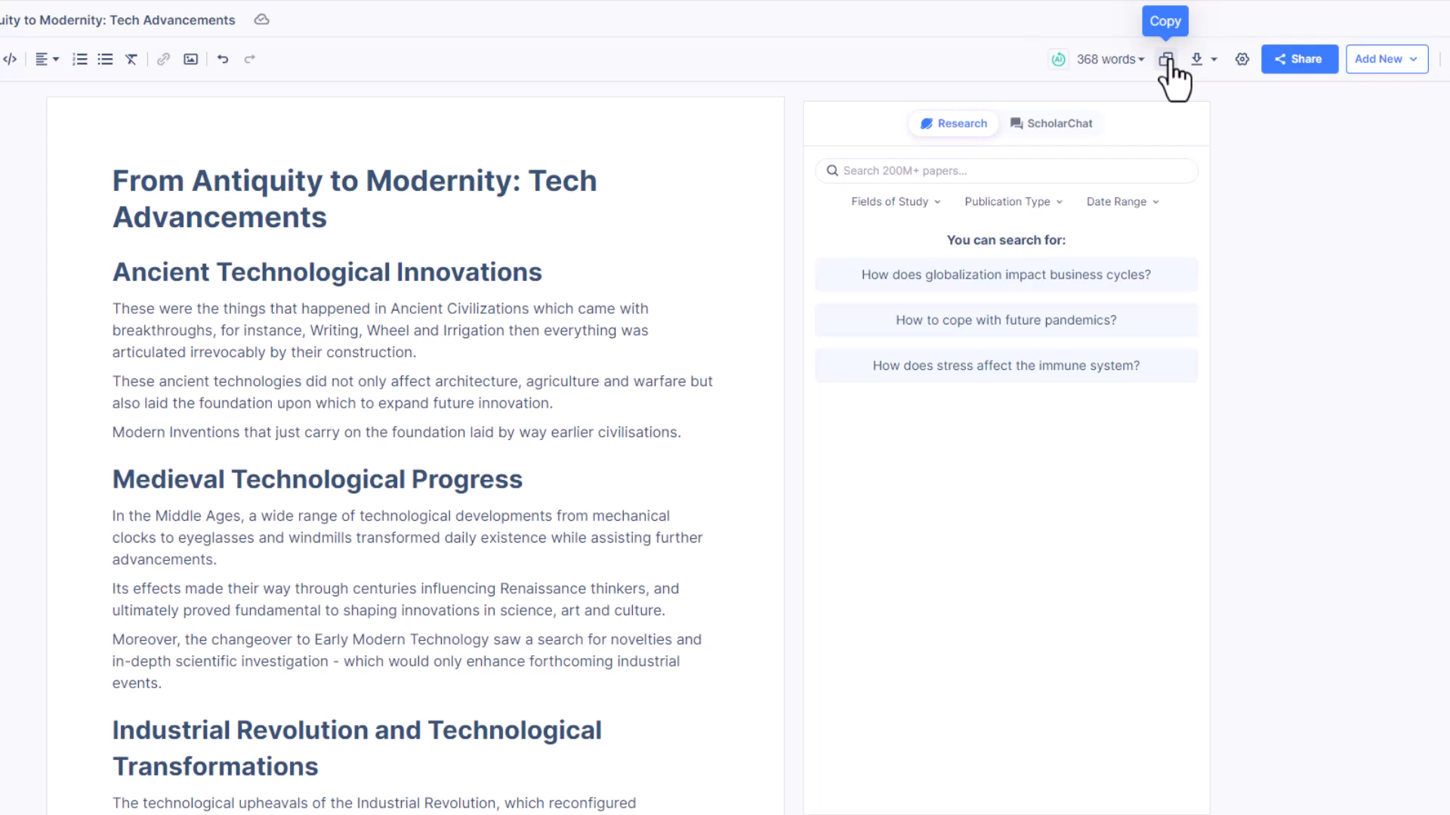
click(1196, 59)
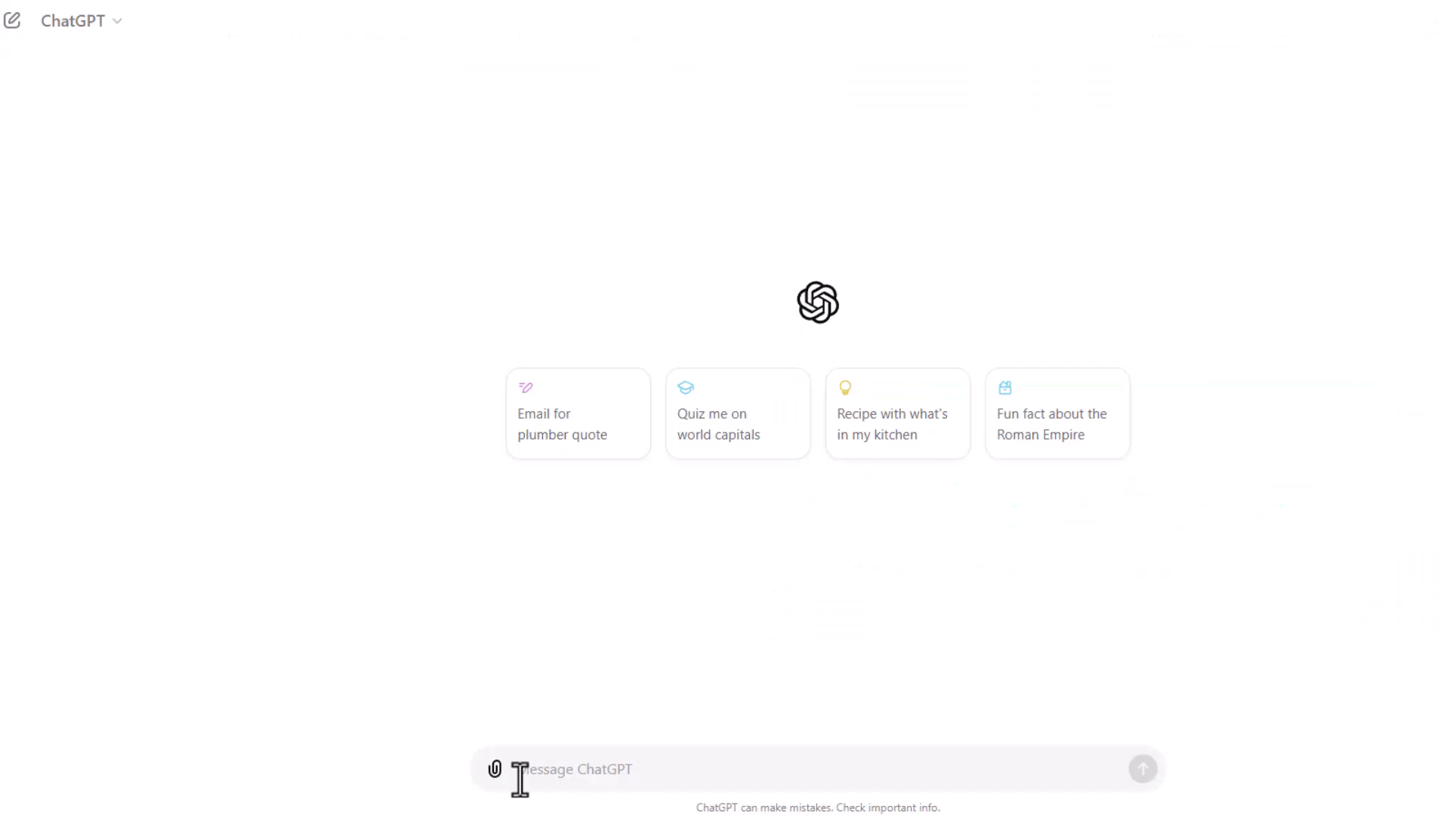
Step: Ask ChatGPT to write an essay on the contribution of technology in education
text(Write an Essay on topic: Contribution of Technology in)
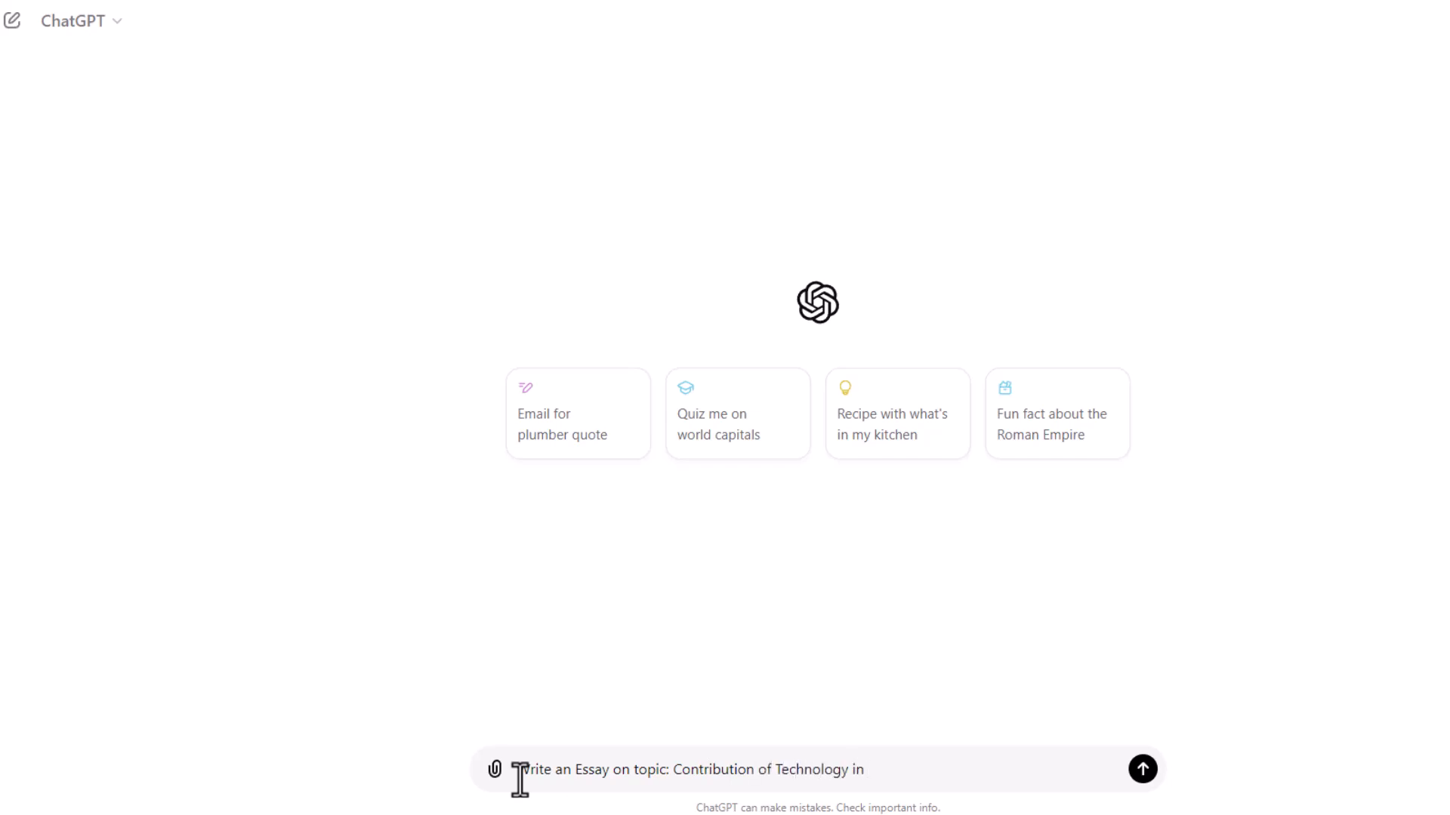
click(1141, 769)
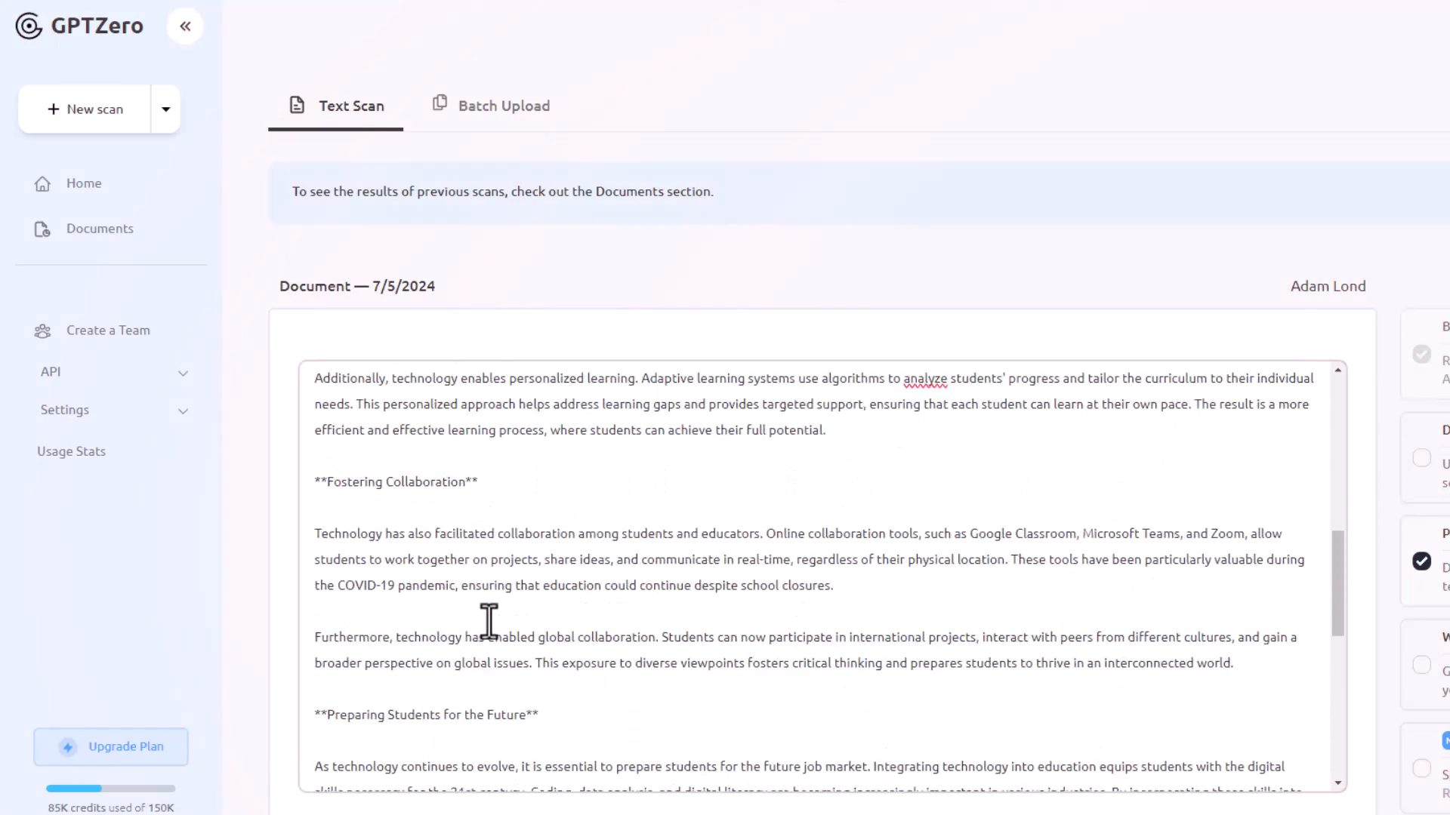
Step: Scan the ChatGPT essay in GPTZero, ZeroGPT, AI Detector and Originality.ai, rating it 100% AI
scroll(down, 3)
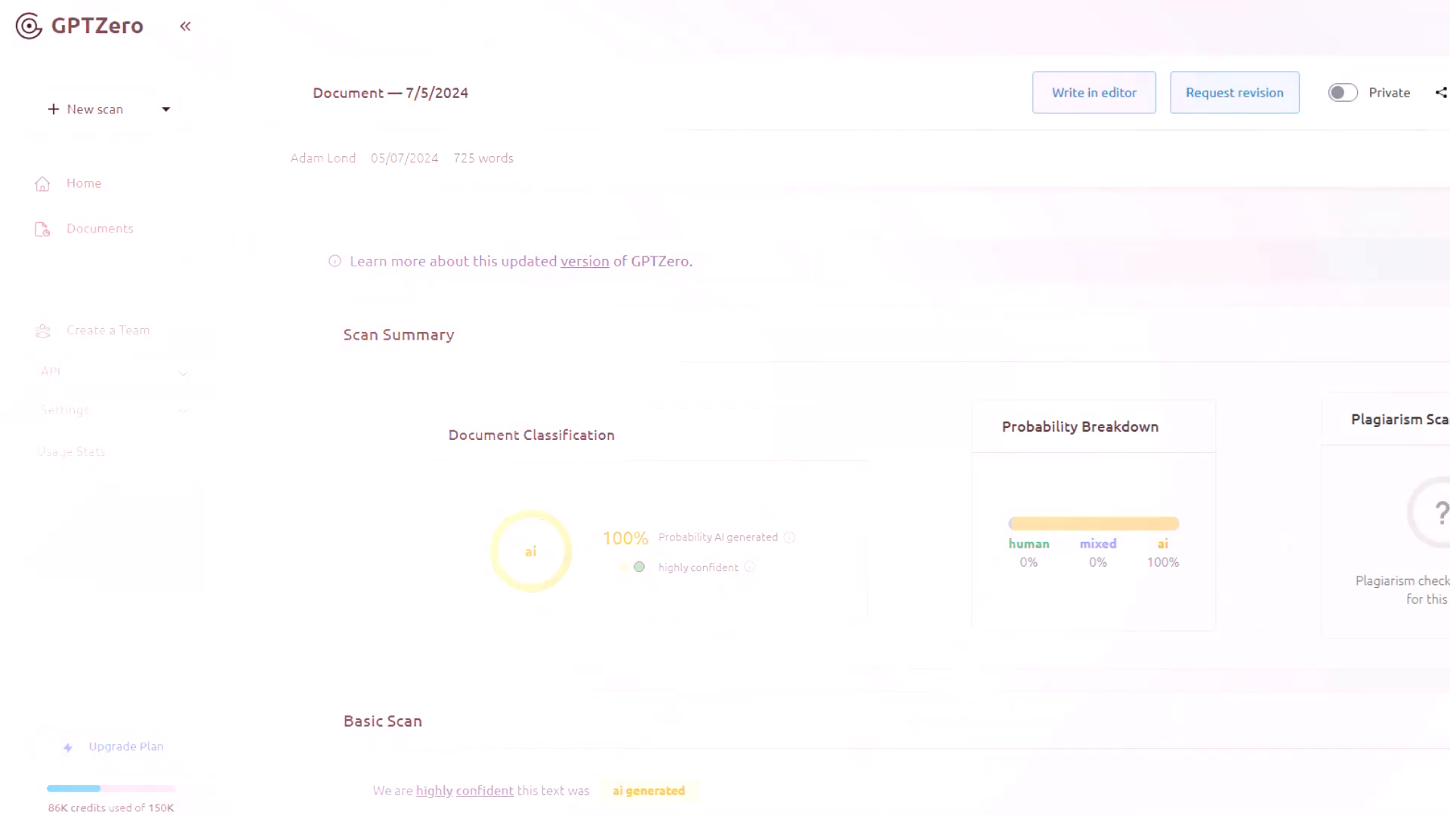
click(1094, 93)
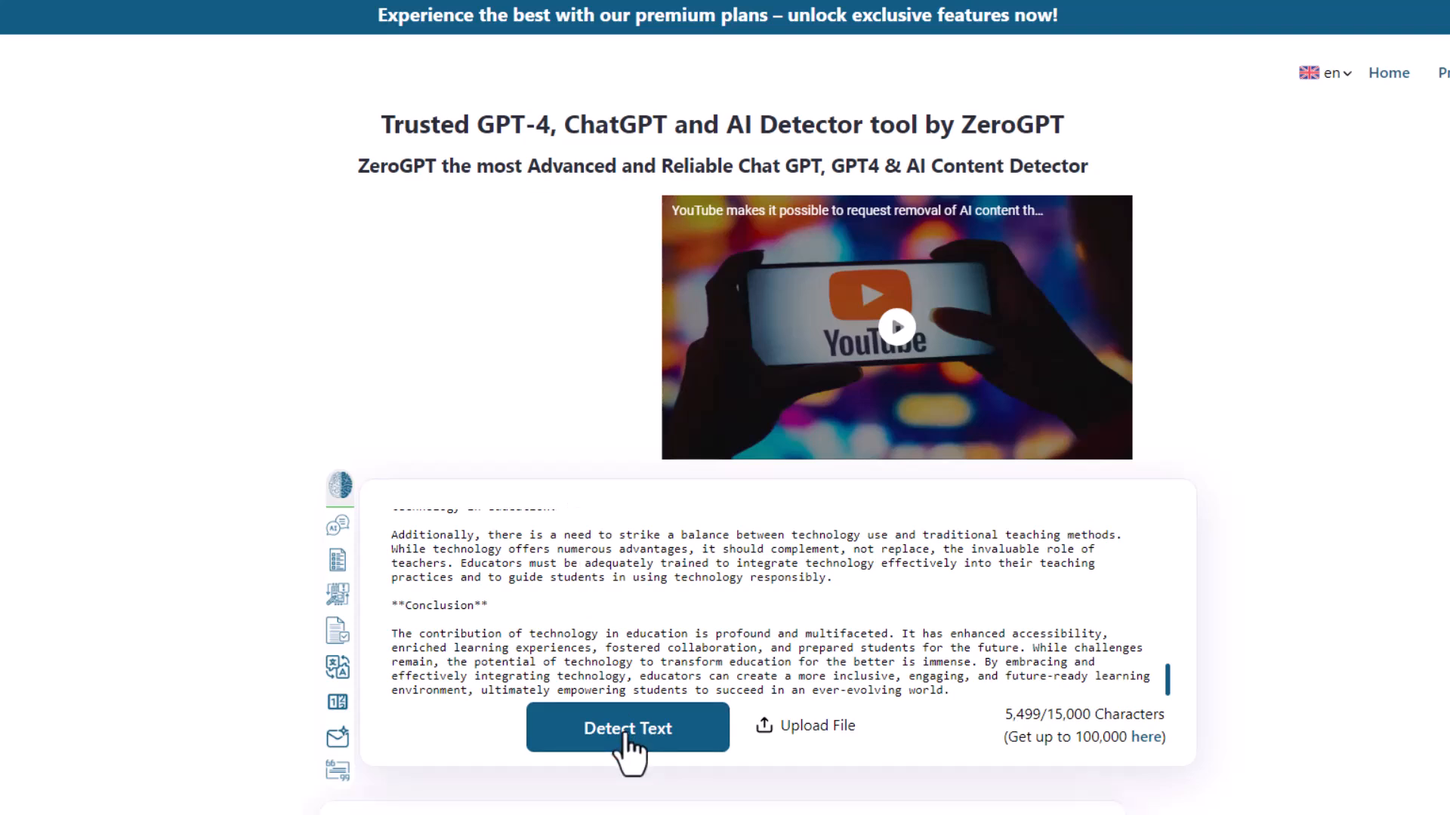
click(628, 728)
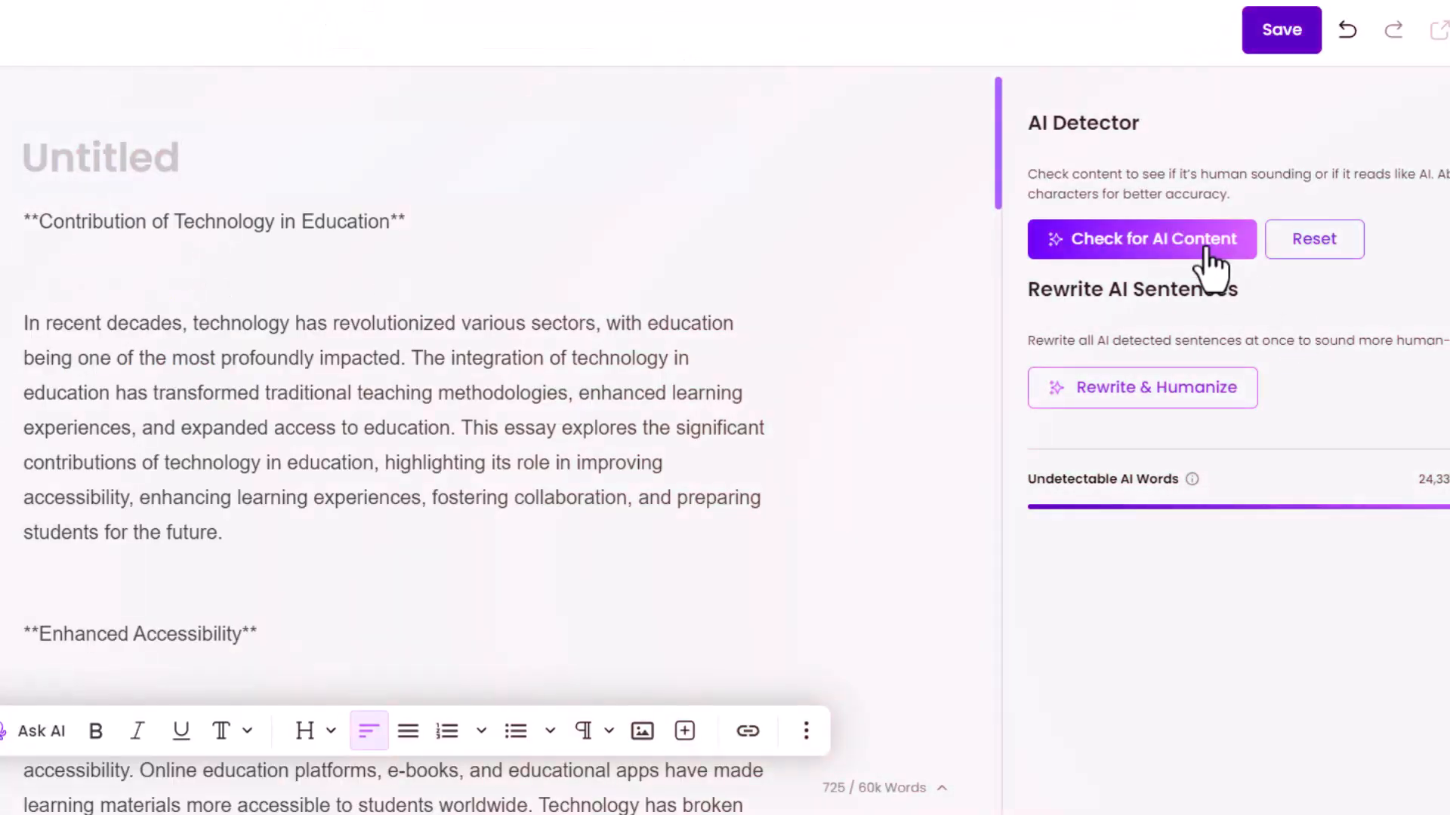
click(1140, 238)
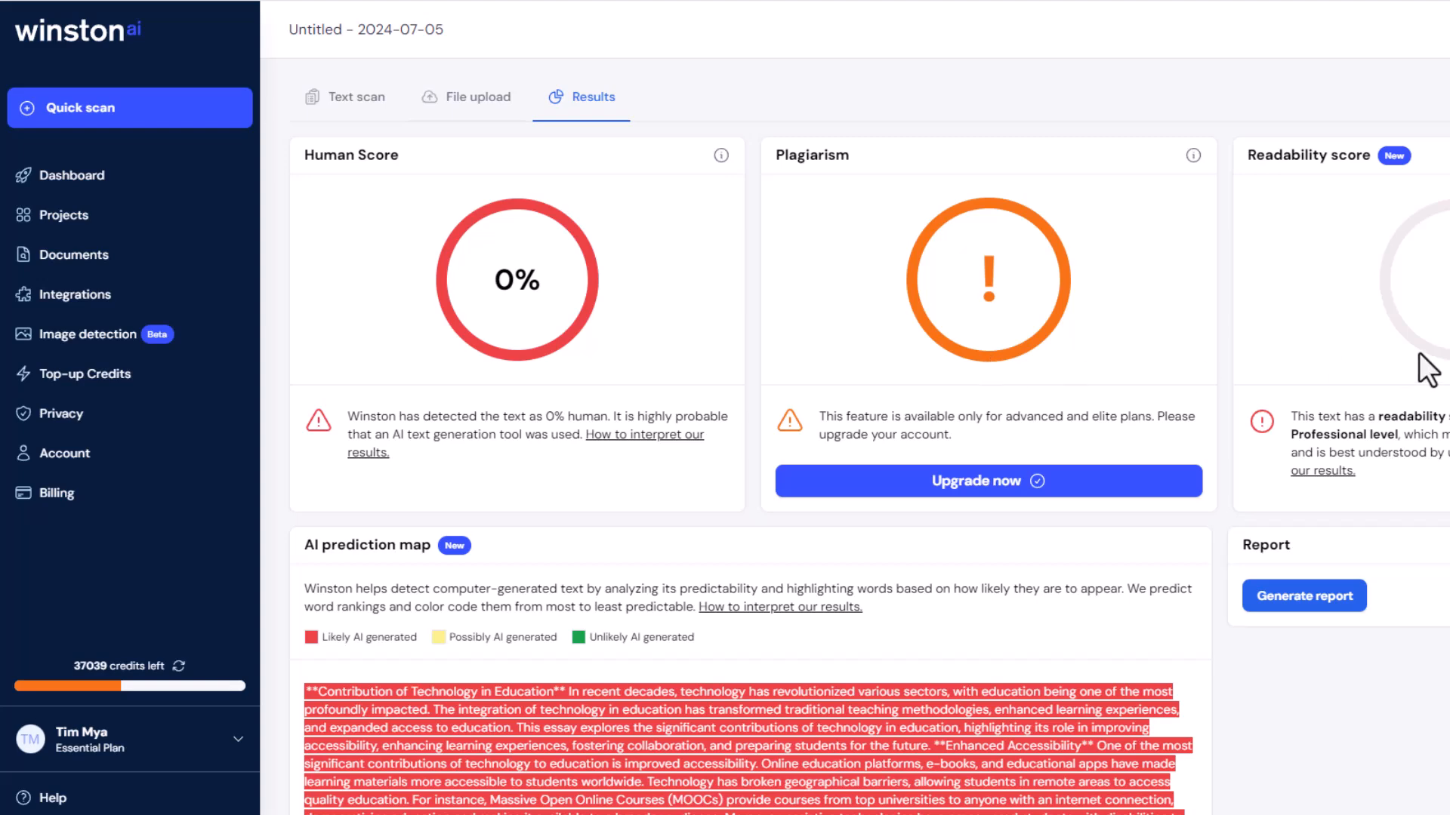
mouse_move(340, 663)
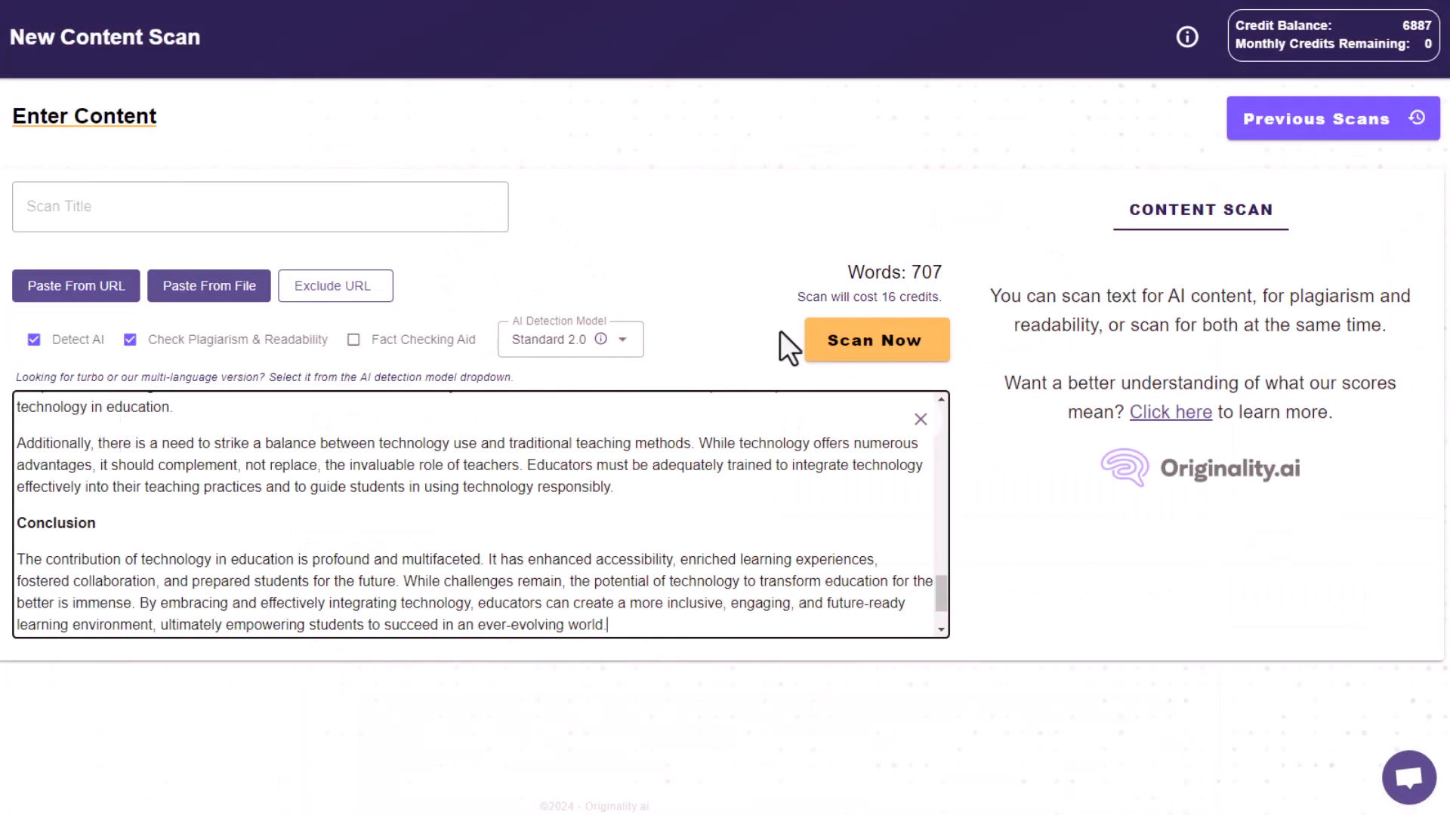
click(876, 340)
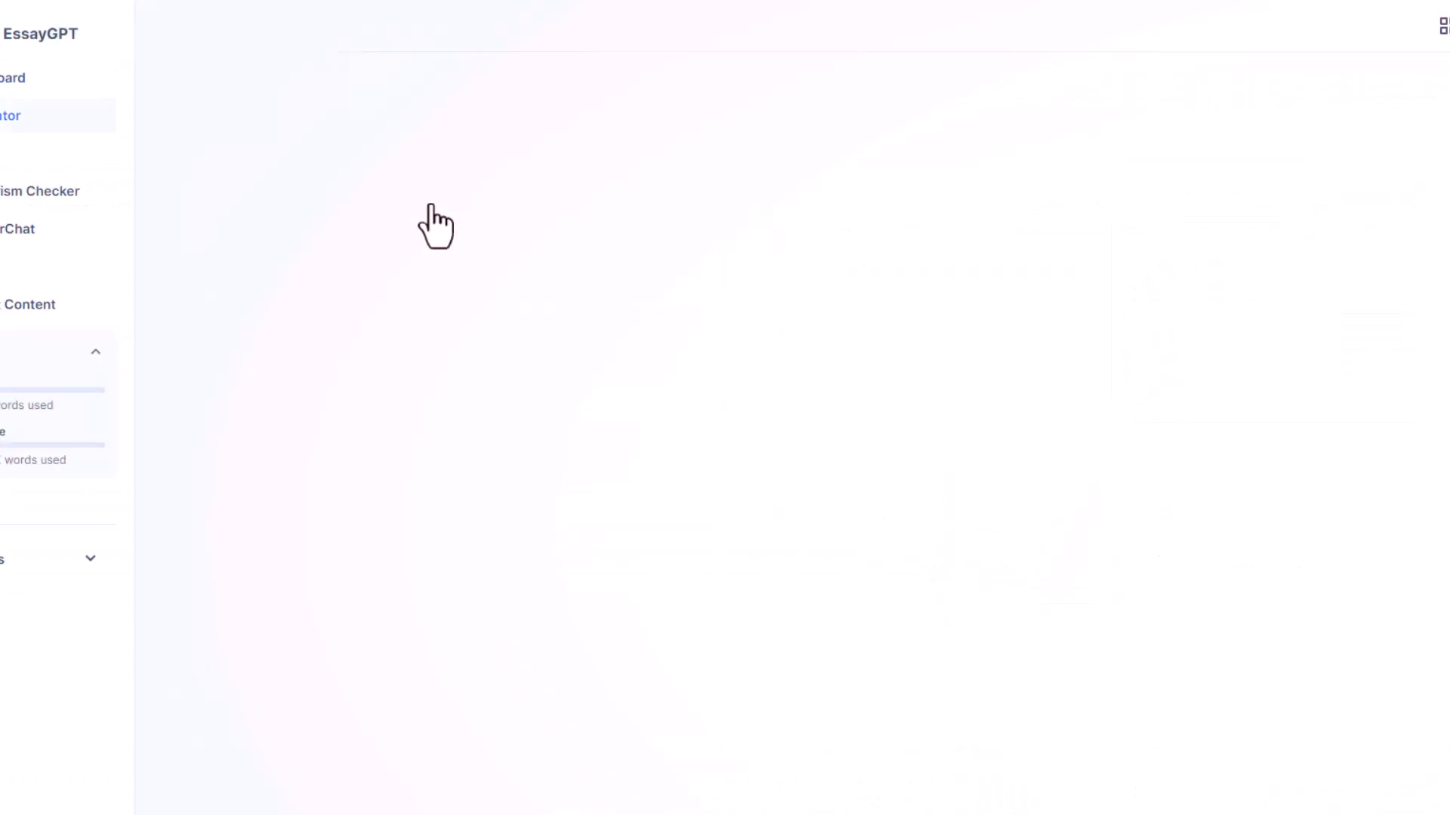
Step: Generate the essay 'Transforming Education Through Technological Innovations' from the education topic and Outline 1
text(Write an Essay on Topic Contribution of Technology in Education)
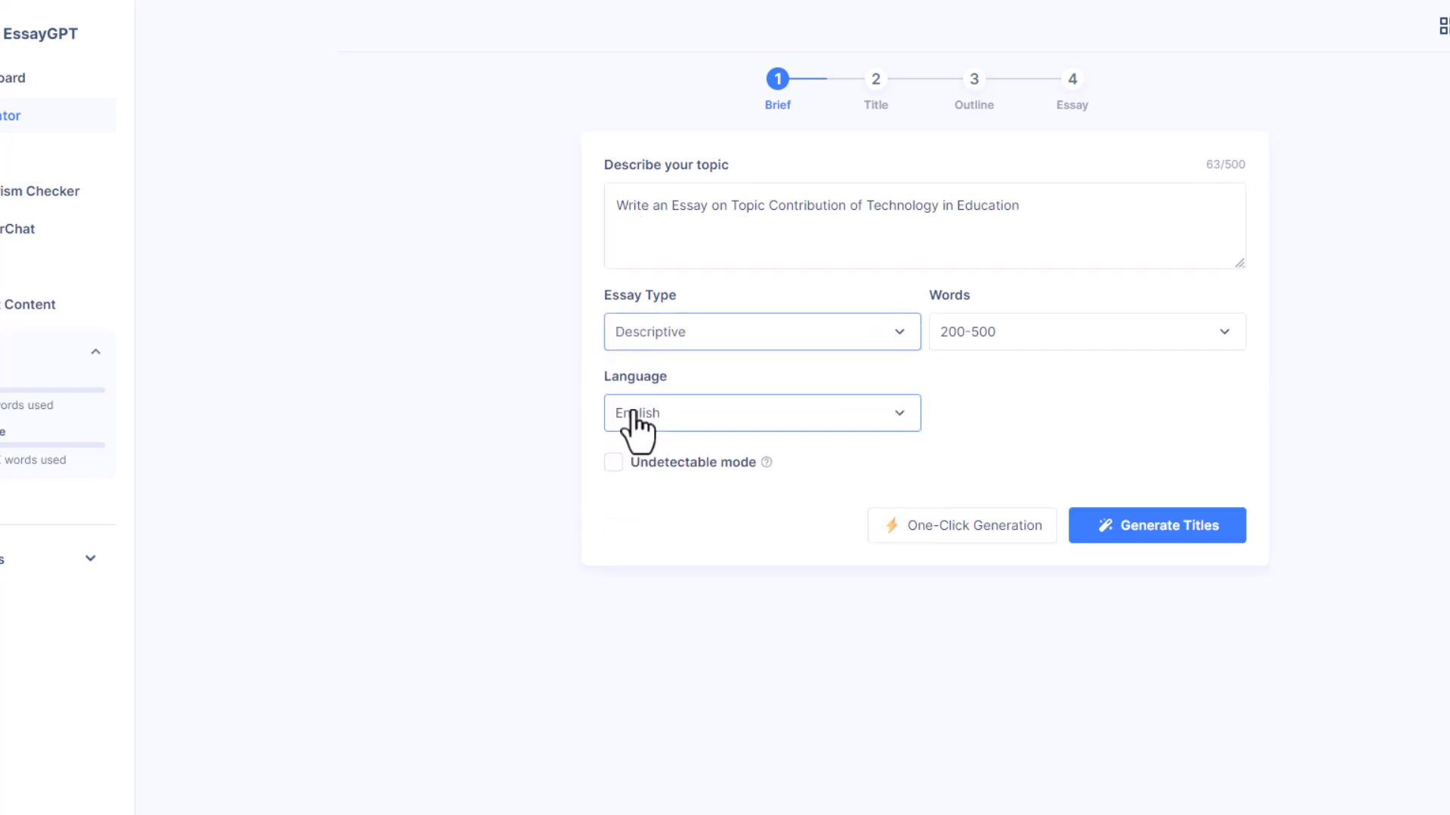
click(1155, 525)
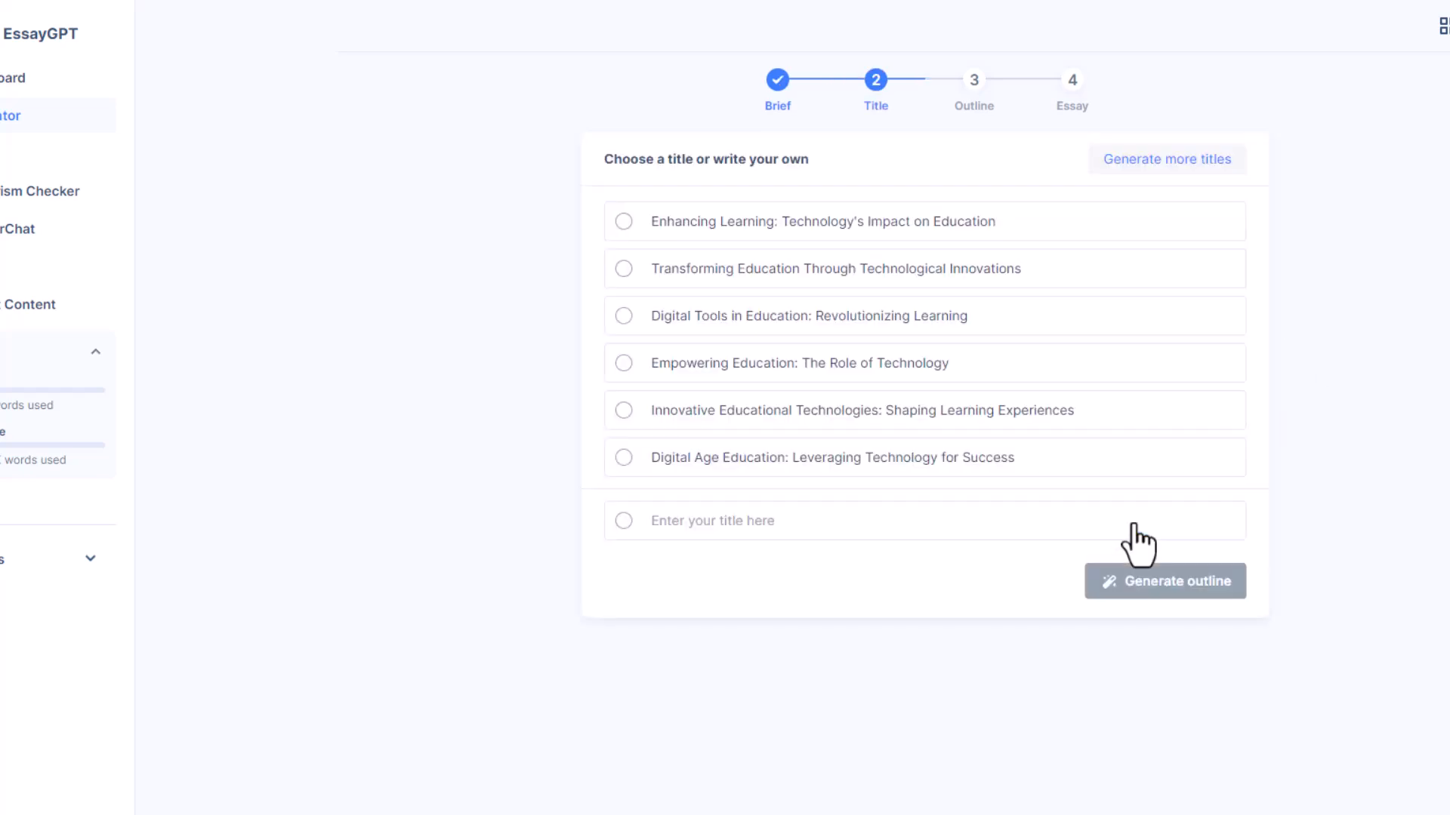
mouse_move(1102, 263)
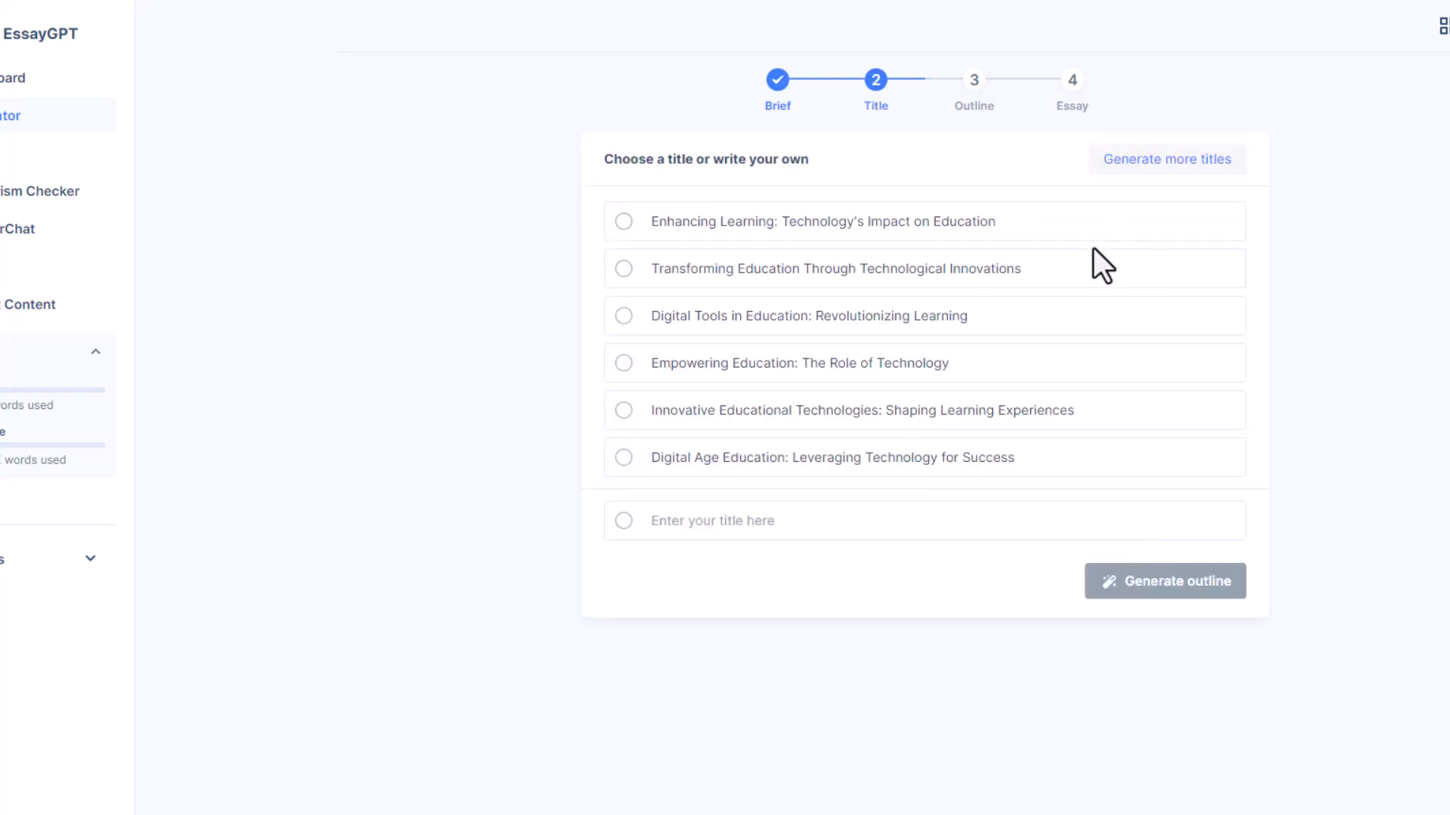
click(1164, 580)
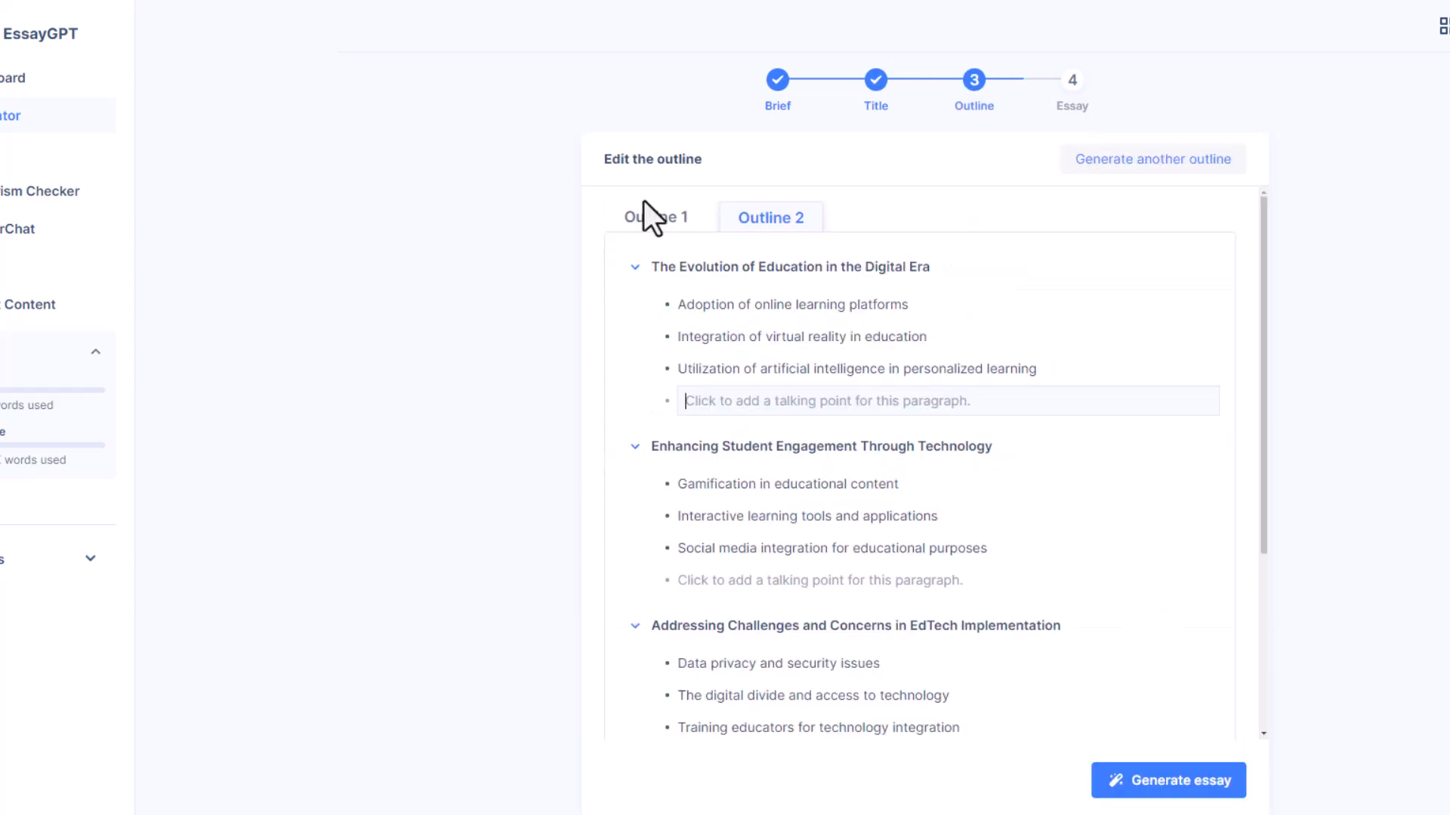
click(655, 217)
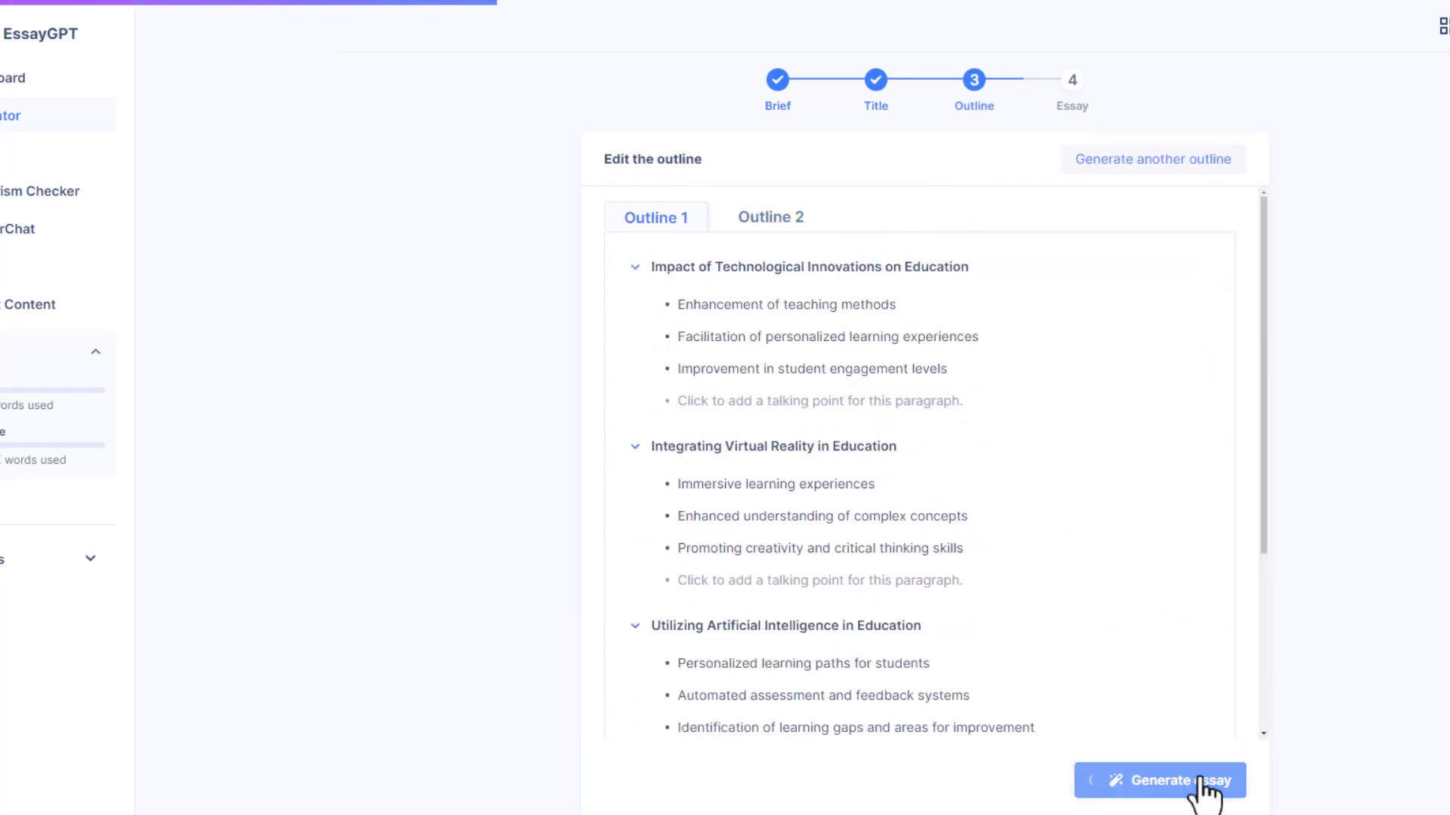
click(1161, 780)
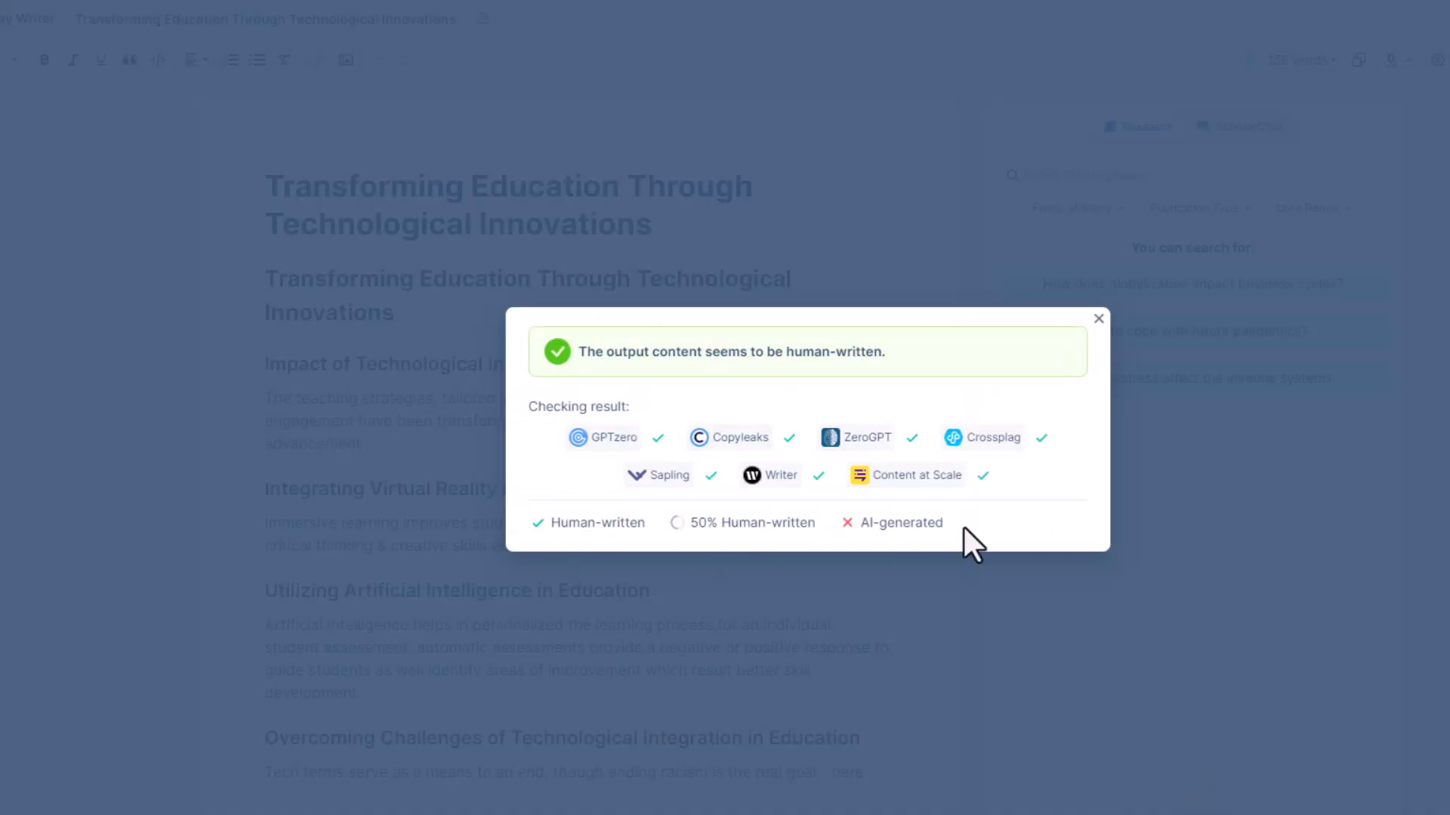
Step: Scan the education essay in GPTZero and Copyleaks, which scores it 0% AI
click(1098, 318)
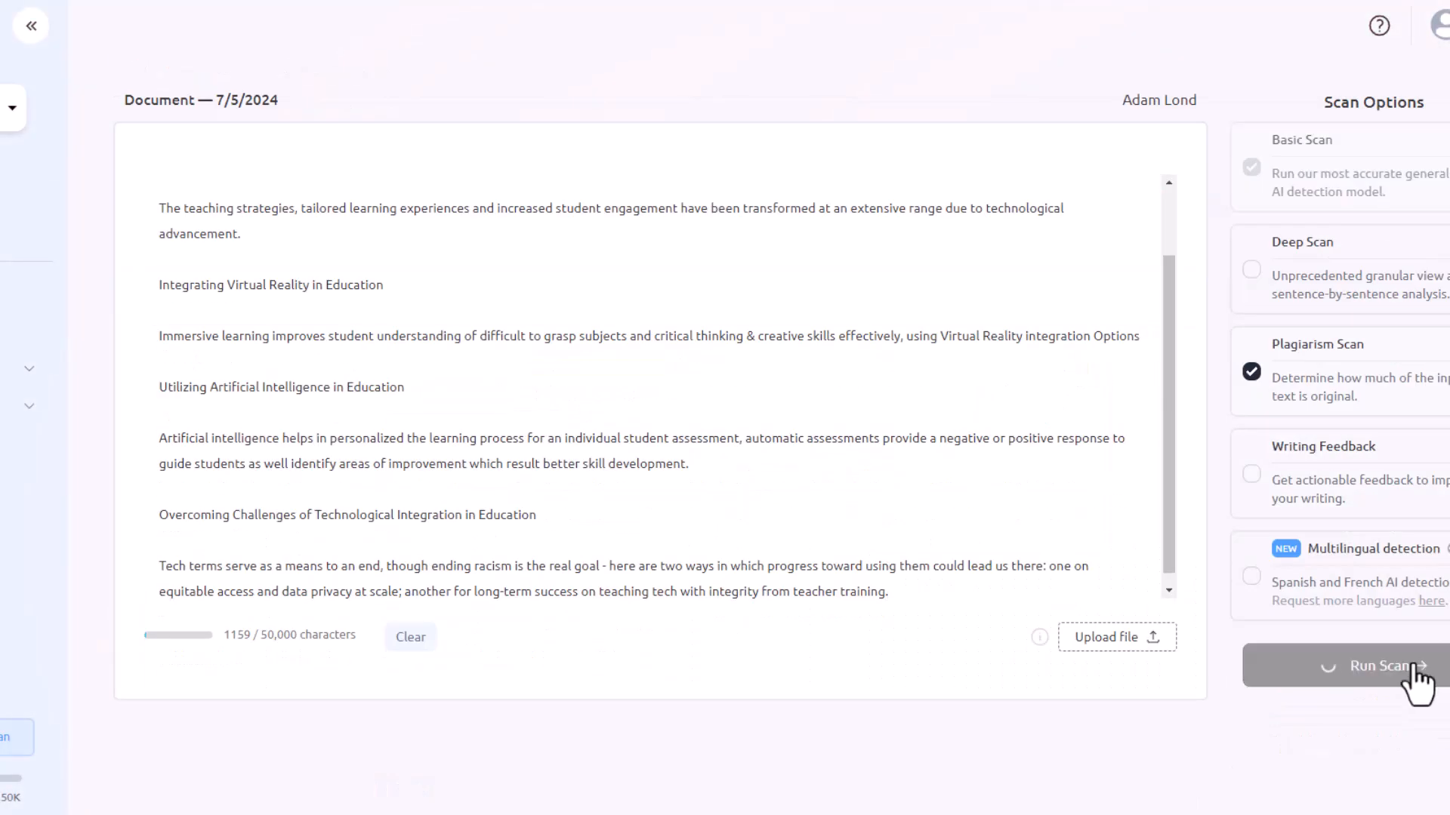
click(1377, 666)
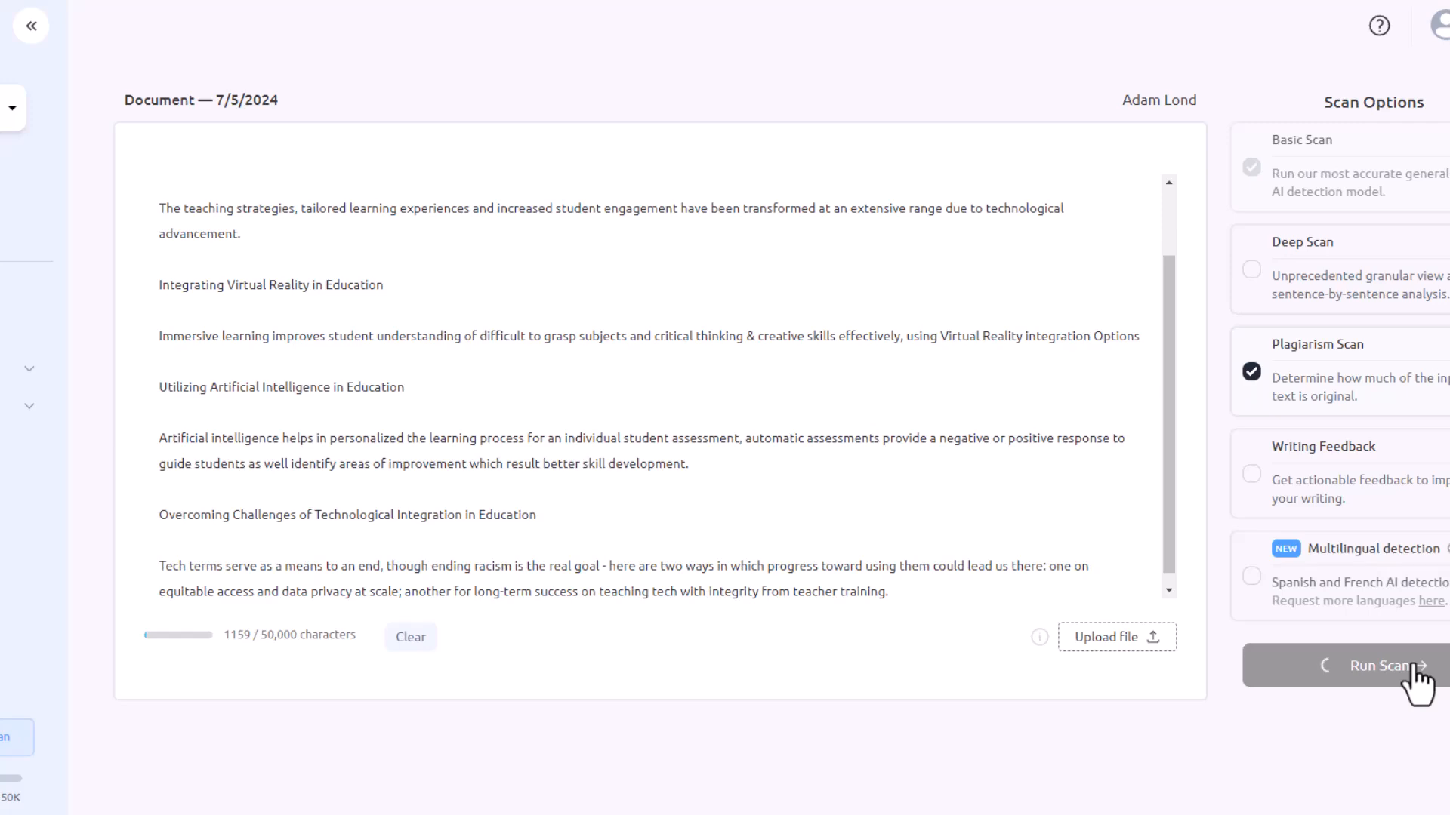
click(1377, 666)
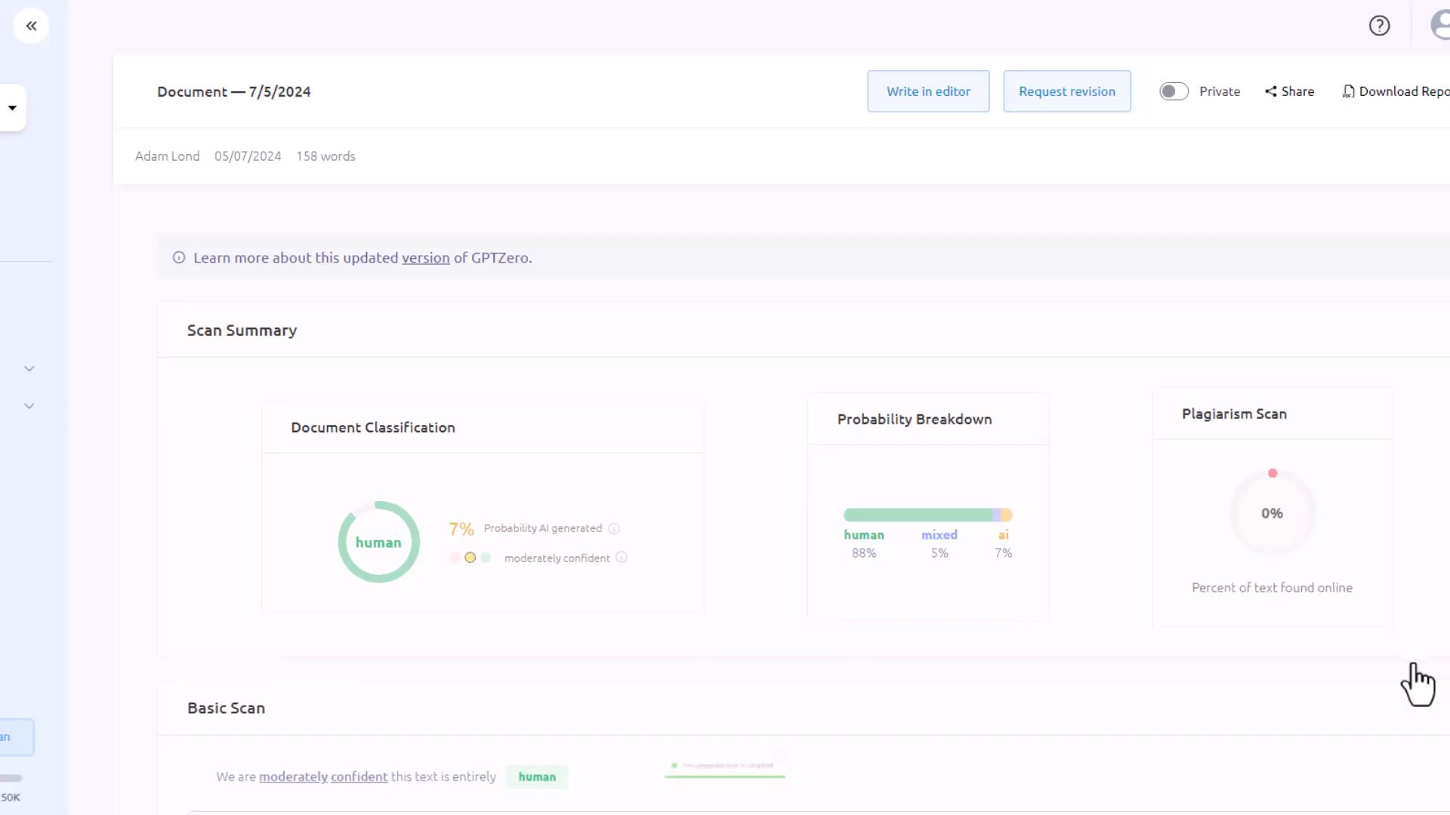
click(927, 91)
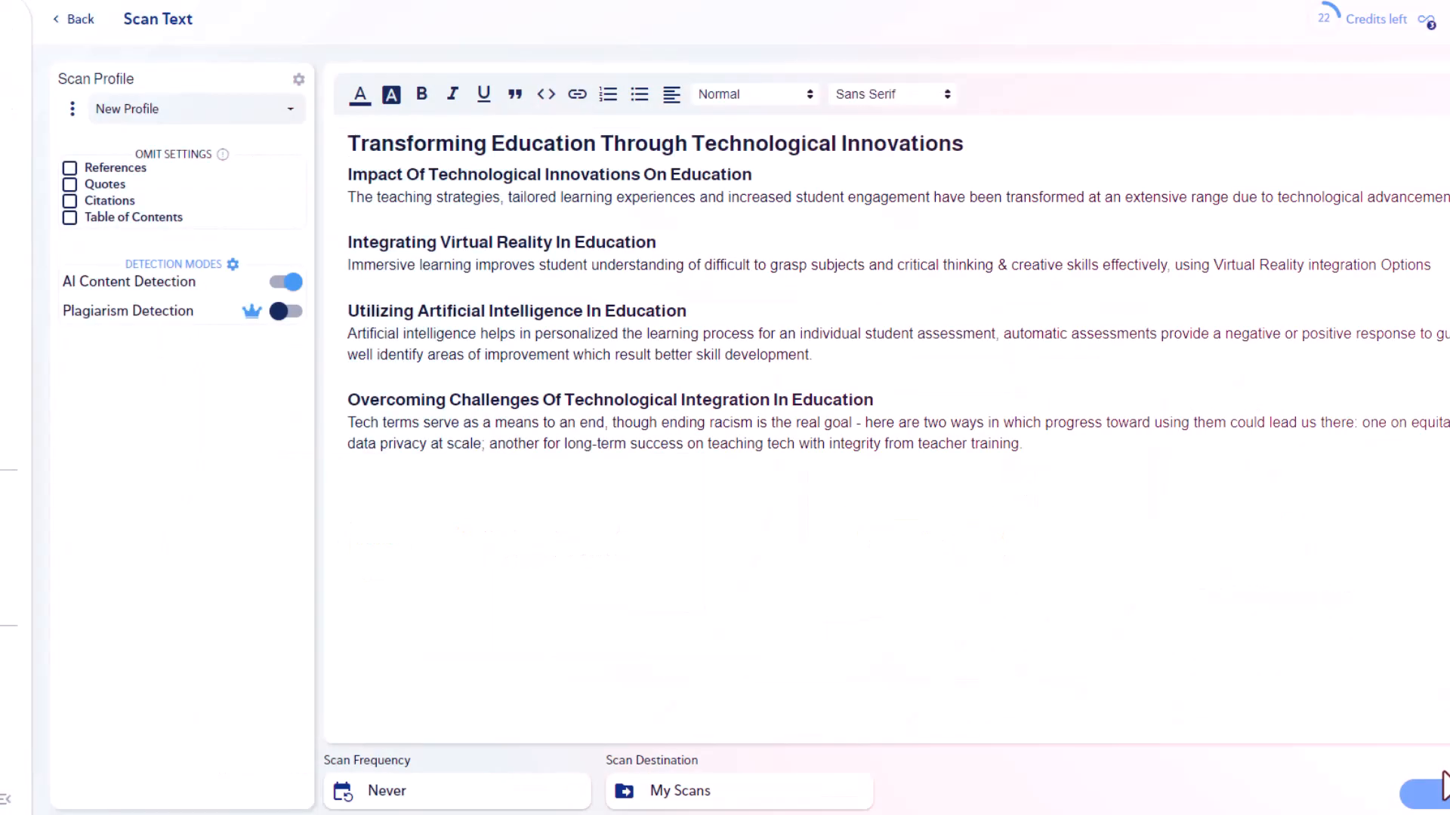
click(1428, 793)
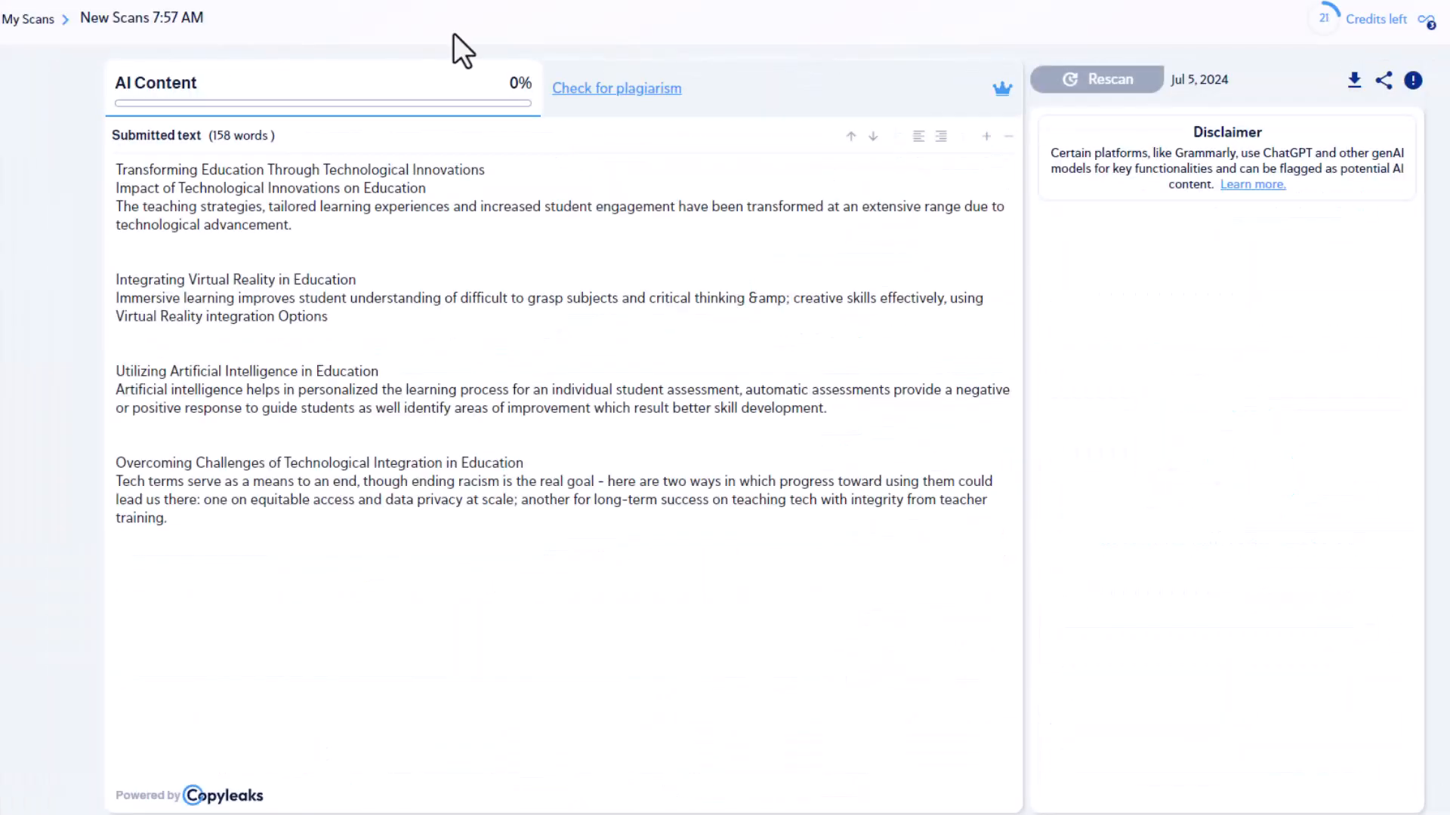
mouse_move(411, 106)
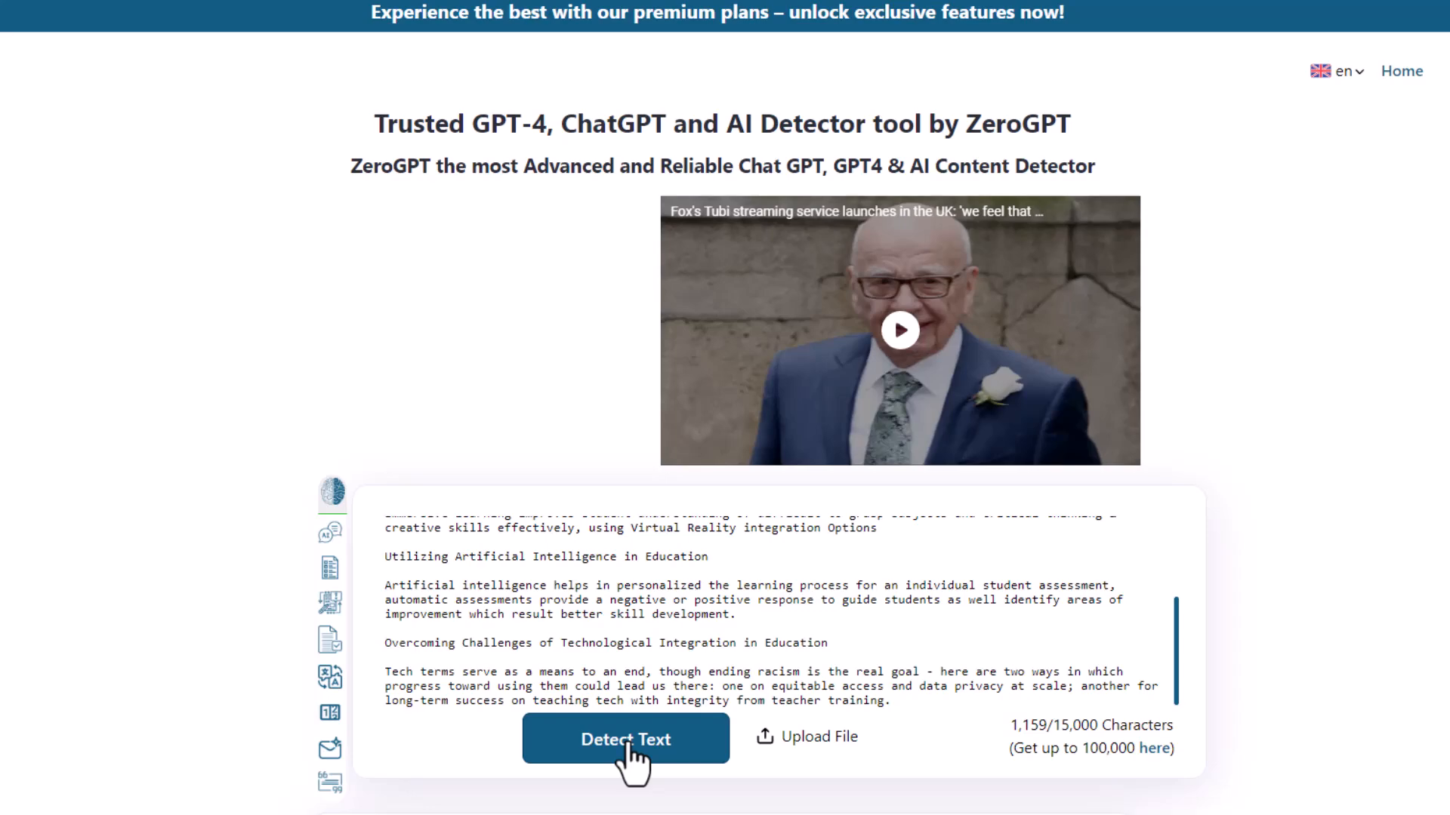
Step: Run the essay through ZeroGPT, the AI Detector editor, Winston AI and Originality.ai as human-written
click(625, 739)
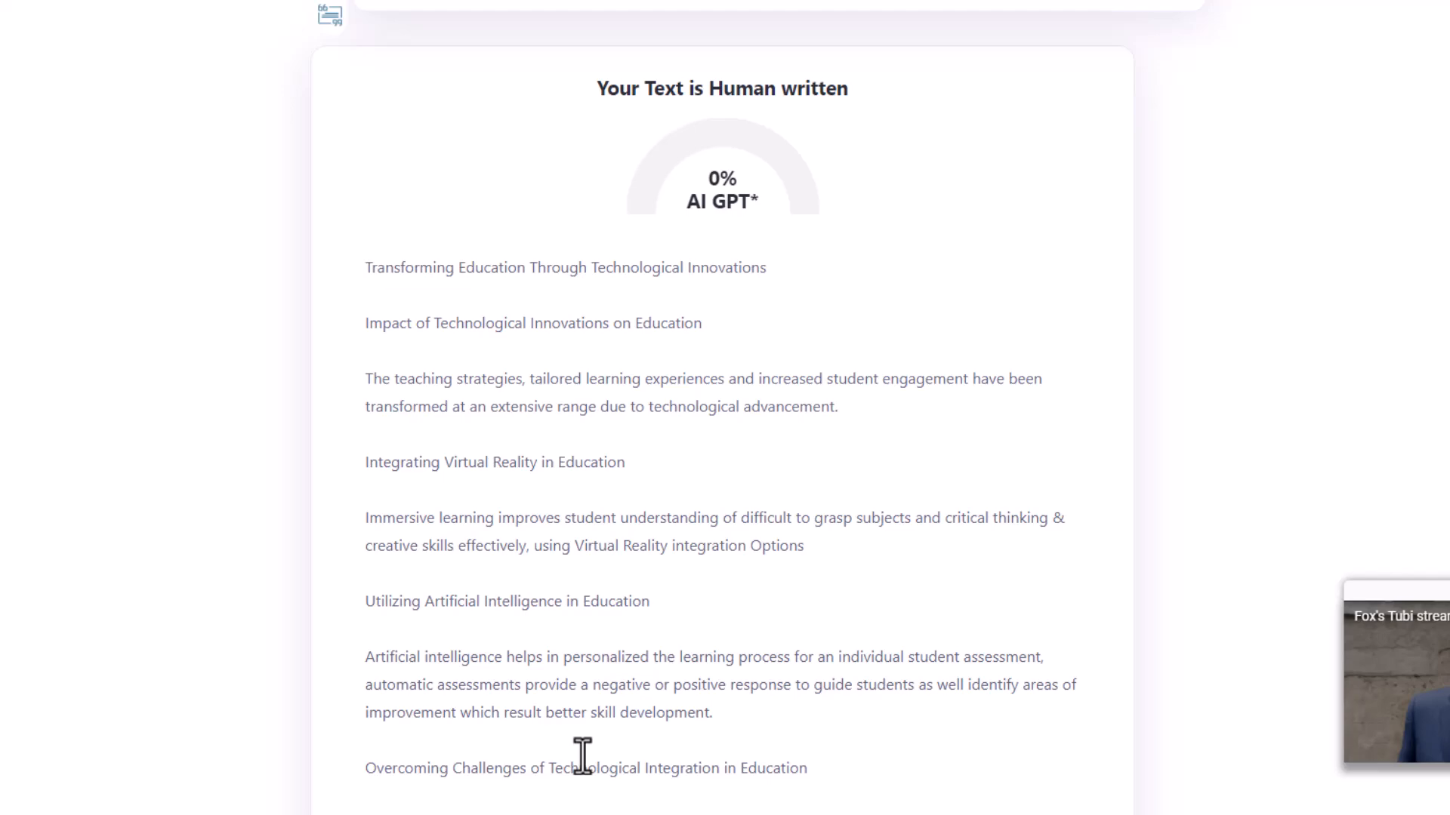
click(1113, 287)
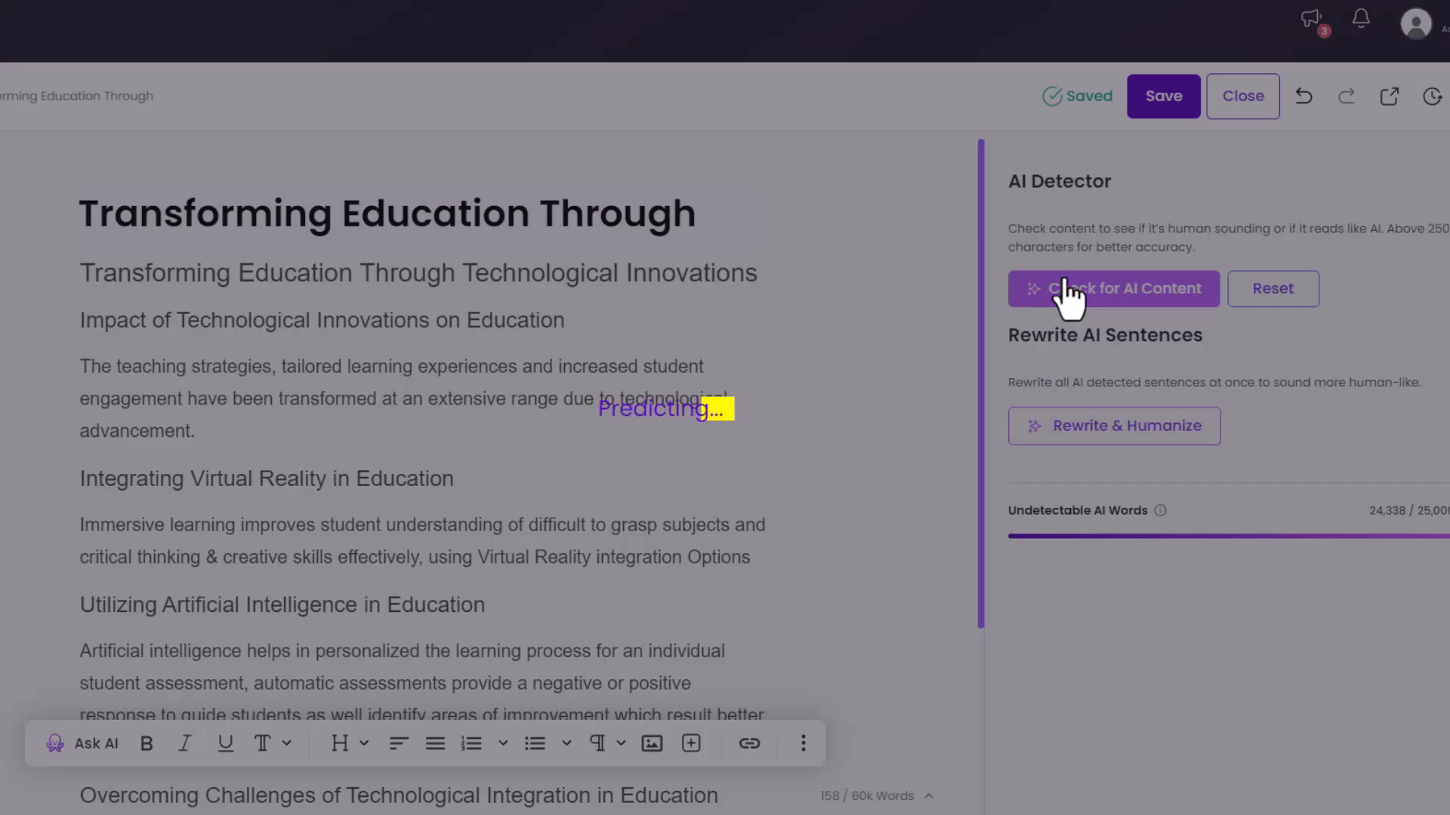
click(1113, 289)
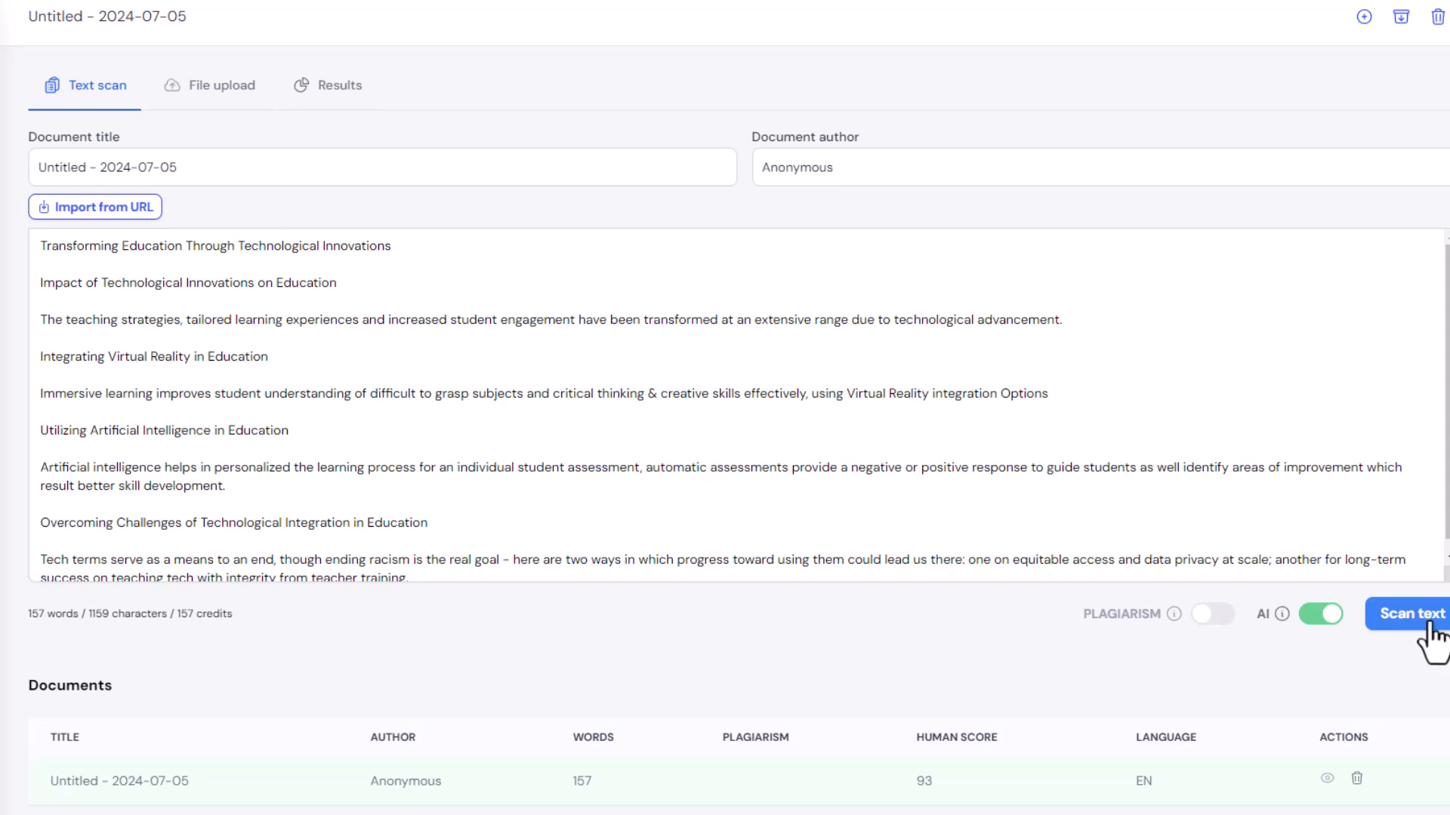
click(1406, 613)
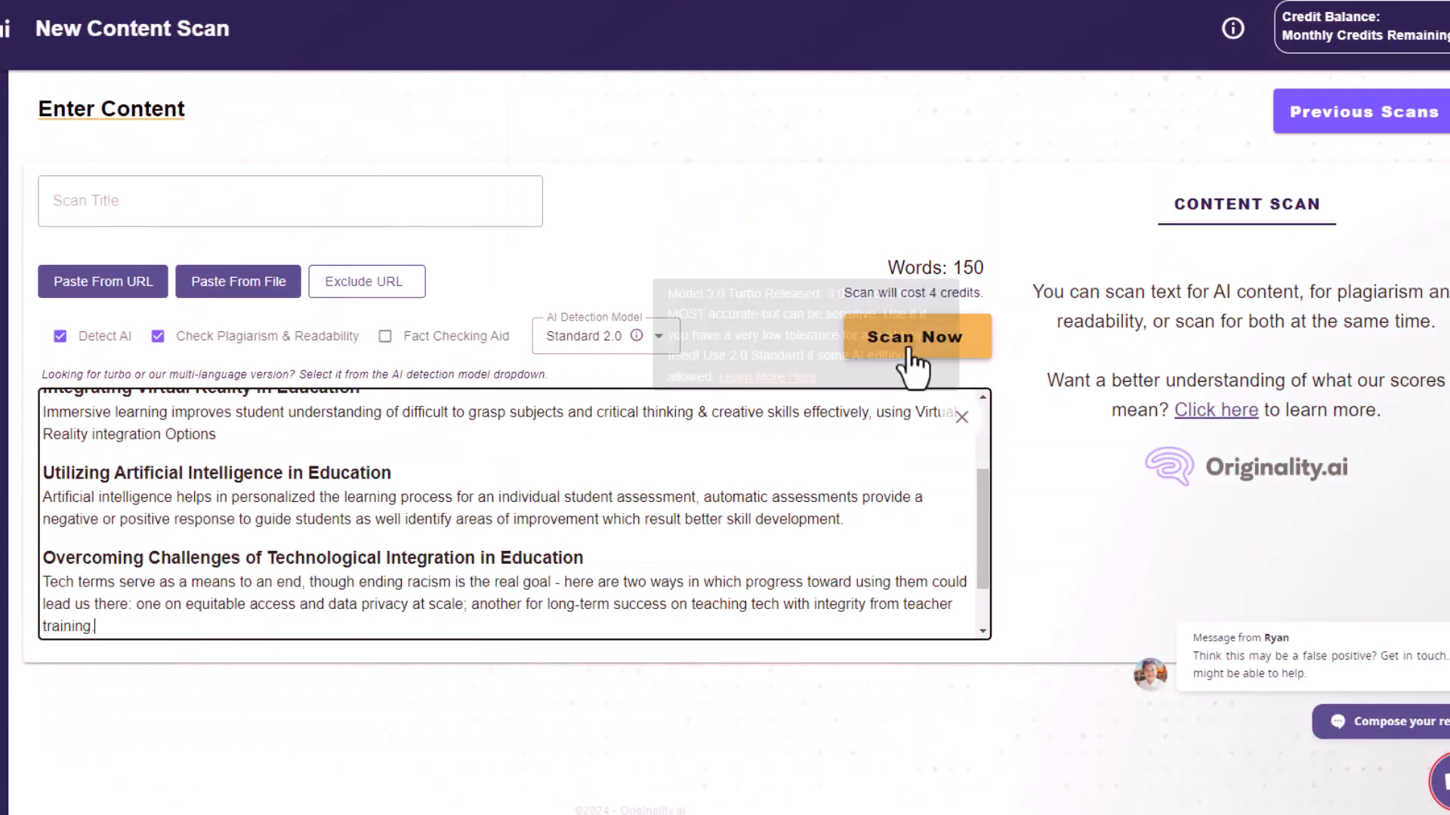
click(906, 335)
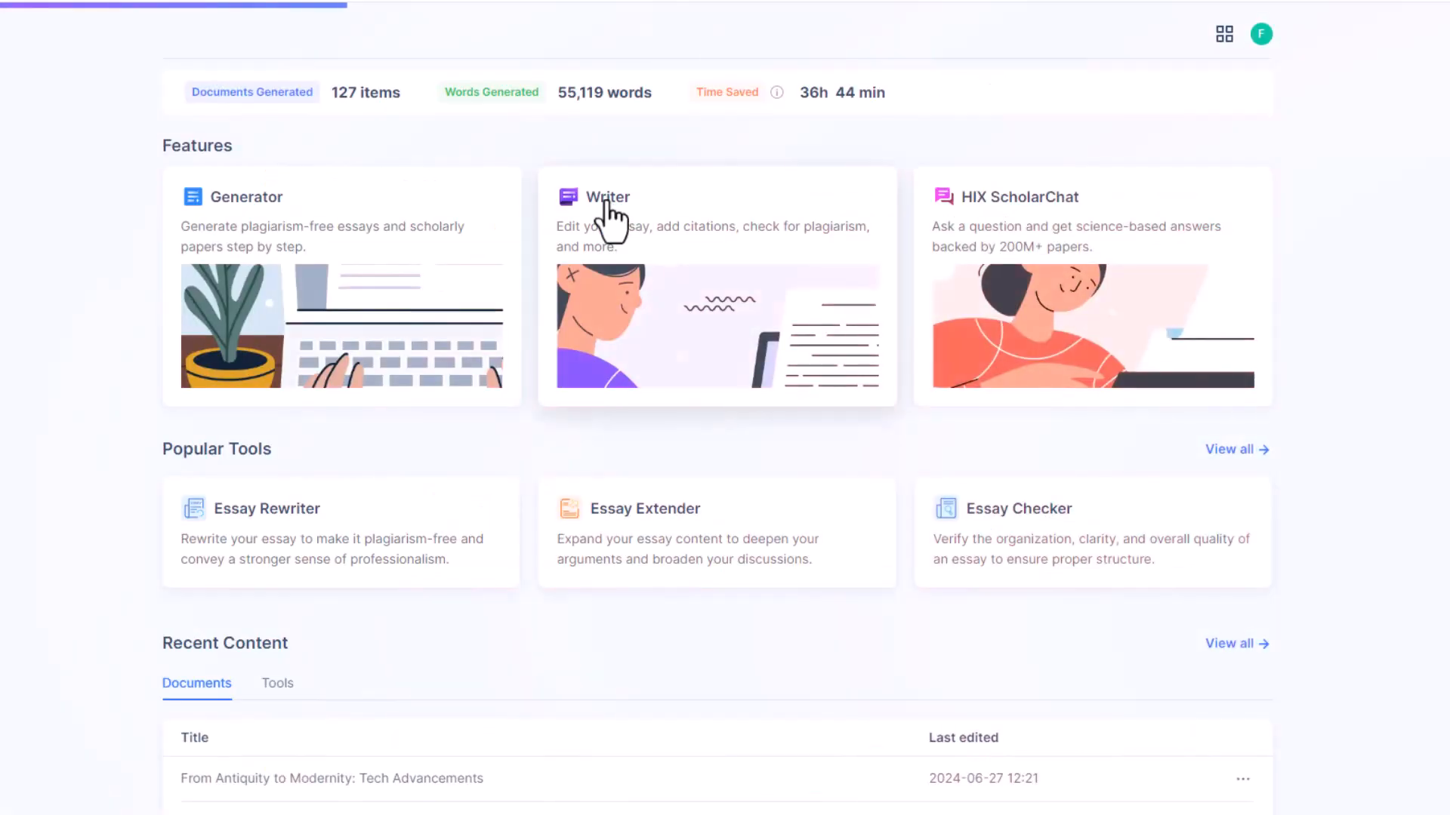
Step: Create a Writer document with a research-paper outline on 'New technology and its impact'
click(607, 196)
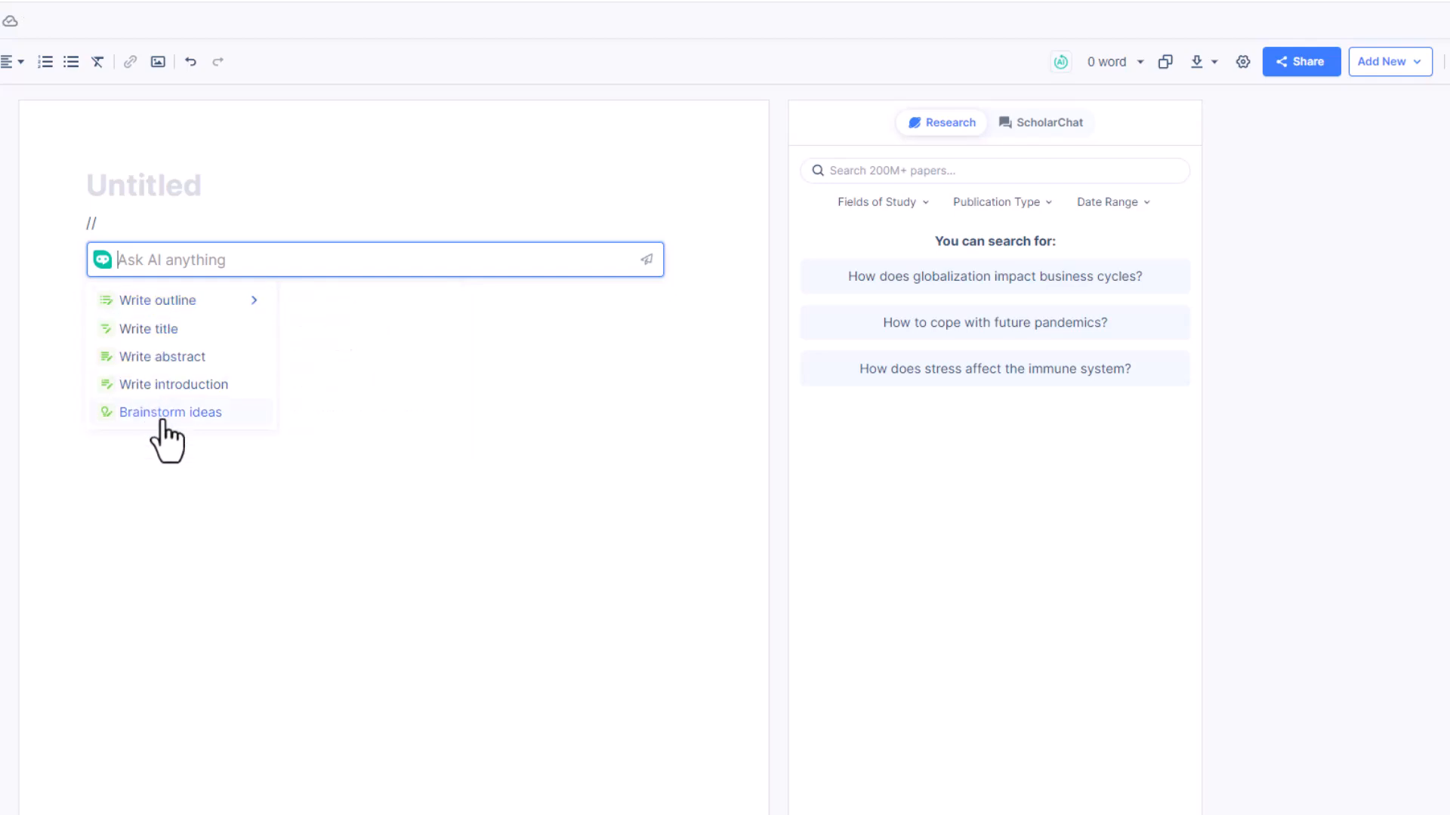
mouse_move(157, 299)
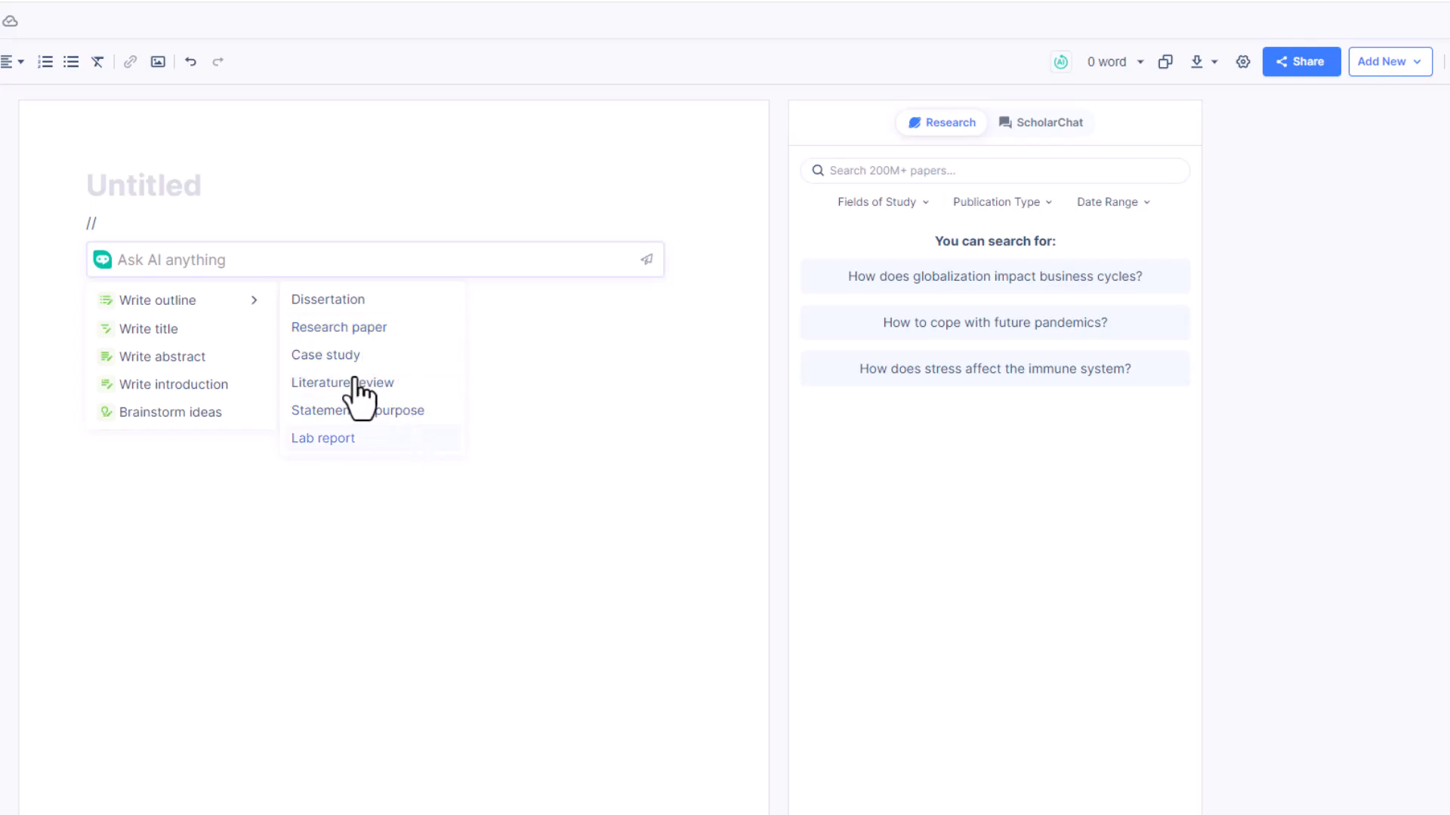
click(338, 326)
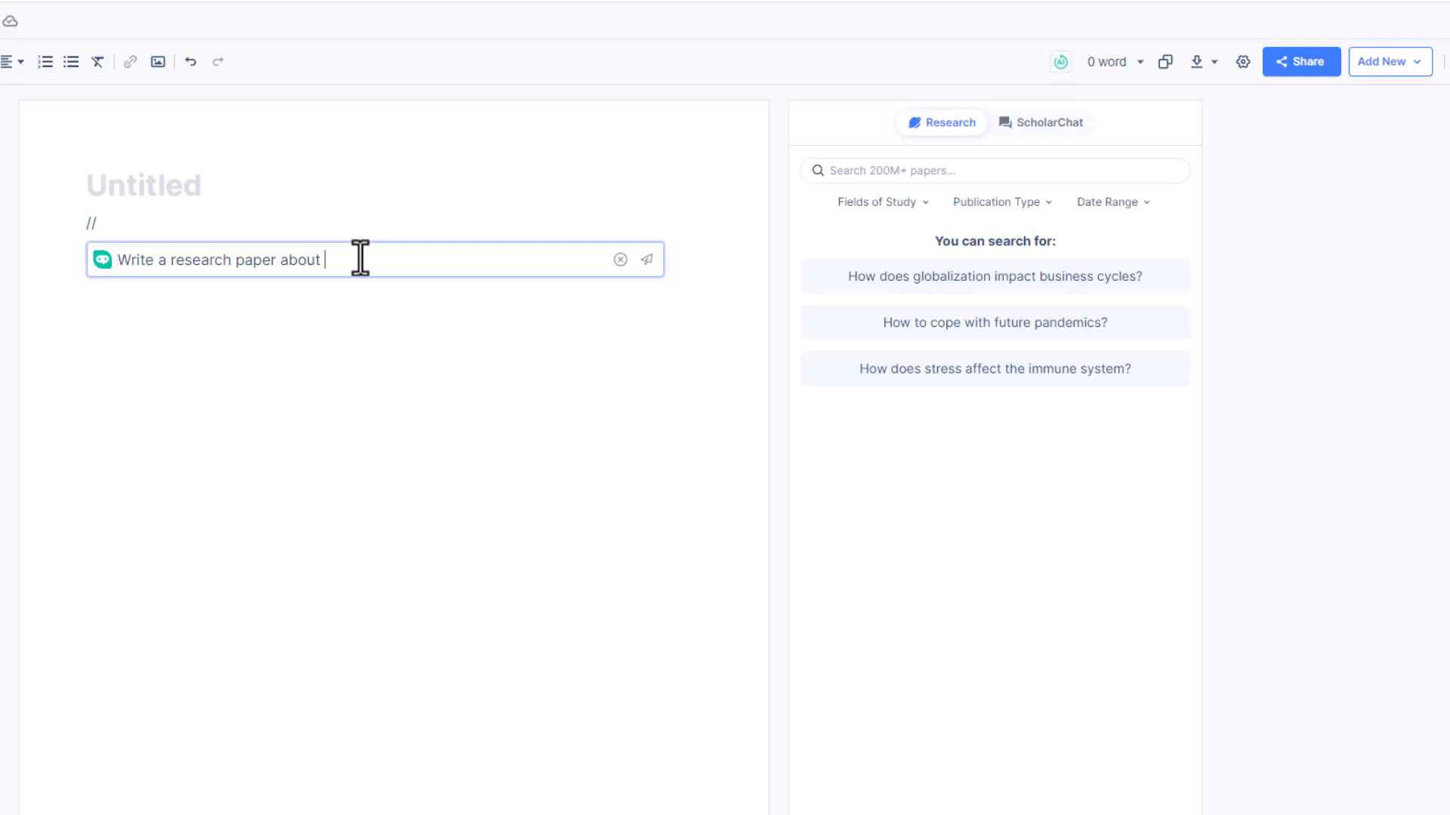
text(New technology and its)
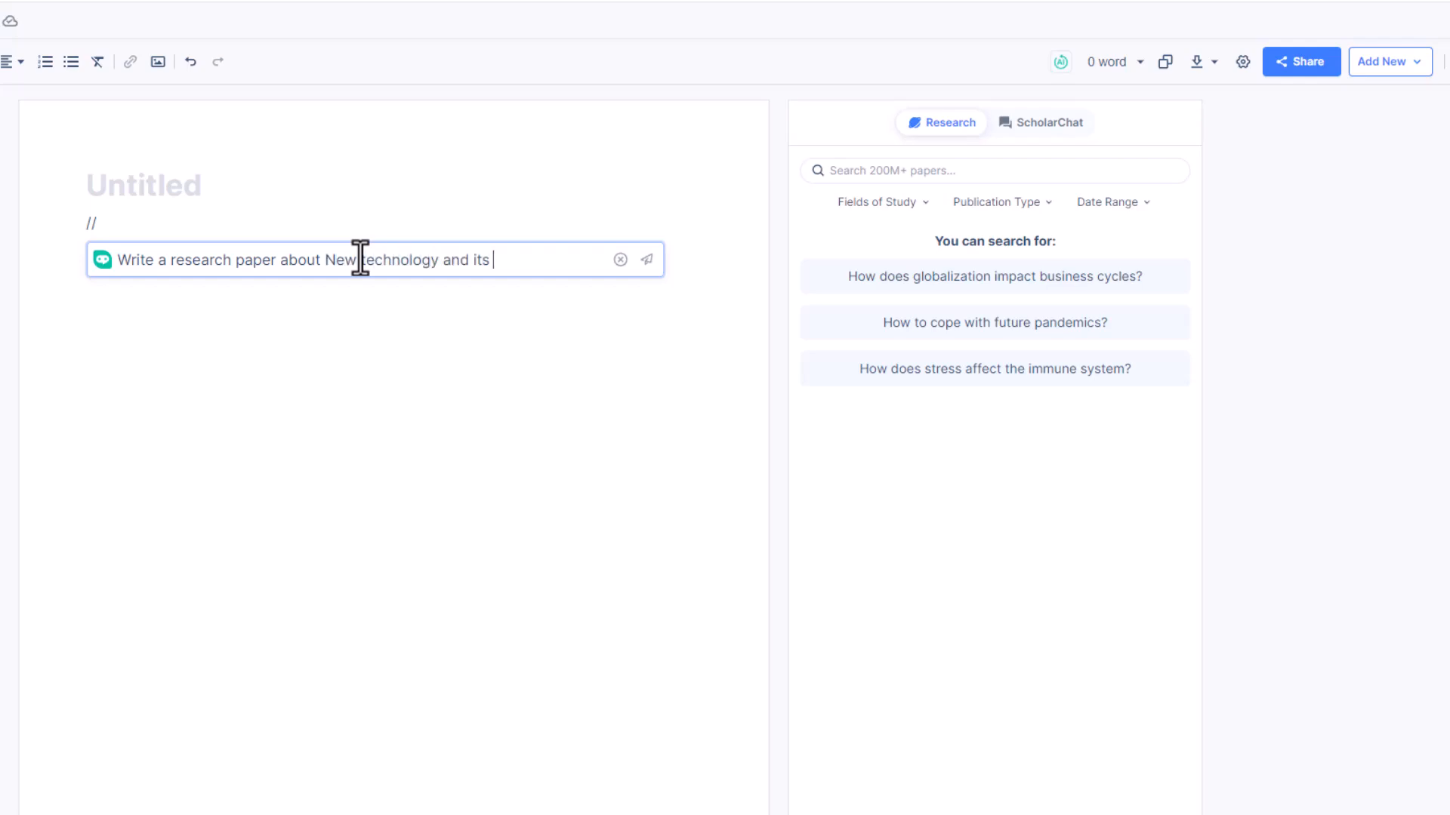
text(impact)
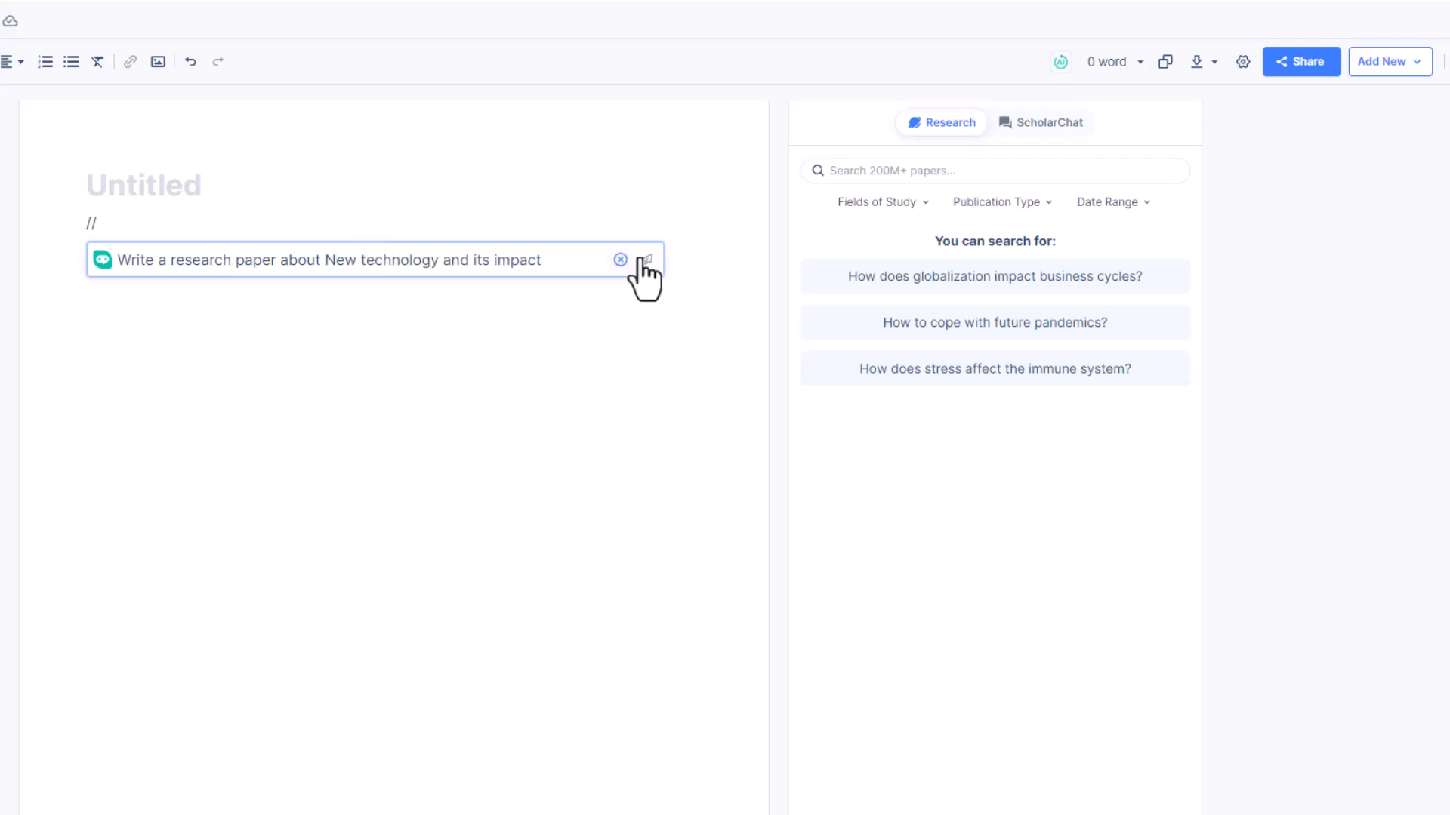
click(647, 258)
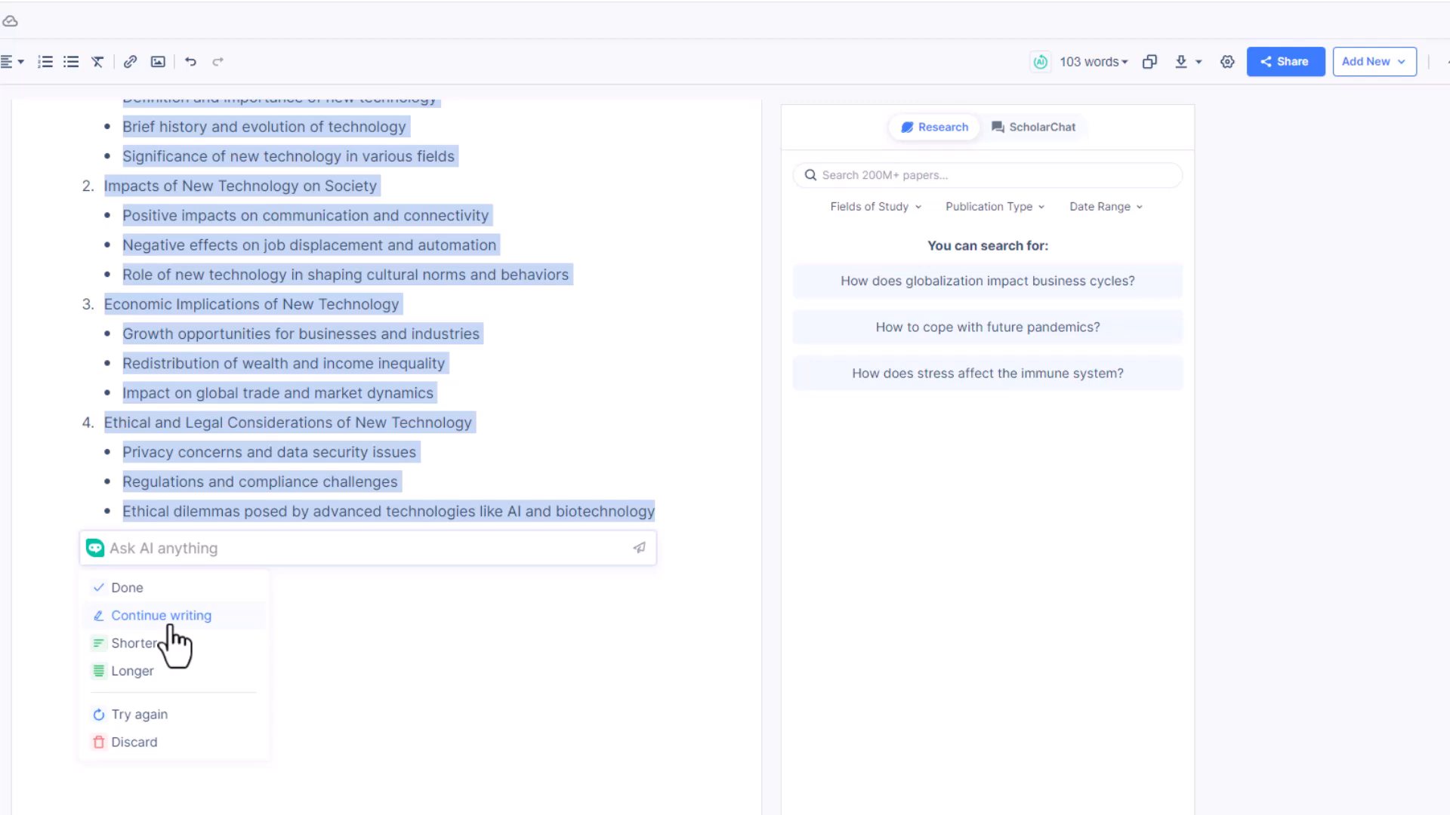
mouse_move(166, 707)
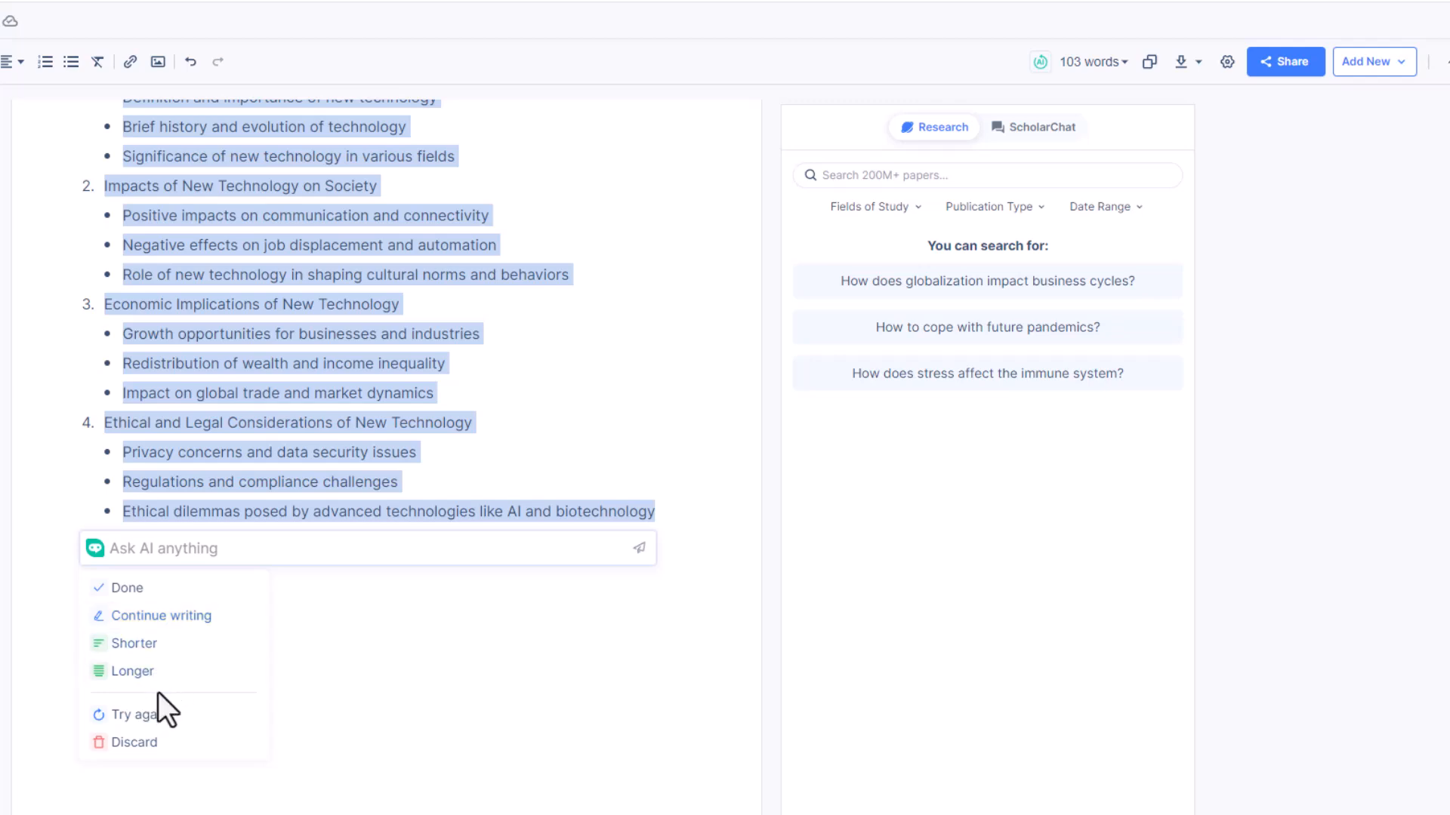
mouse_move(134, 743)
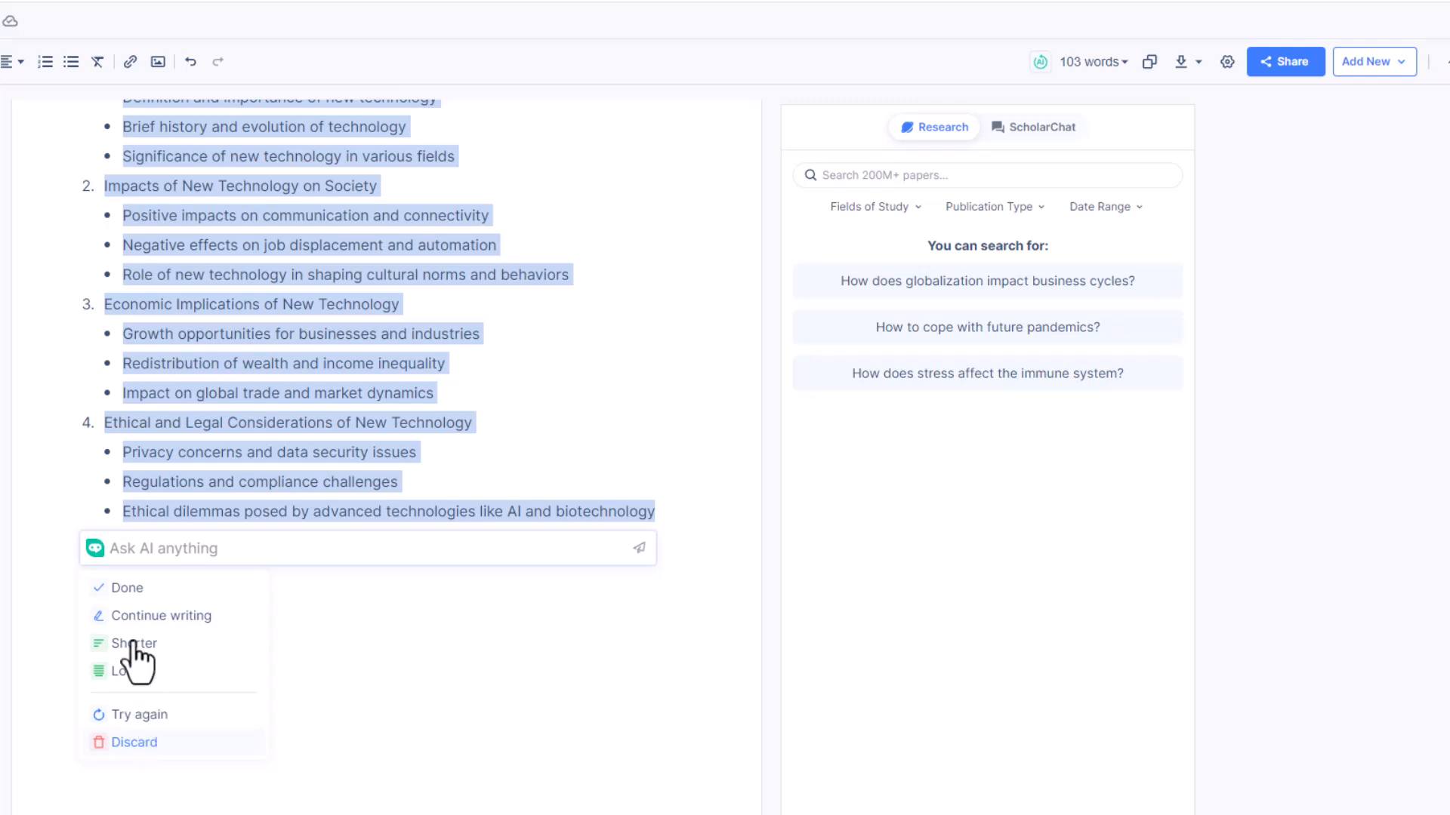
mouse_move(130, 610)
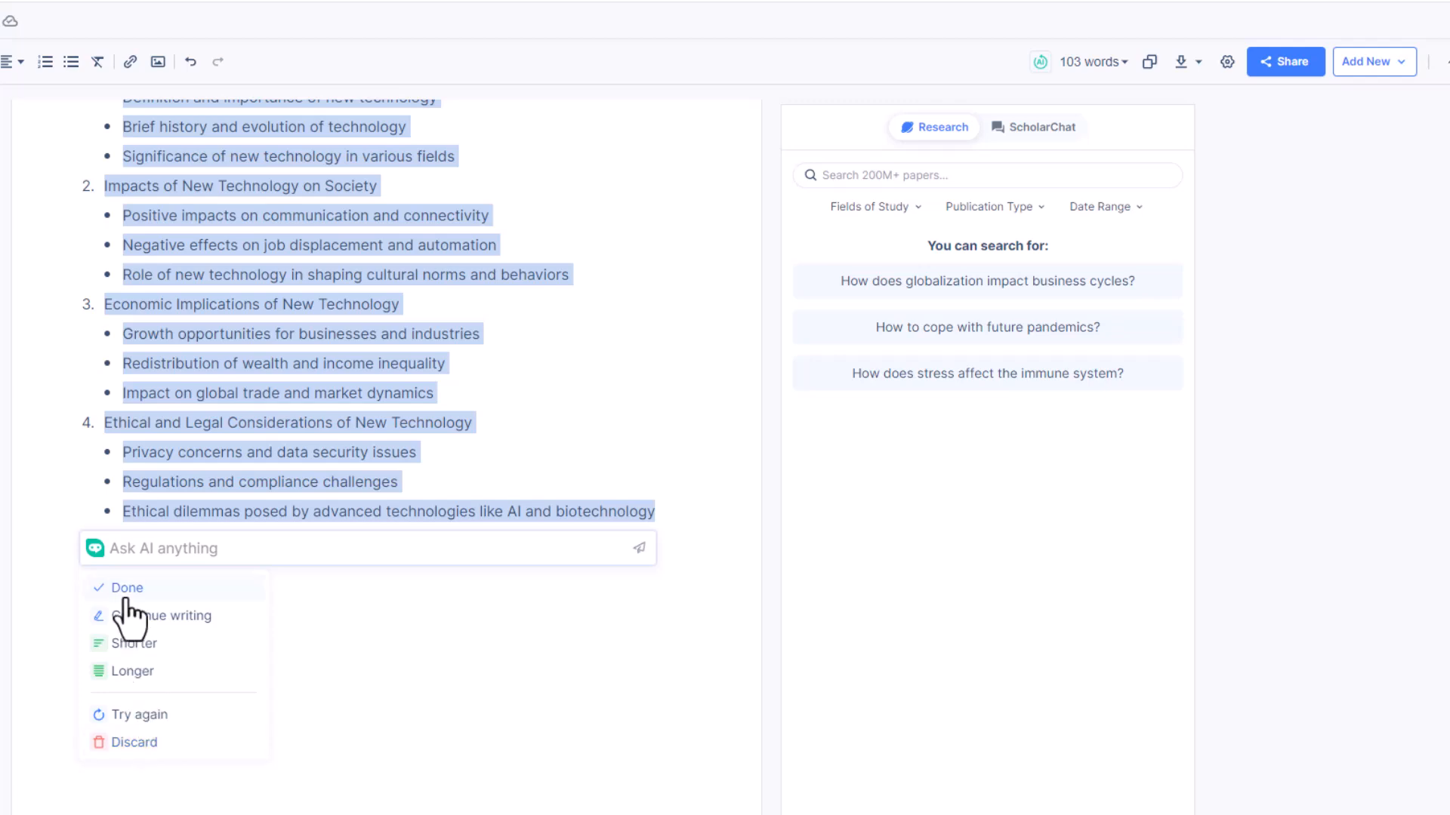
click(126, 588)
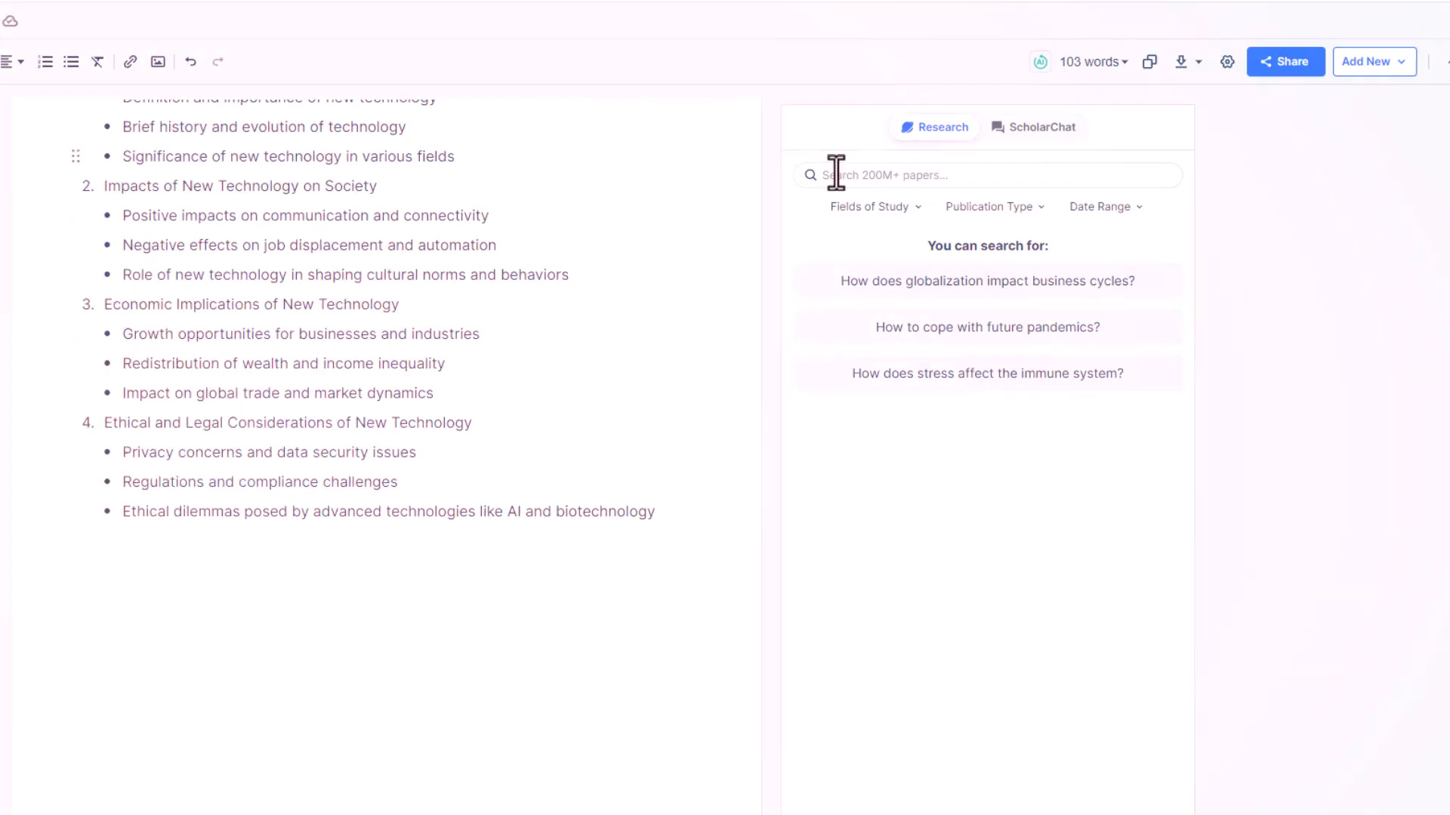
Step: Ask ScholarChat 'Are we too dependent on technology?' and get a cited answer
click(1033, 127)
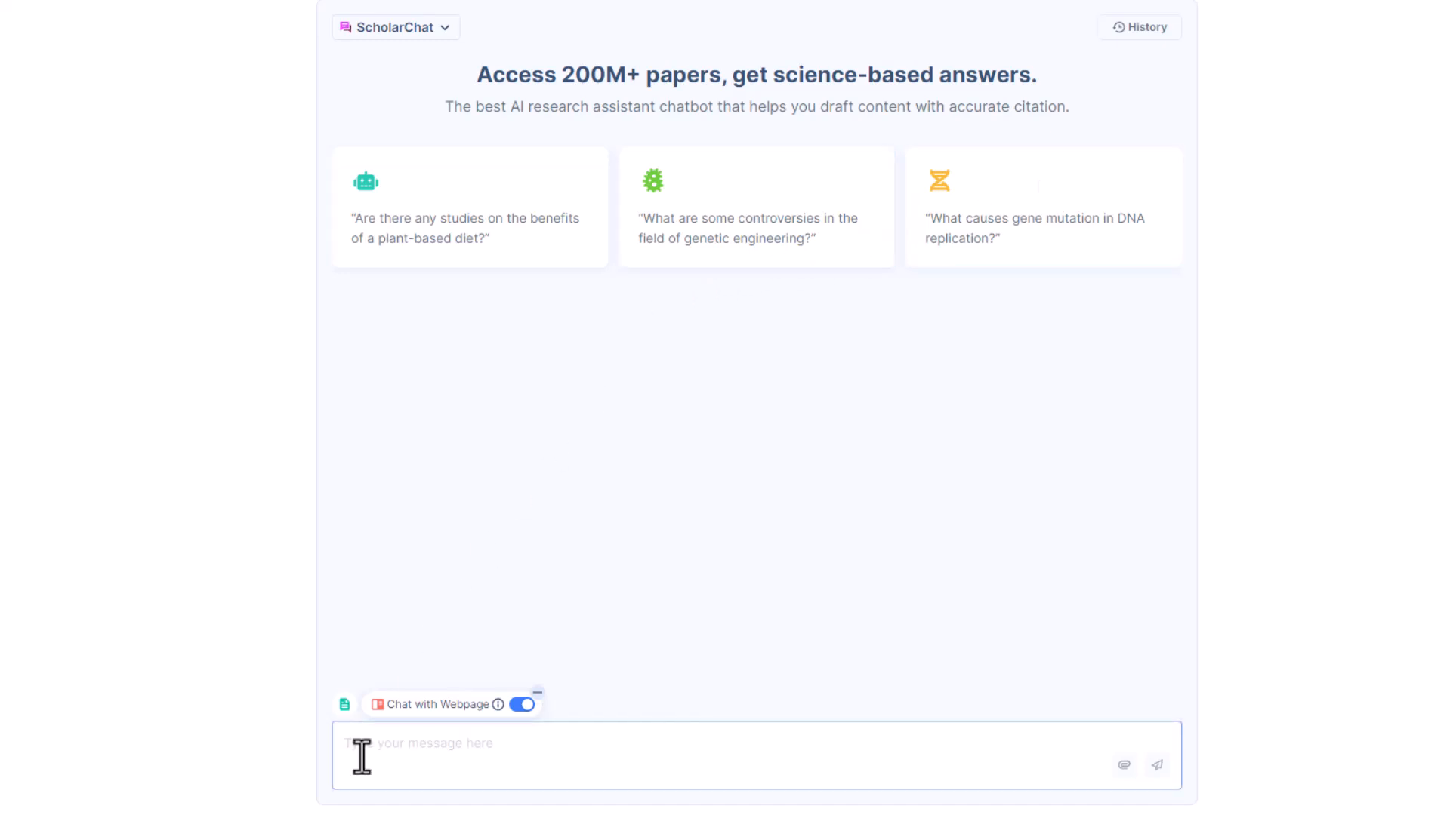
text(Are we too deoe)
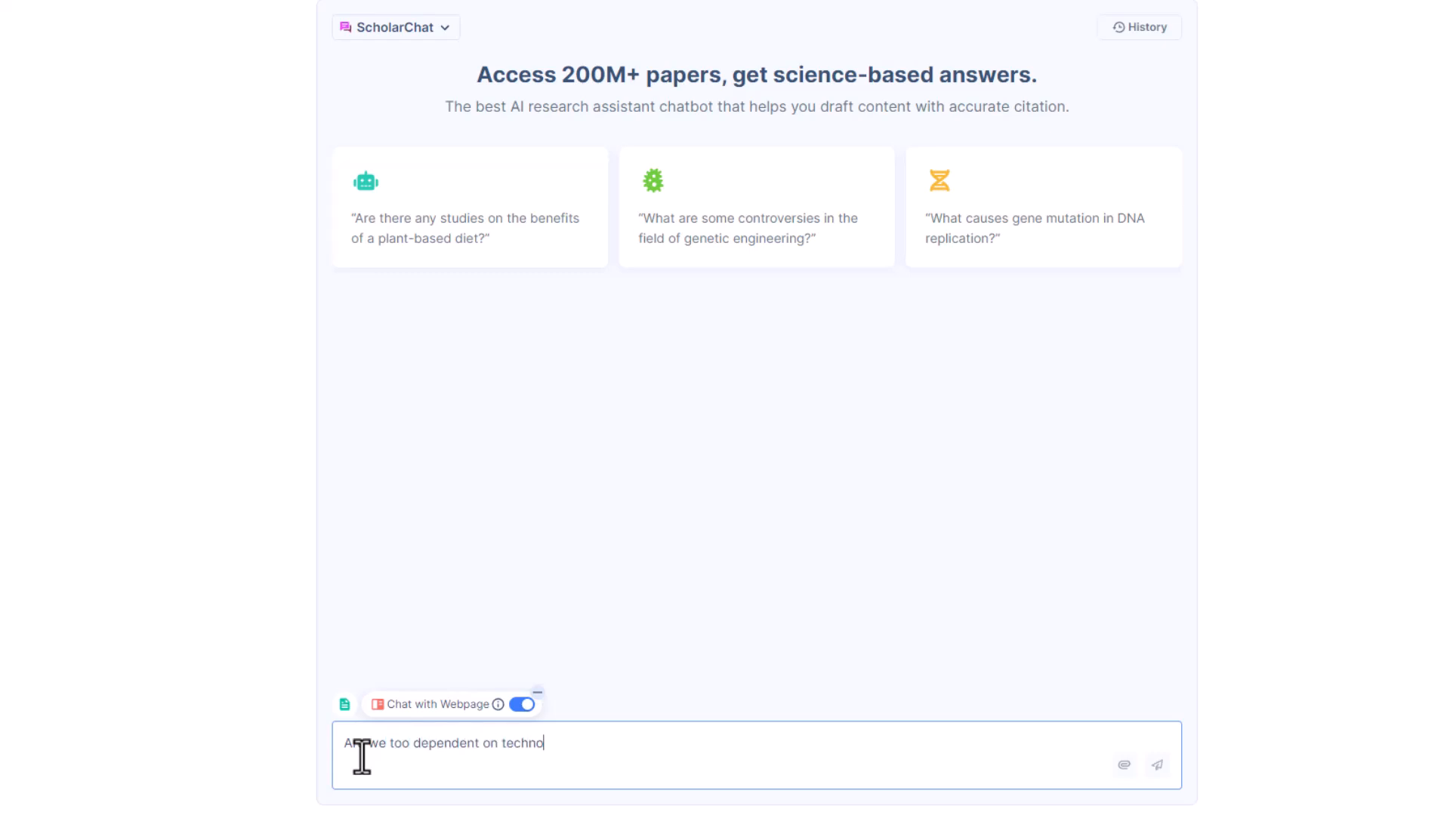
text(logy?)
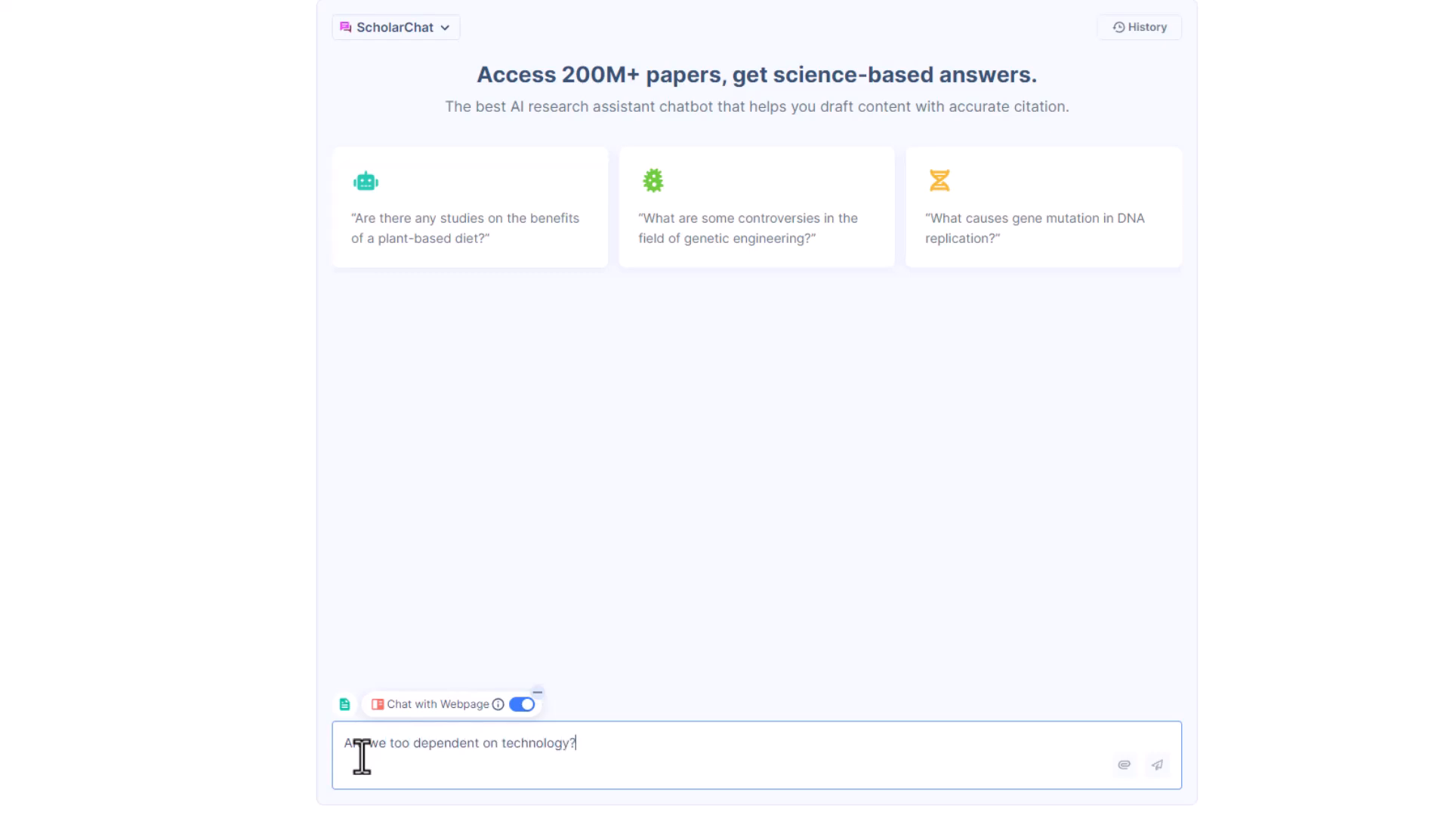
click(1157, 764)
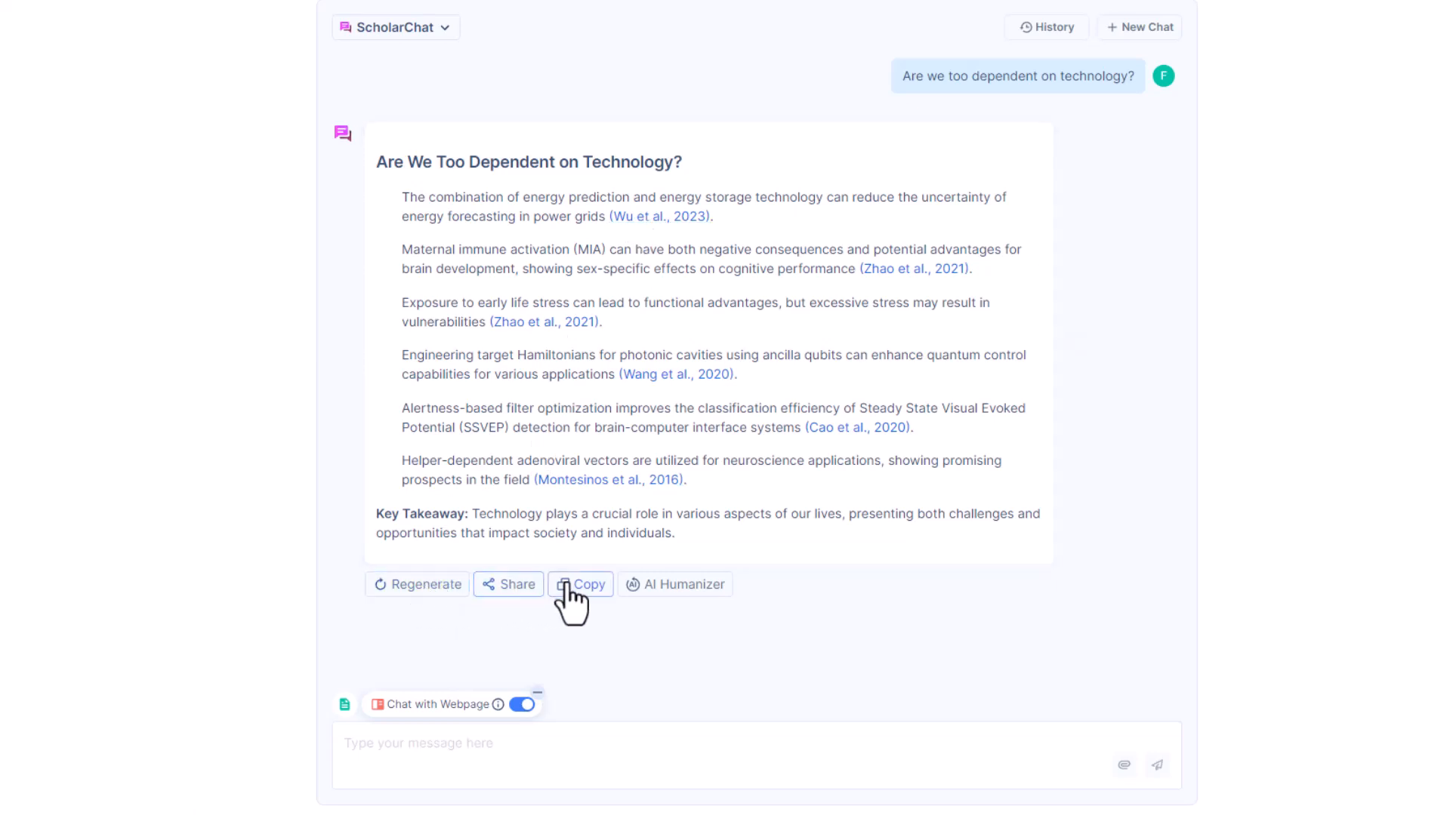
mouse_move(673, 585)
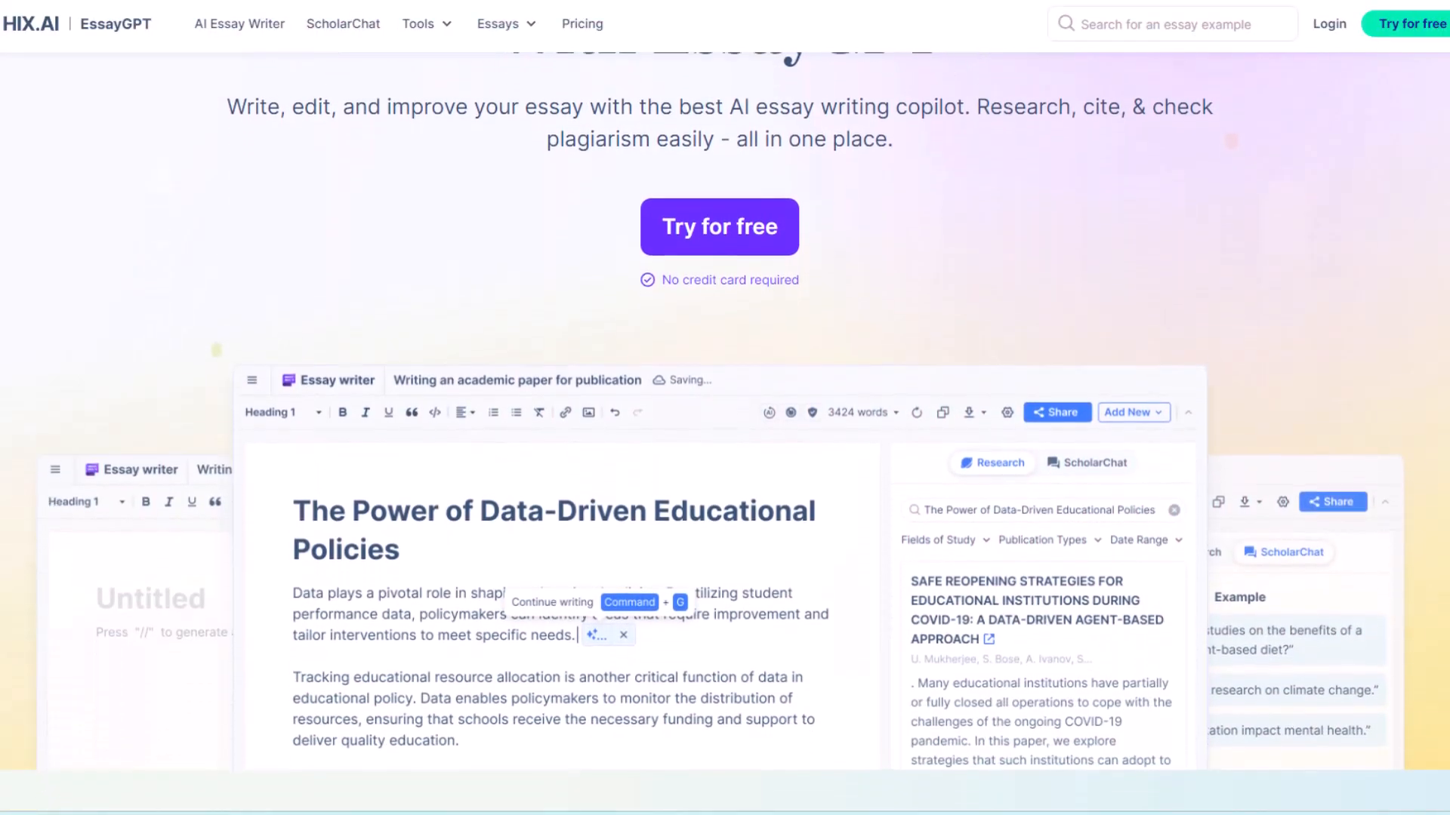
scroll(down, 3)
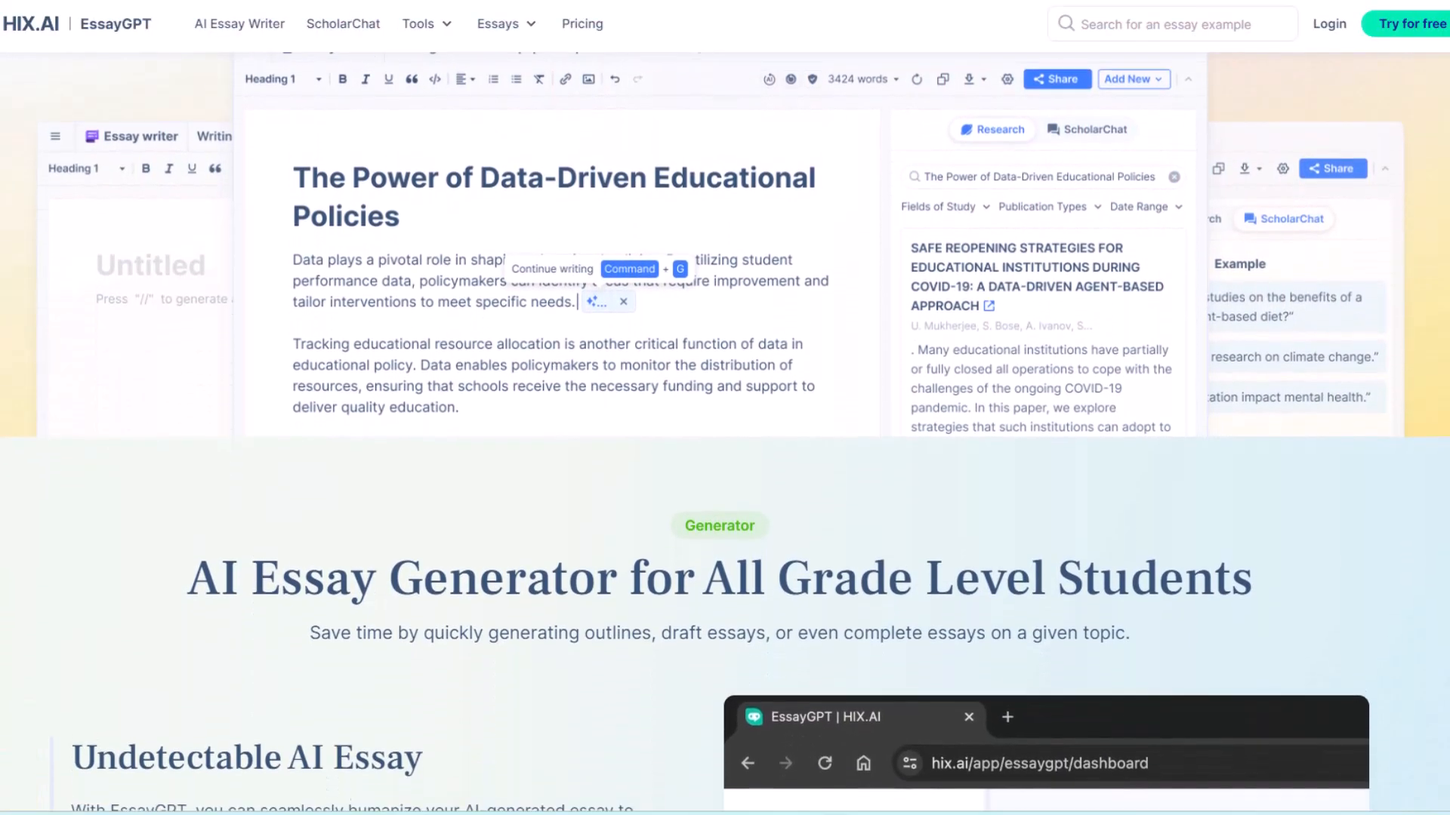
scroll(down, 3)
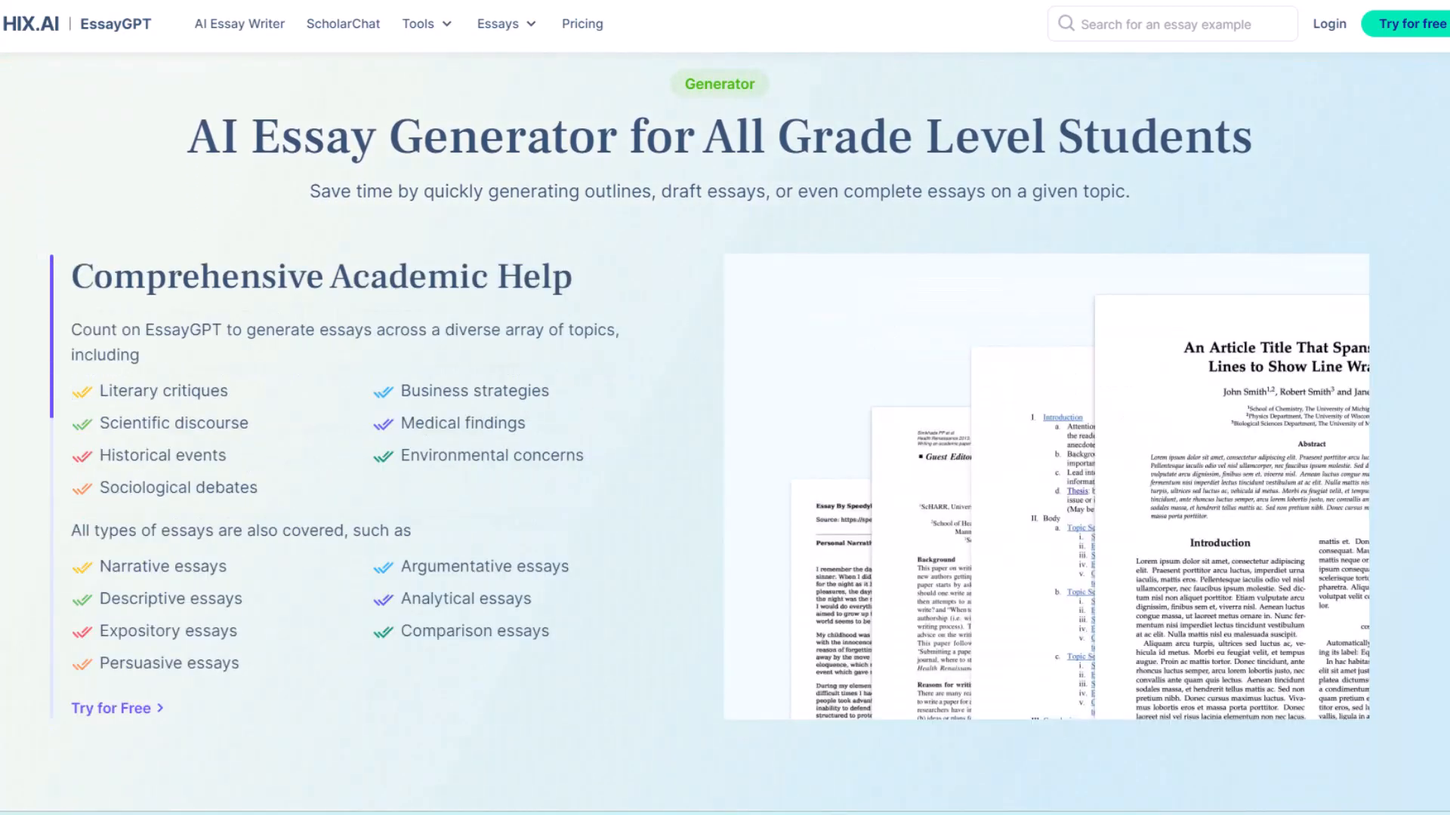
scroll(down, 3)
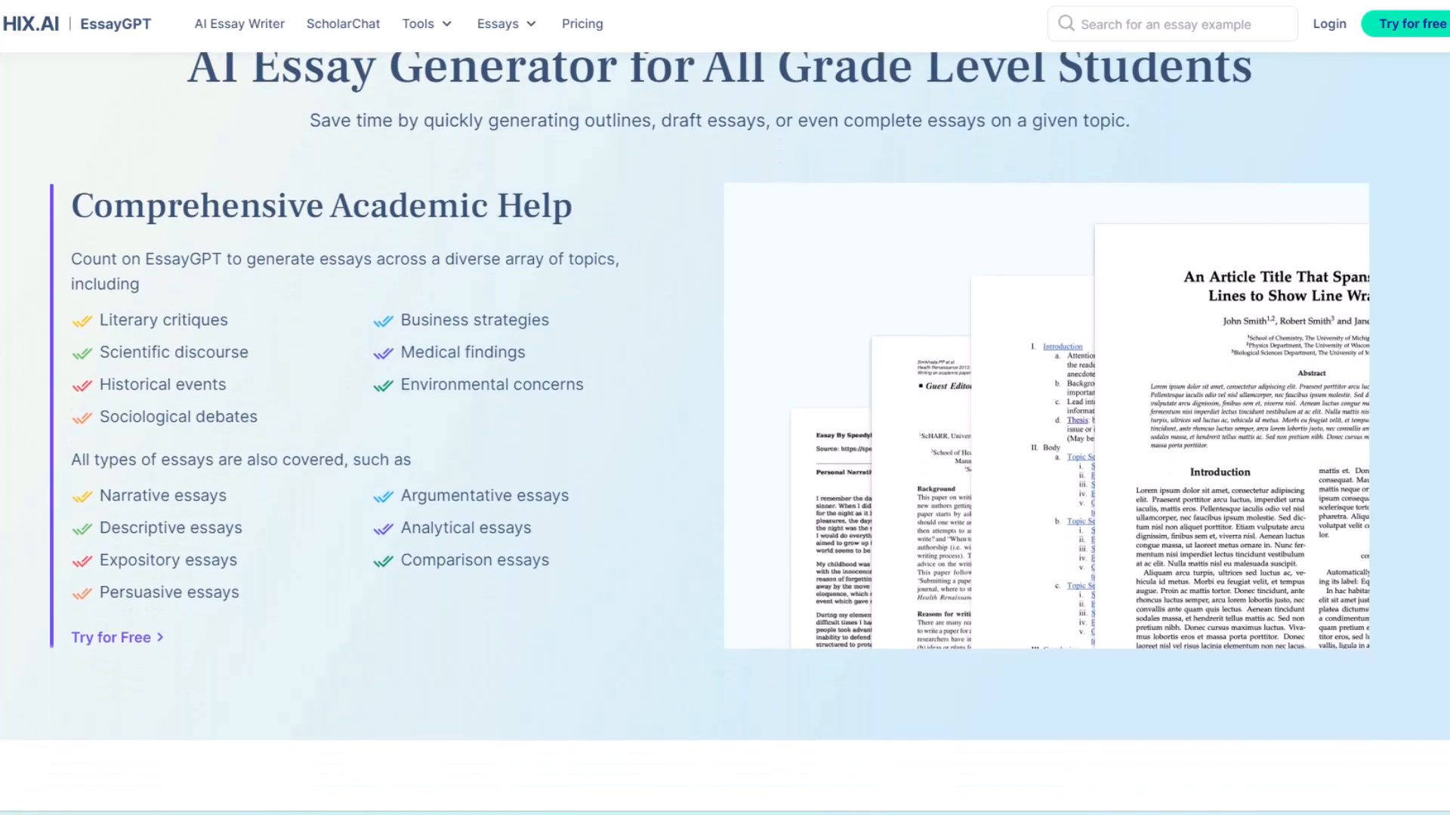
scroll(down, 3)
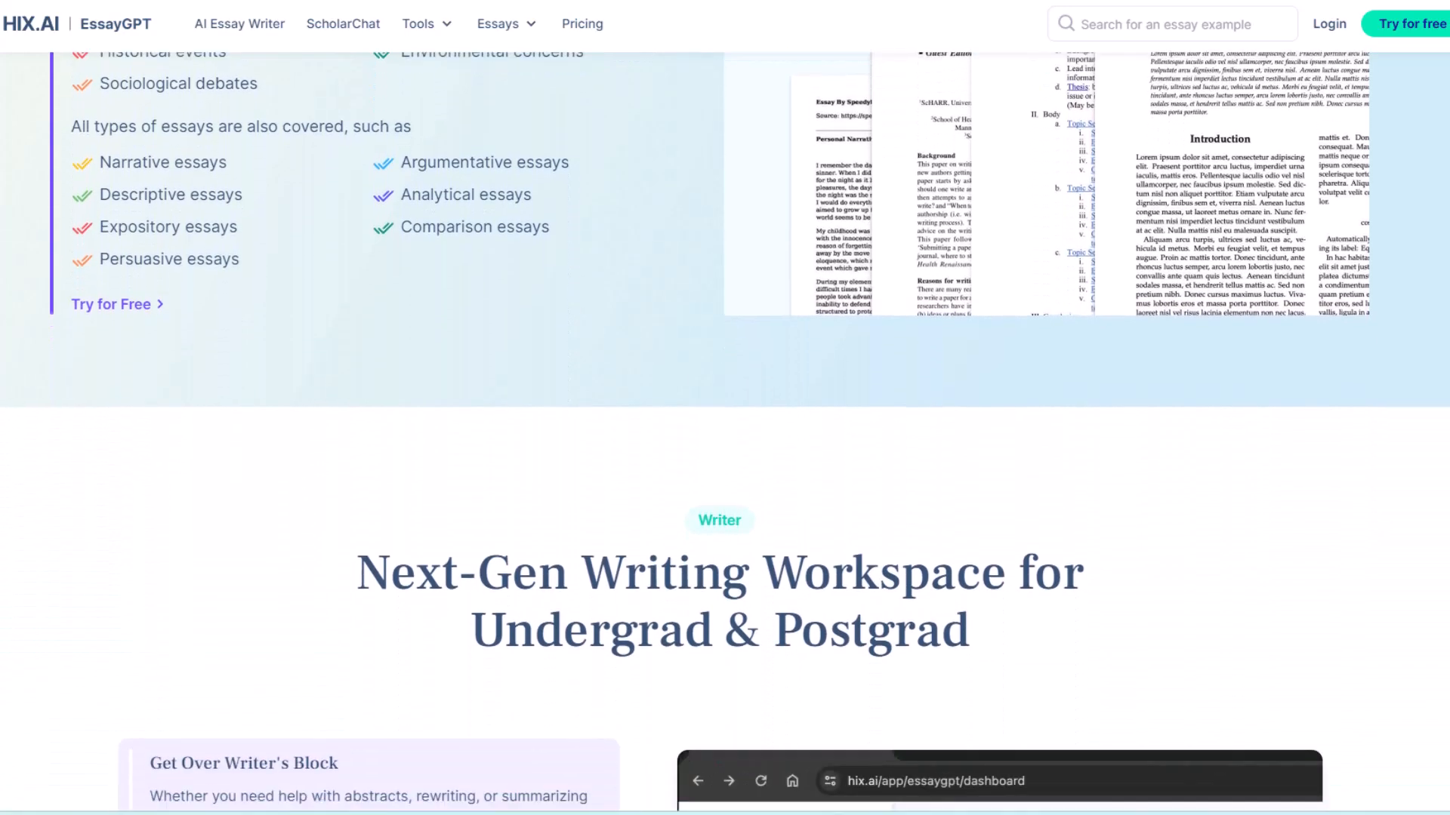
scroll(down, 3)
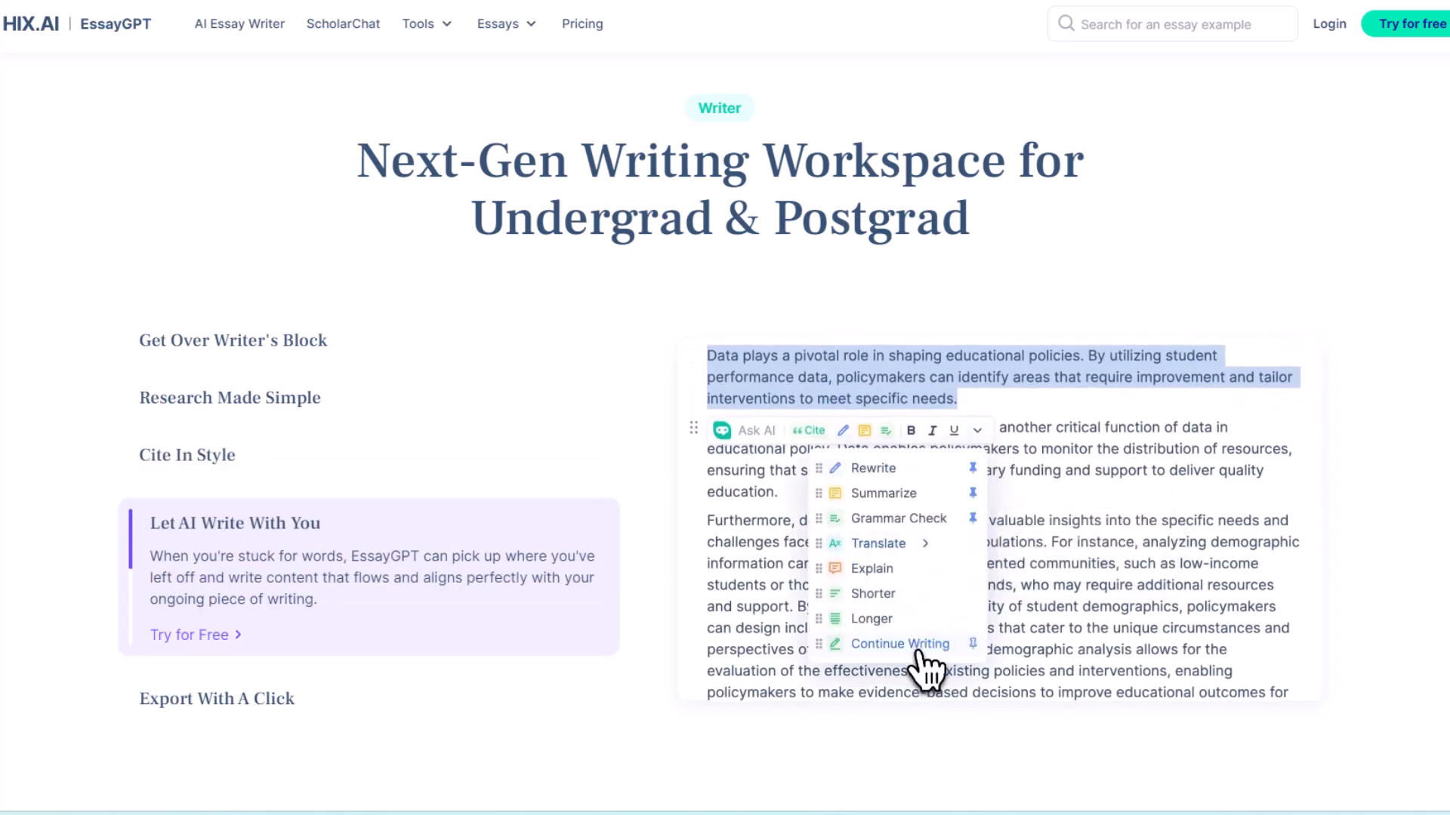
click(898, 645)
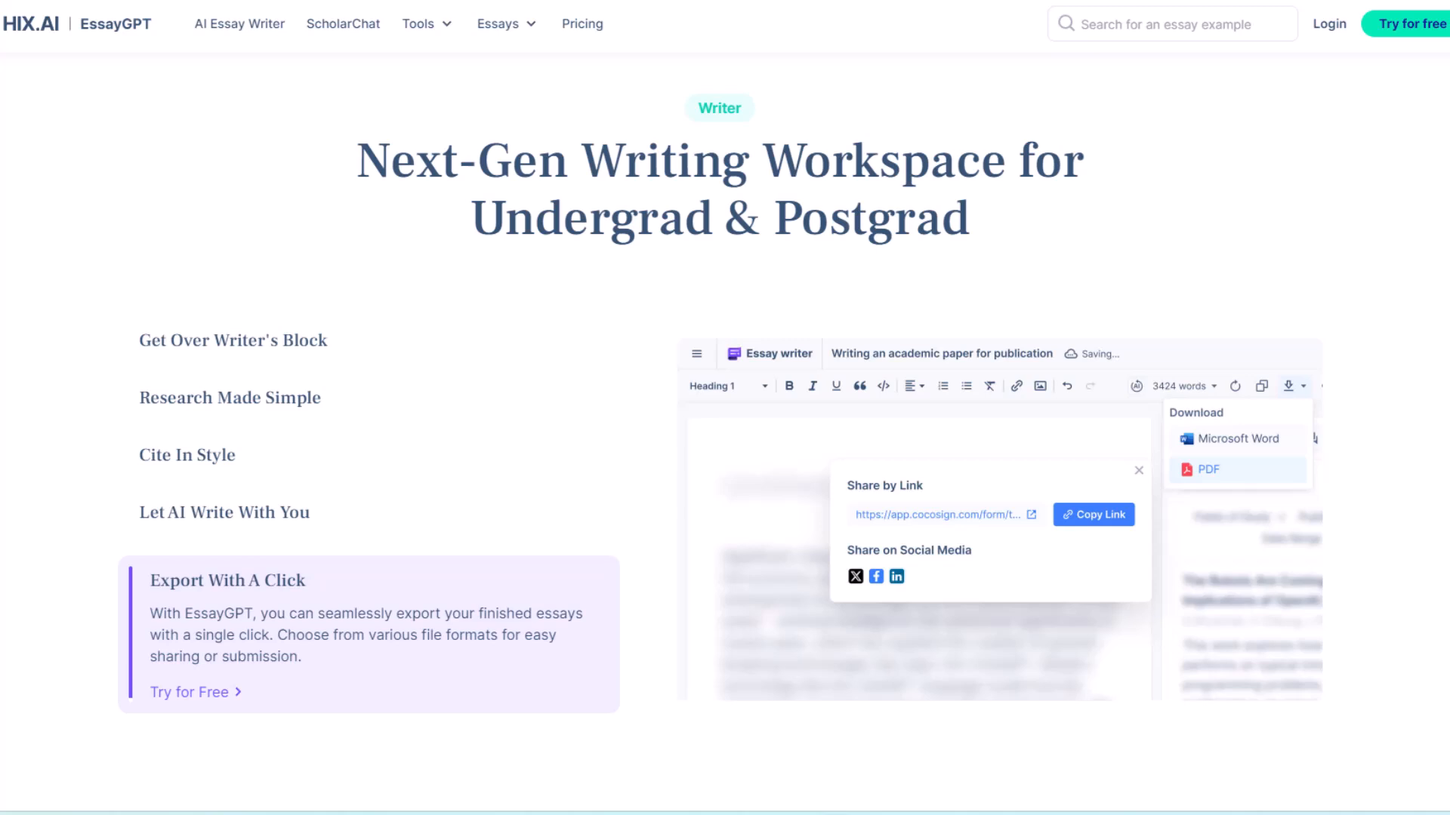
scroll(down, 3)
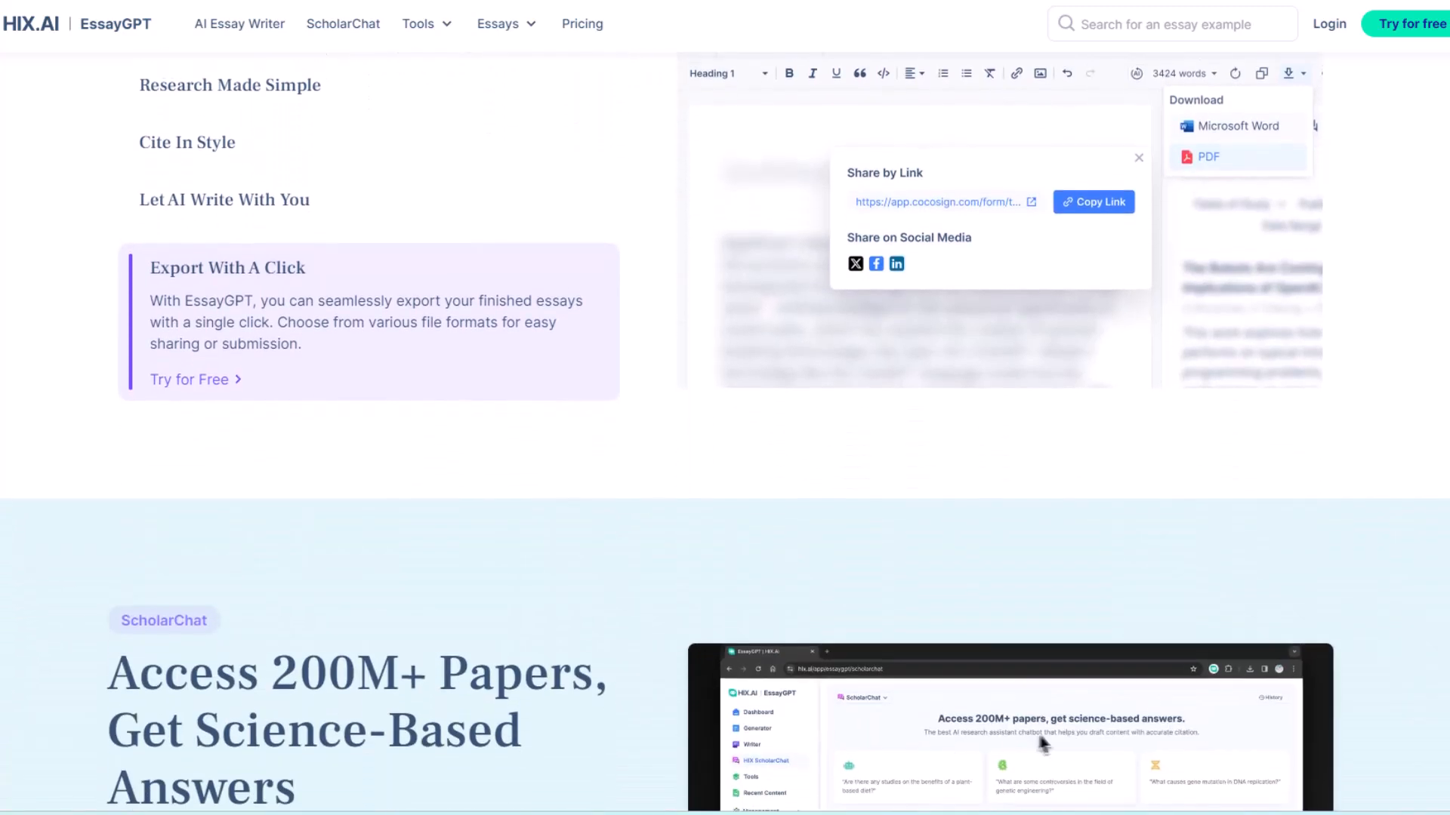
scroll(down, 3)
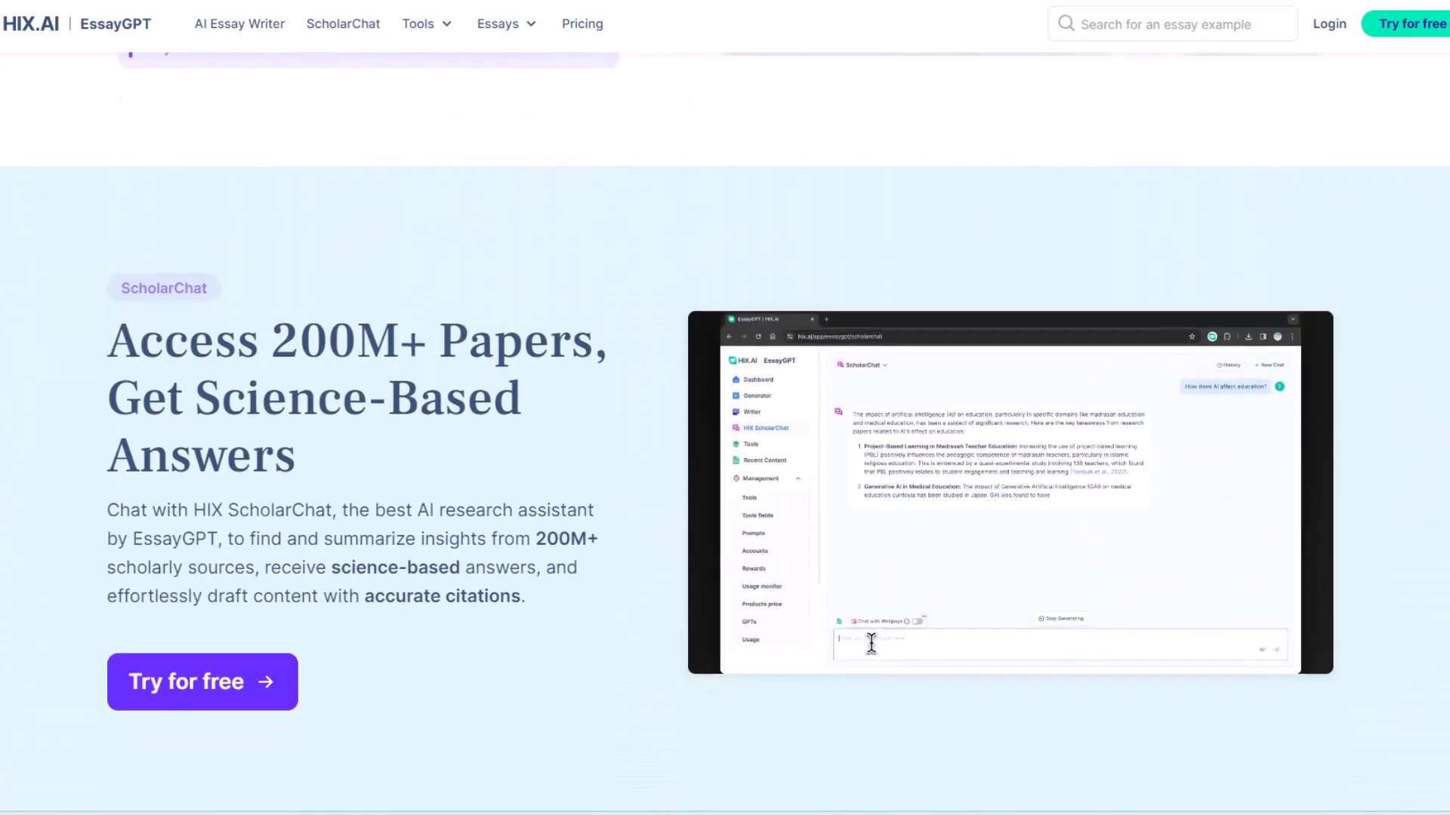